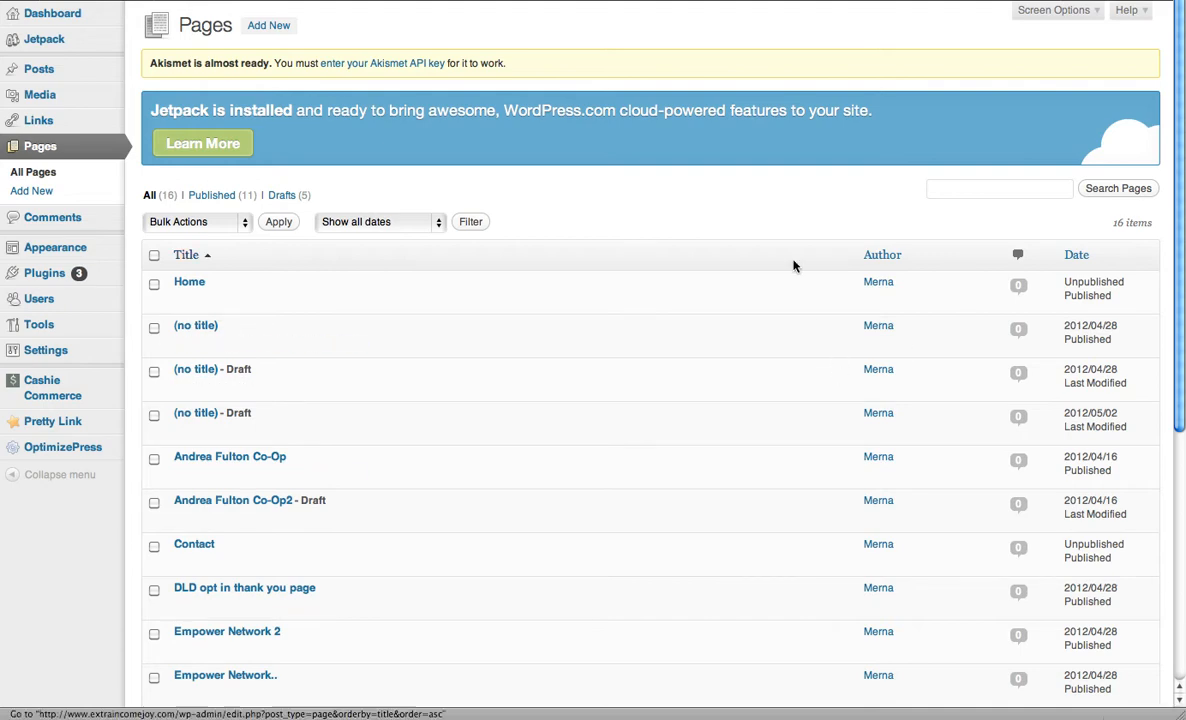
{"action": "mouse_move", "coordinate": [335, 28]}
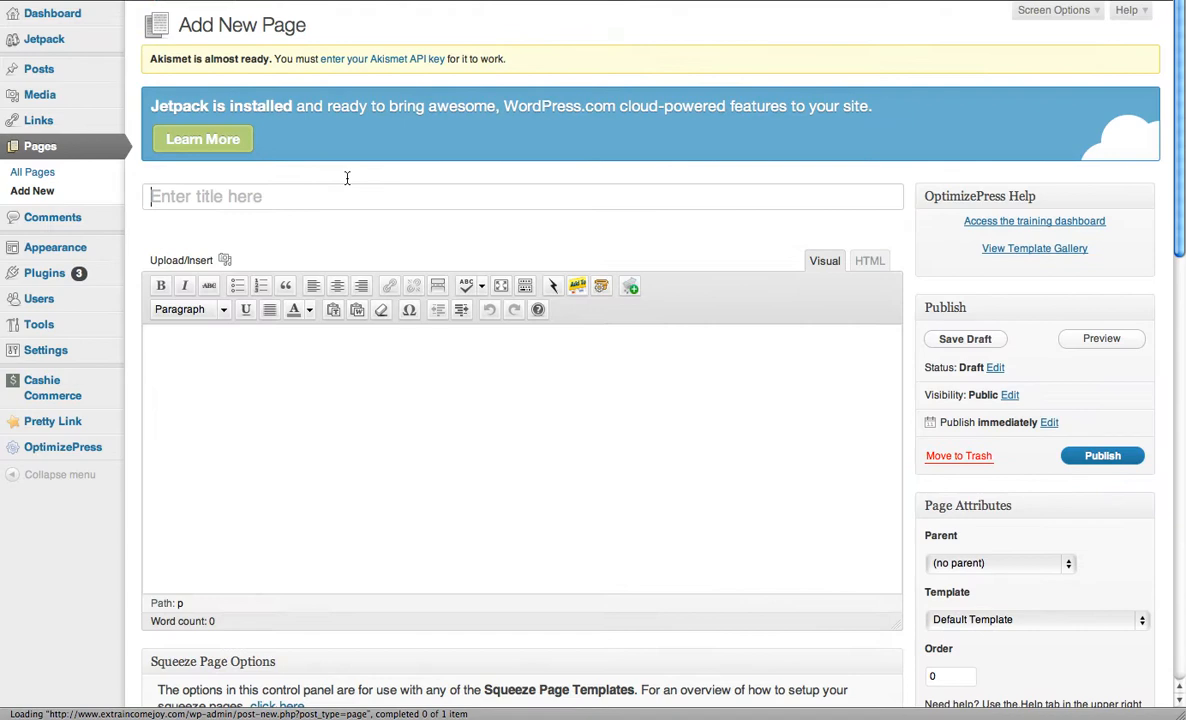
{"action": "mouse_move", "coordinate": [431, 182]}
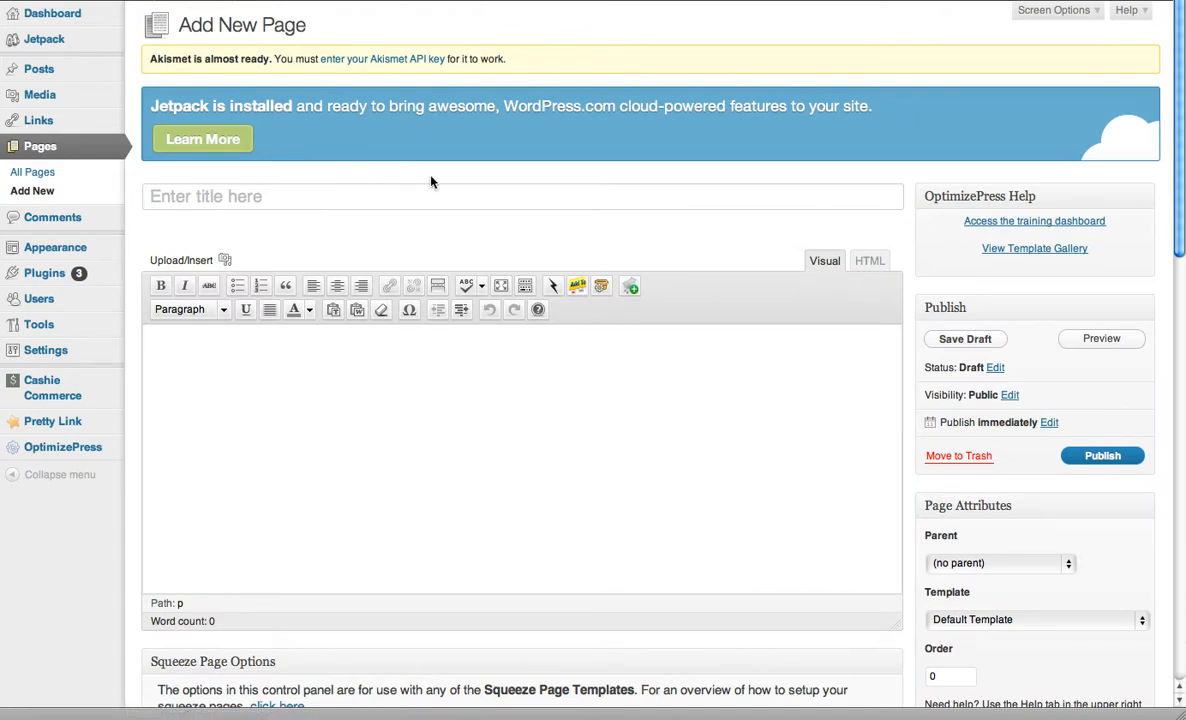
Step: Enter 'TEST... OPT IN' as the new page's title
{"action": "left_click", "coordinate": [345, 196]}
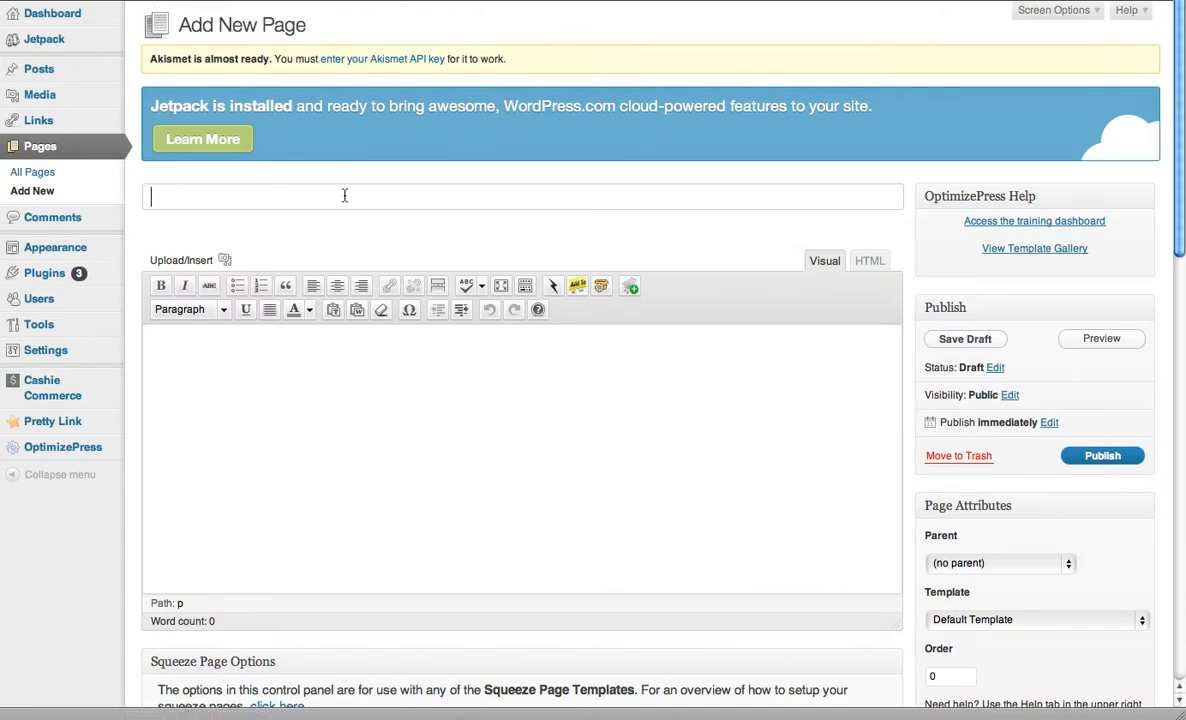
{"action": "type", "text": "TEST..."}
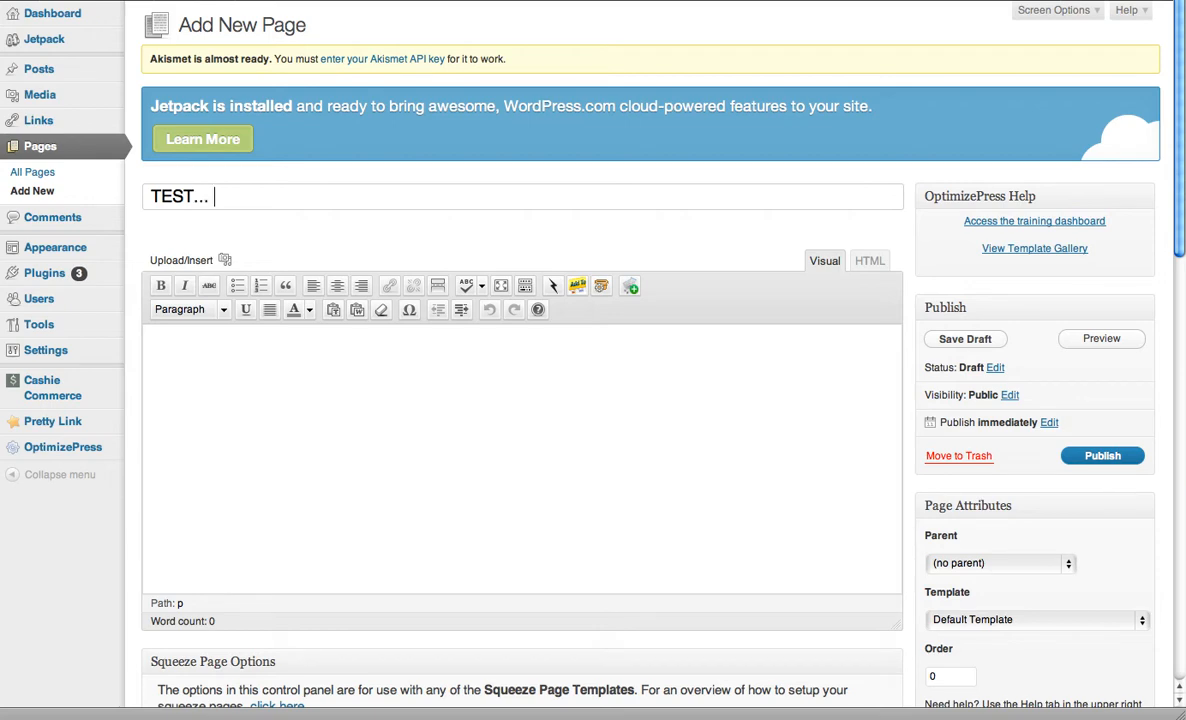
{"action": "type", "text": "OPT"}
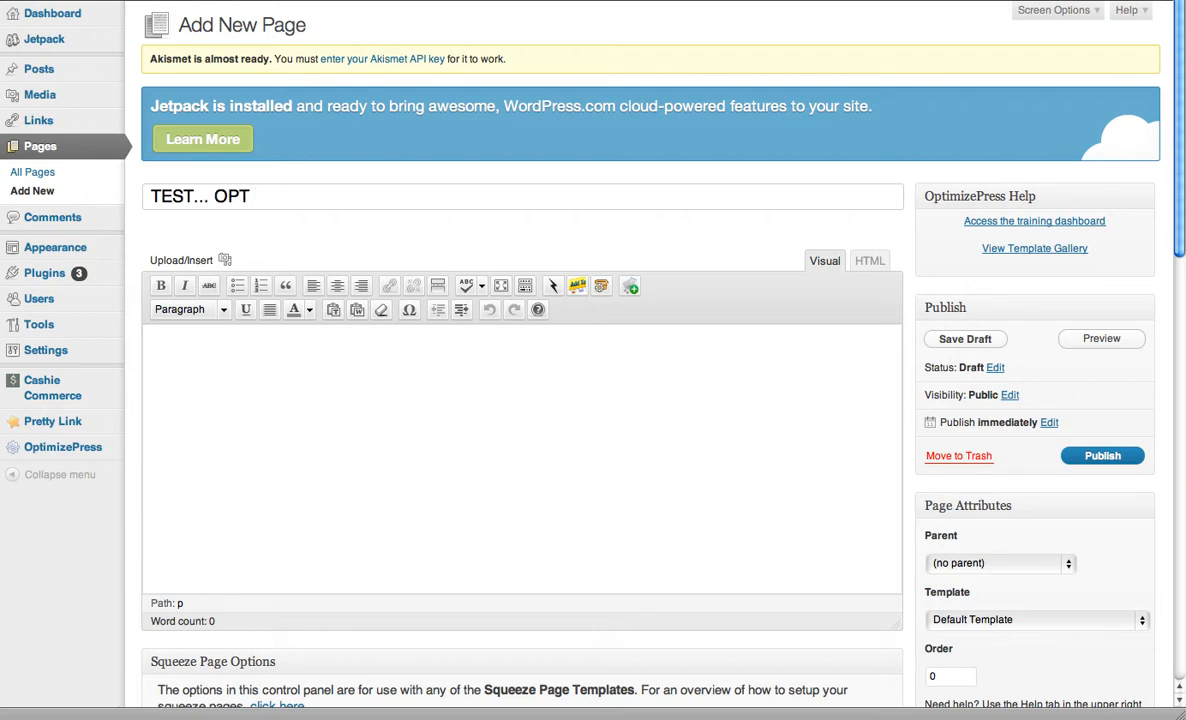
{"action": "type", "text": "IN"}
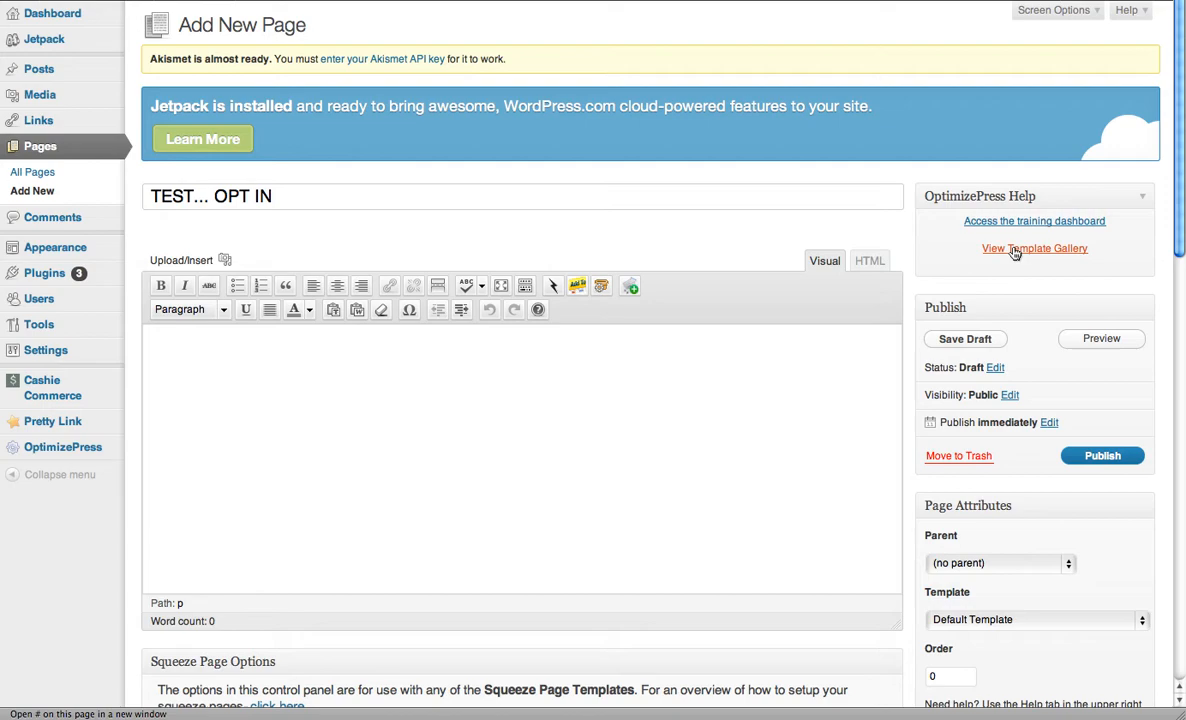
Step: Choose Squeeze 01 from the Page Attributes Template dropdown
{"action": "scroll", "scroll_direction": "down", "scroll_amount": 3}
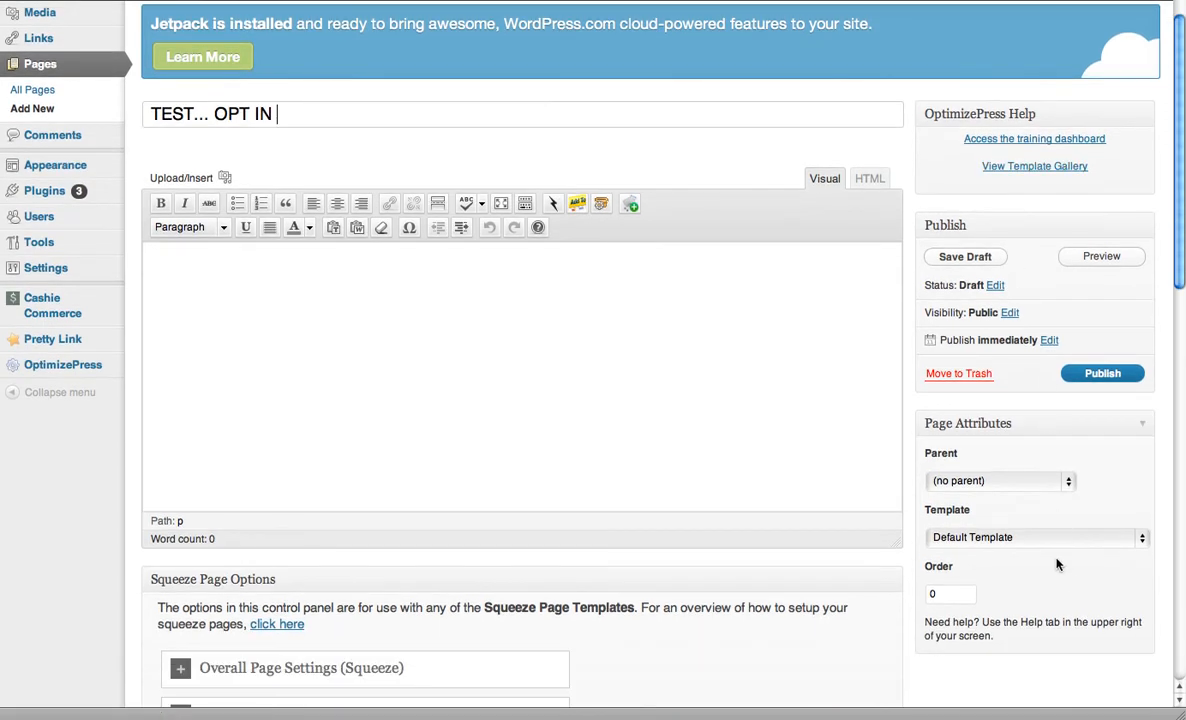
{"action": "left_click", "coordinate": [1035, 537]}
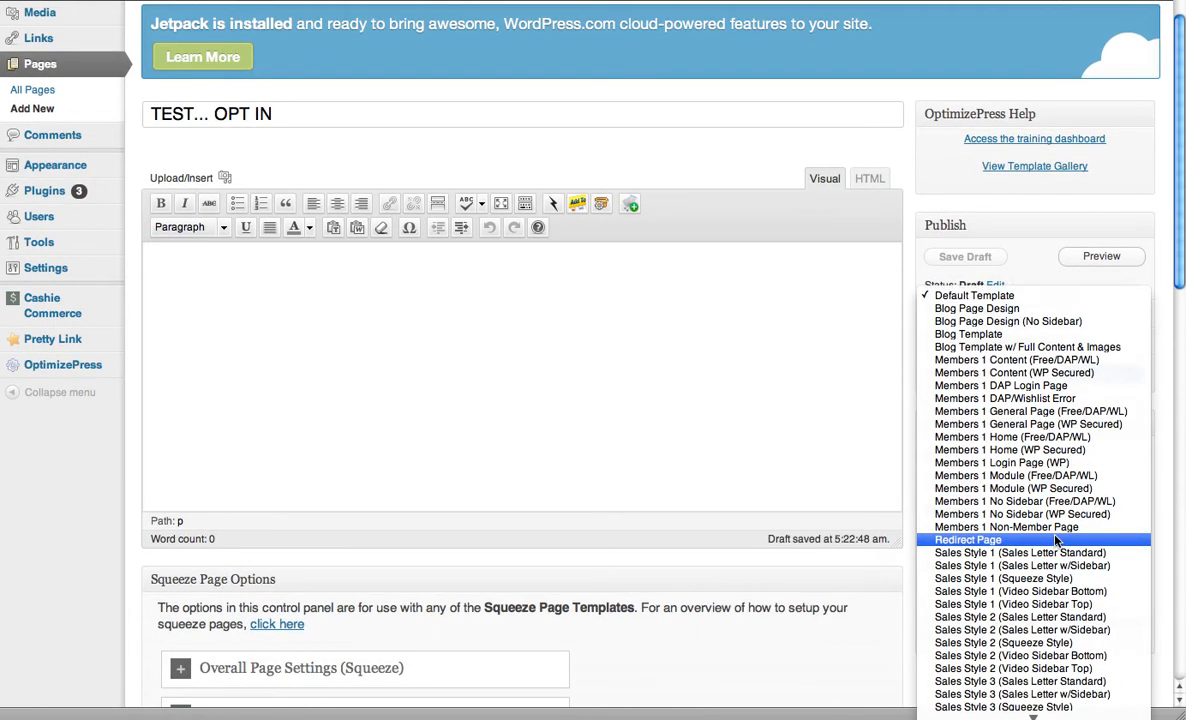
{"action": "scroll", "scroll_direction": "down", "scroll_amount": 3}
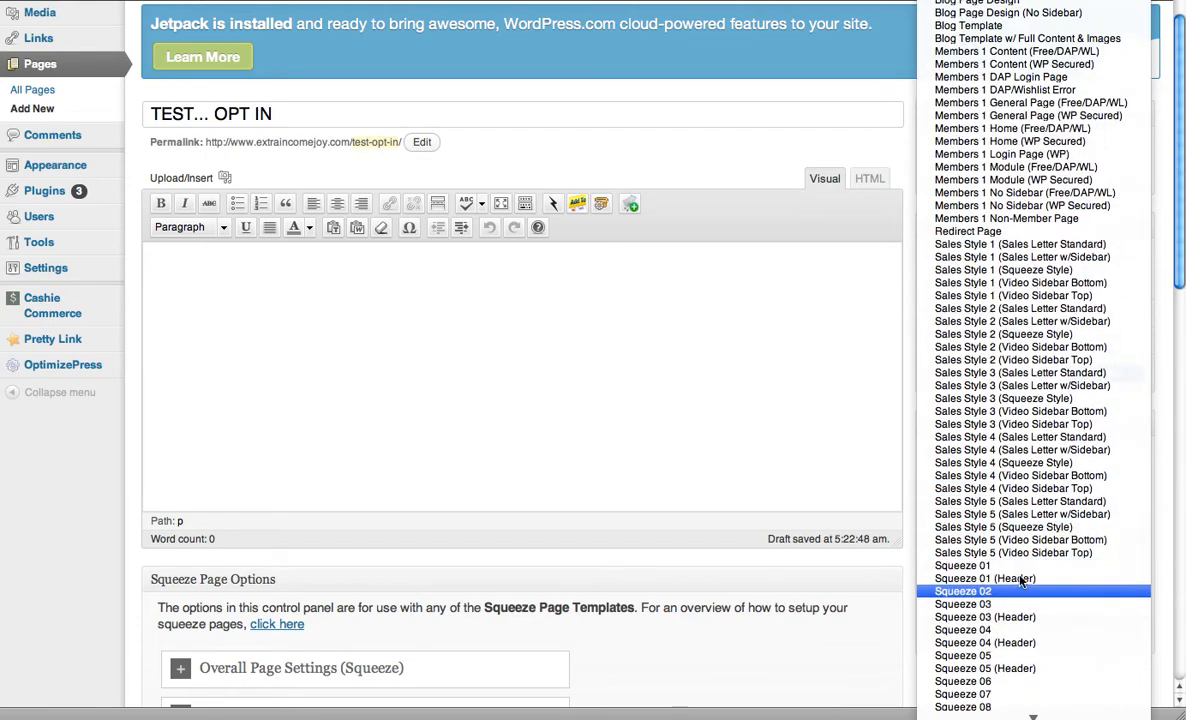
{"action": "left_click", "coordinate": [962, 565]}
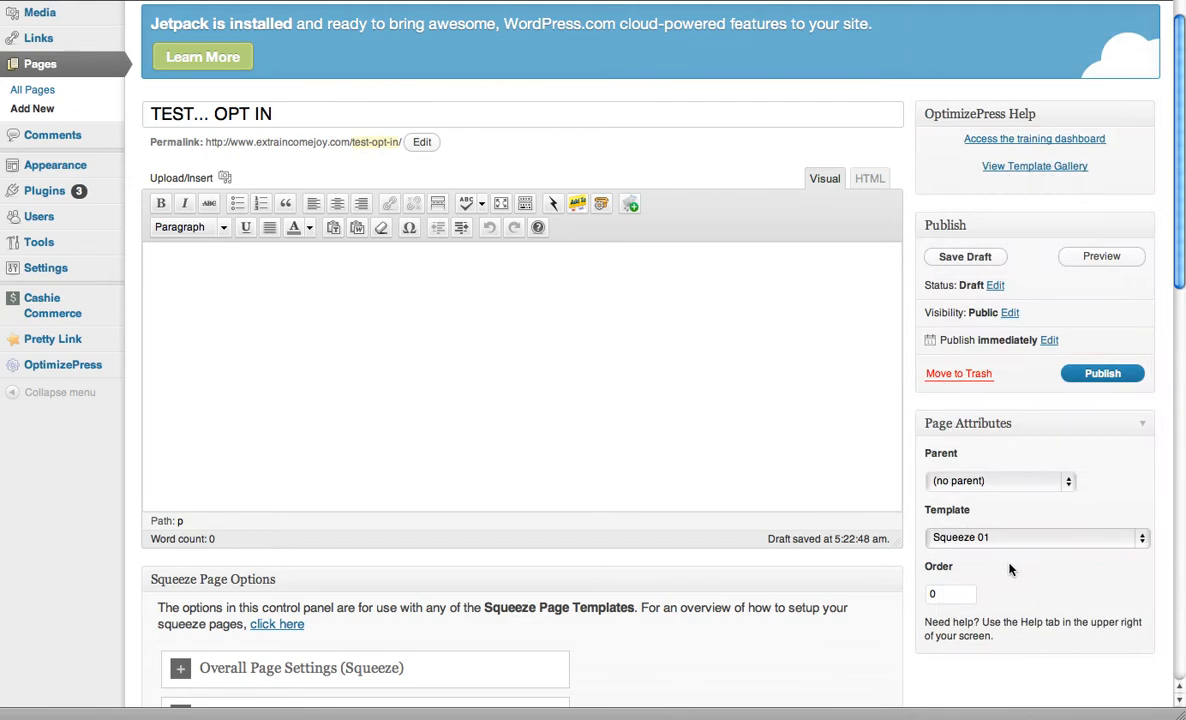
Step: Type 'THIS IS THE HEADING...' and format it as a centred red Heading 1
{"action": "scroll", "scroll_direction": "down", "scroll_amount": 3}
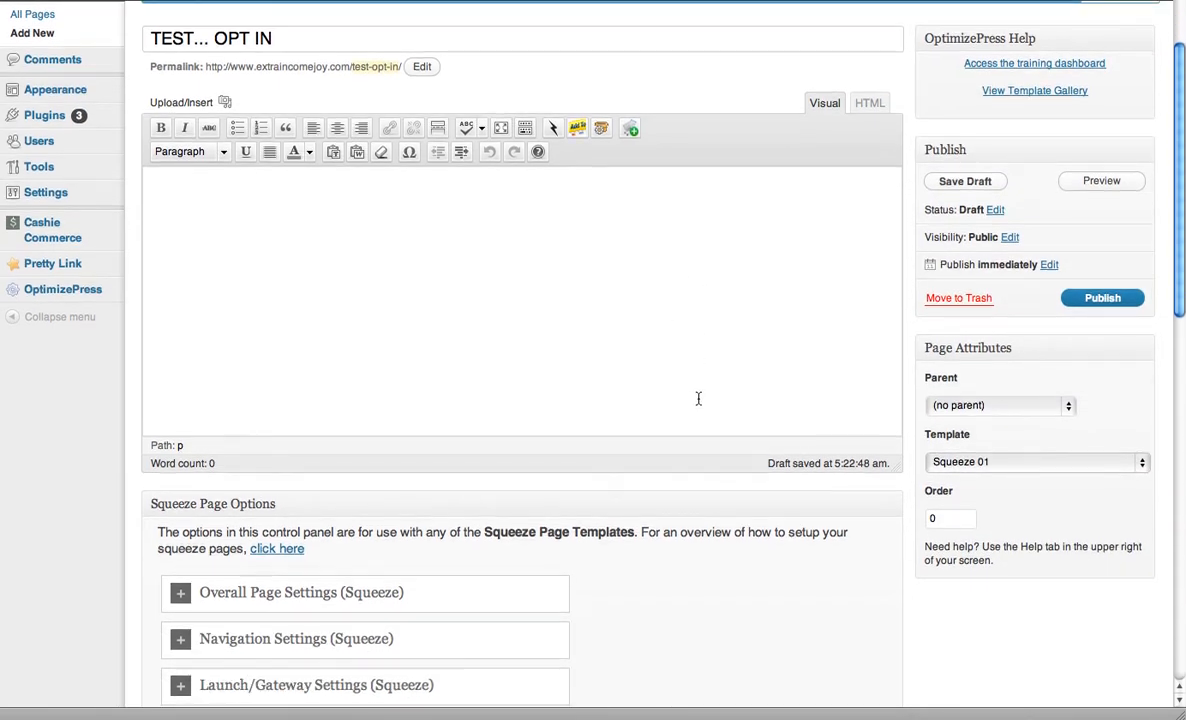
{"action": "mouse_move", "coordinate": [451, 194]}
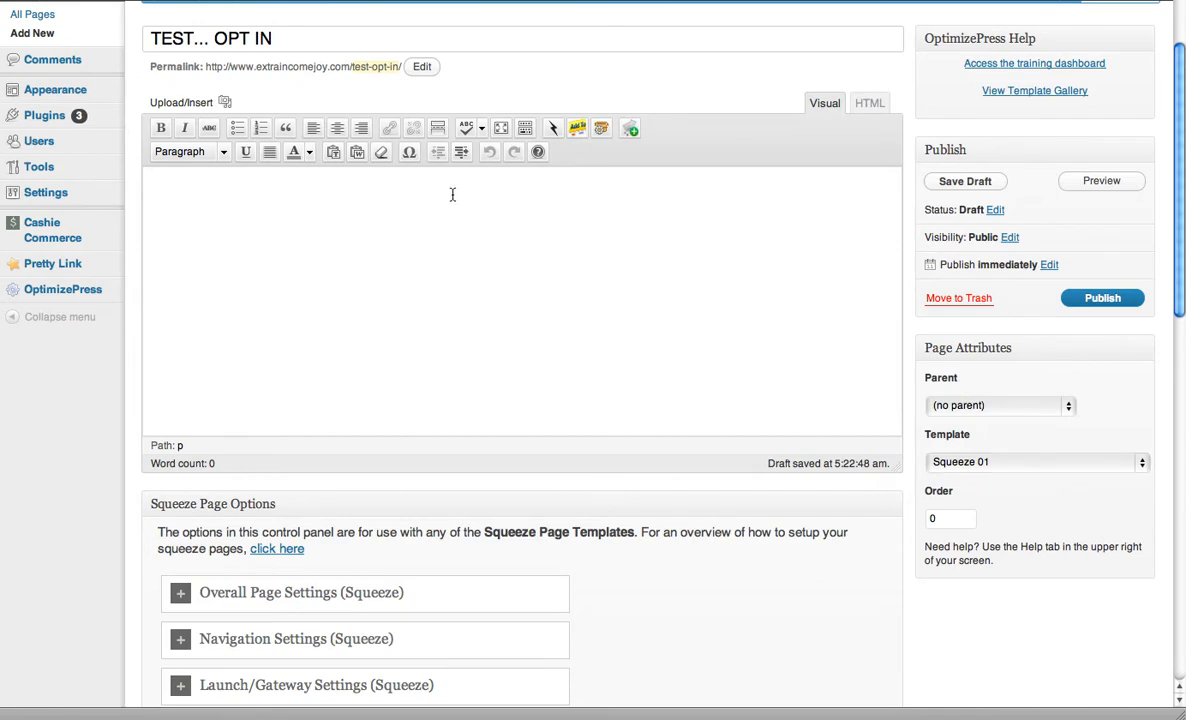
{"action": "type", "text": "THIS IS THE"}
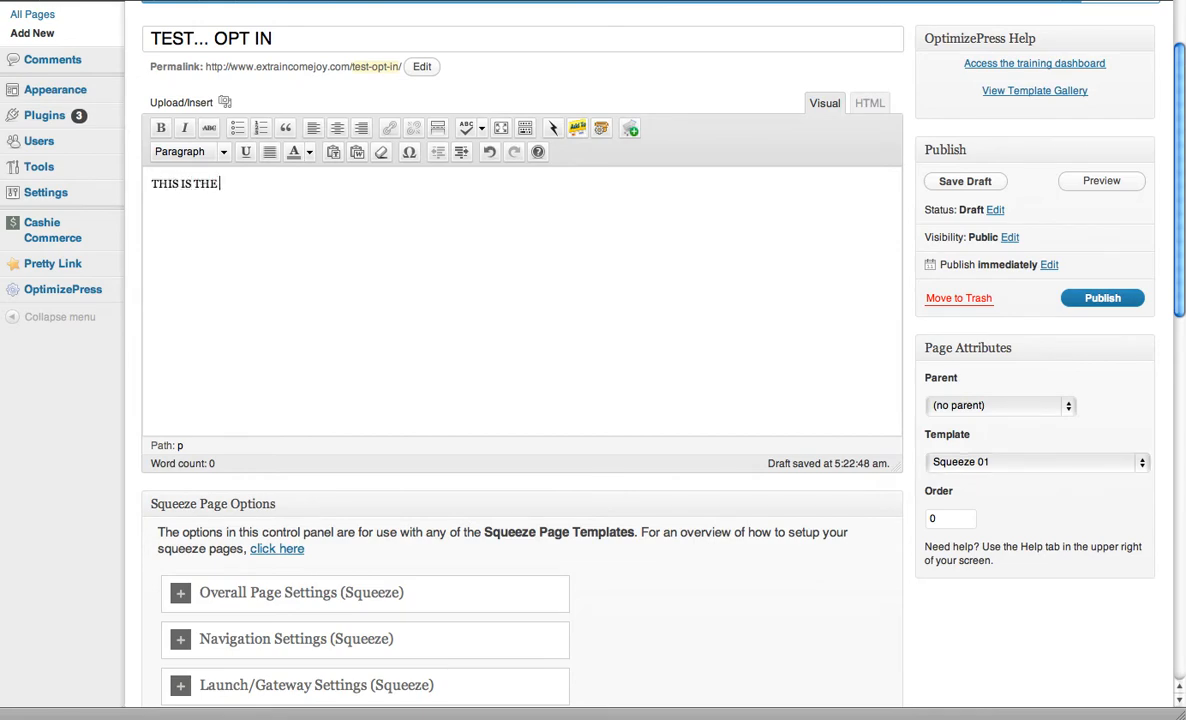
{"action": "type", "text": "HEADING..."}
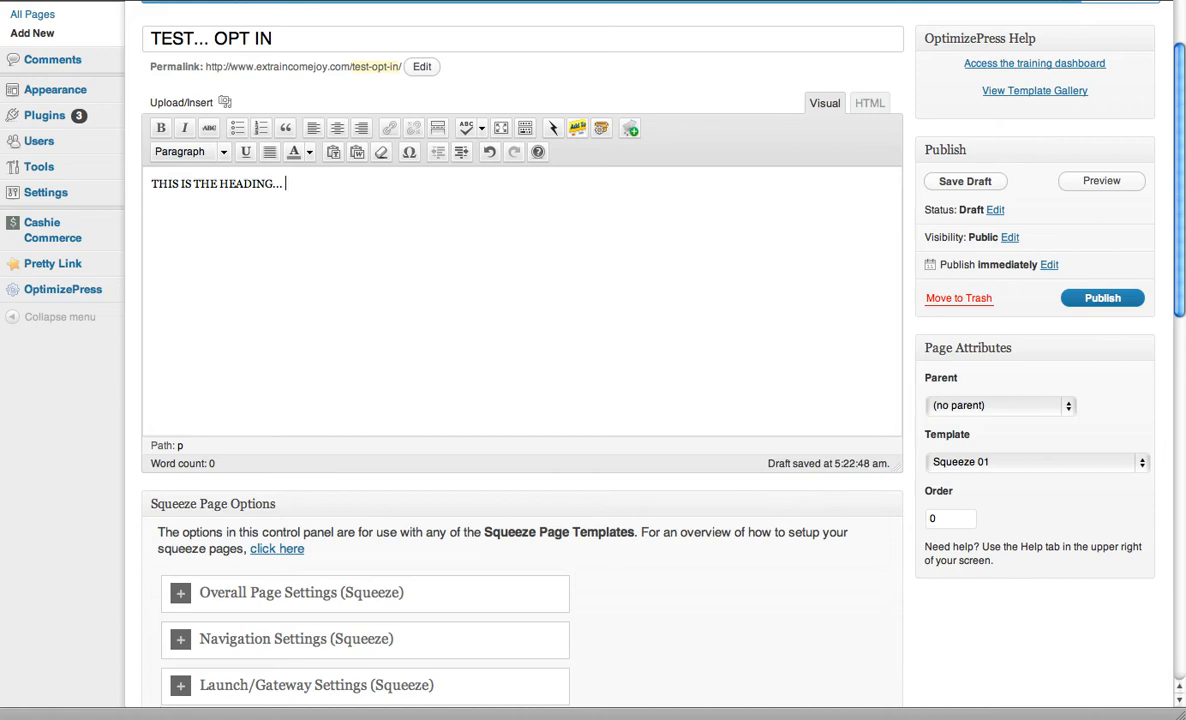
{"action": "mouse_move", "coordinate": [534, 207]}
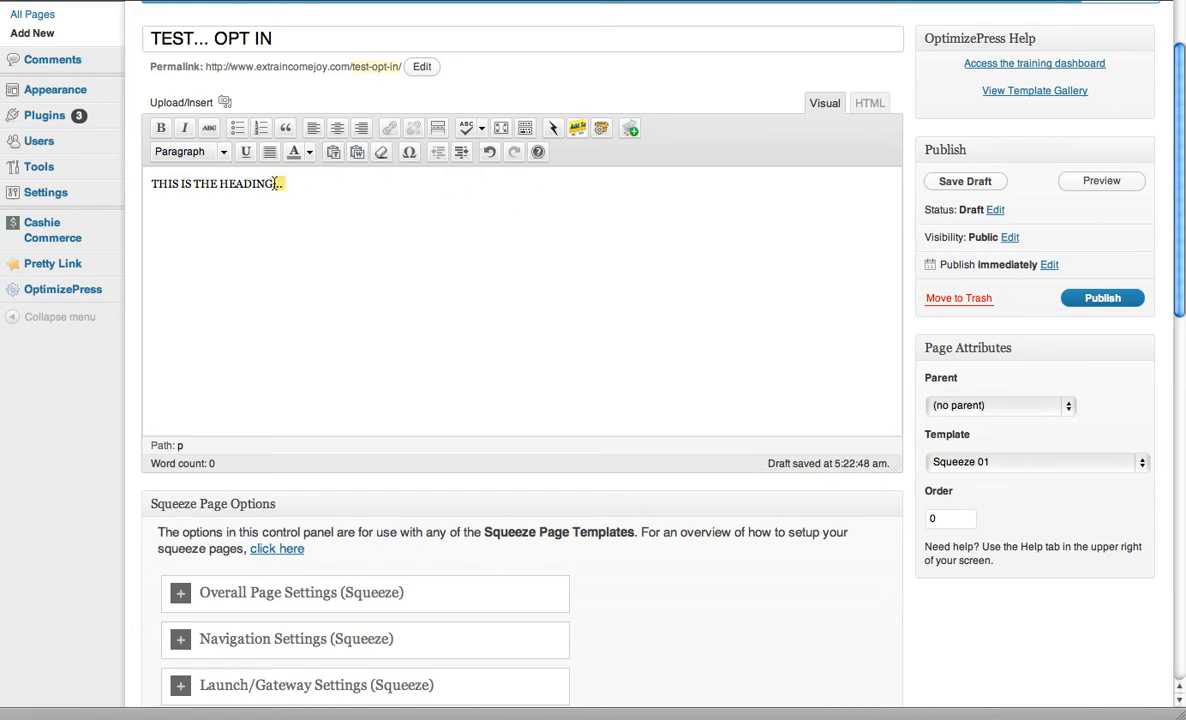
{"action": "left_click", "coordinate": [189, 151]}
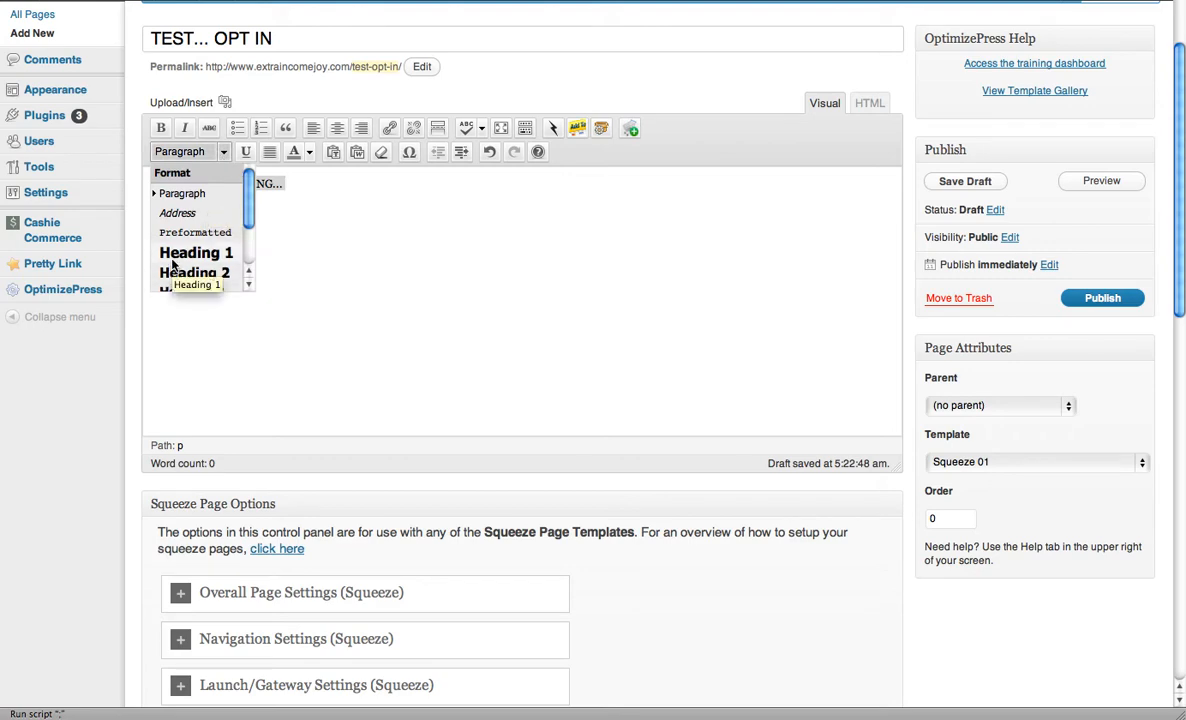
{"action": "left_click", "coordinate": [196, 252]}
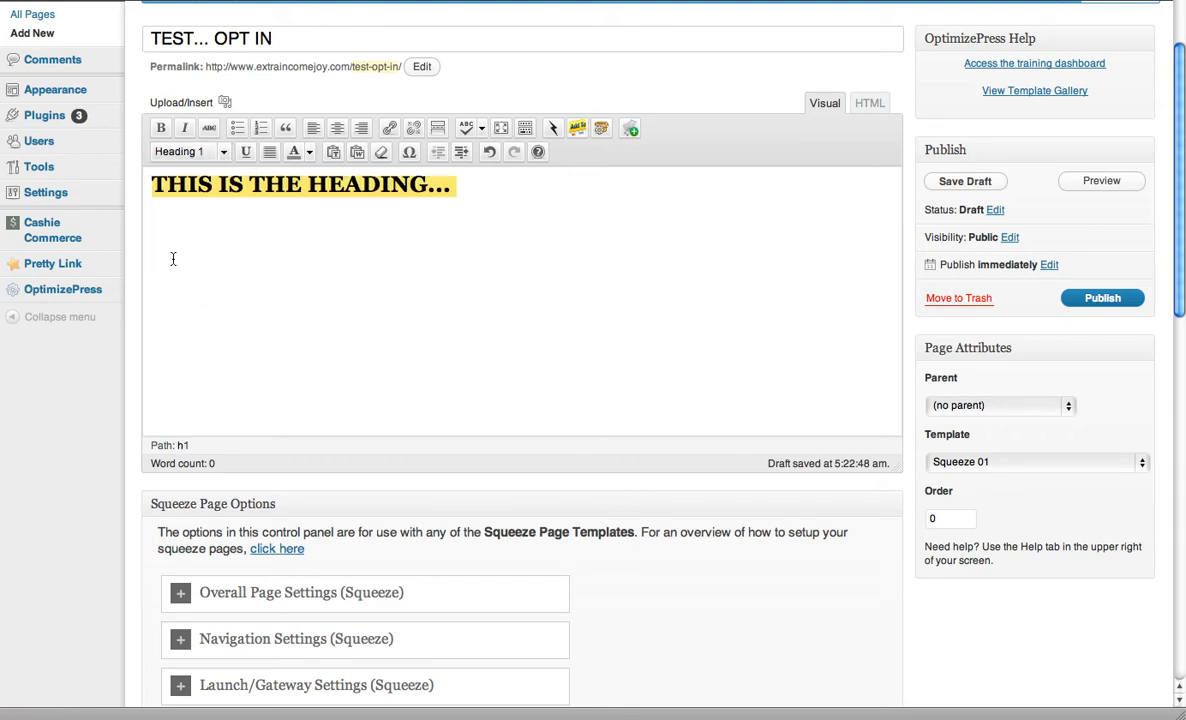
{"action": "left_click", "coordinate": [337, 127]}
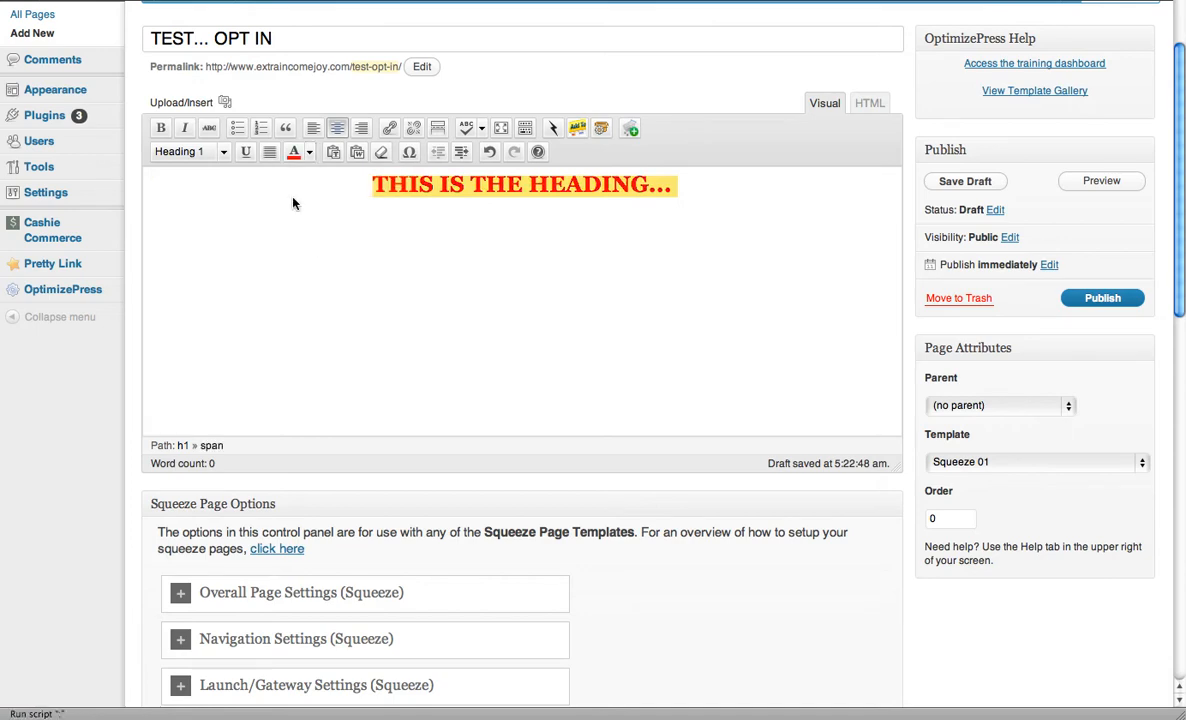
{"action": "scroll", "scroll_direction": "down", "scroll_amount": 3}
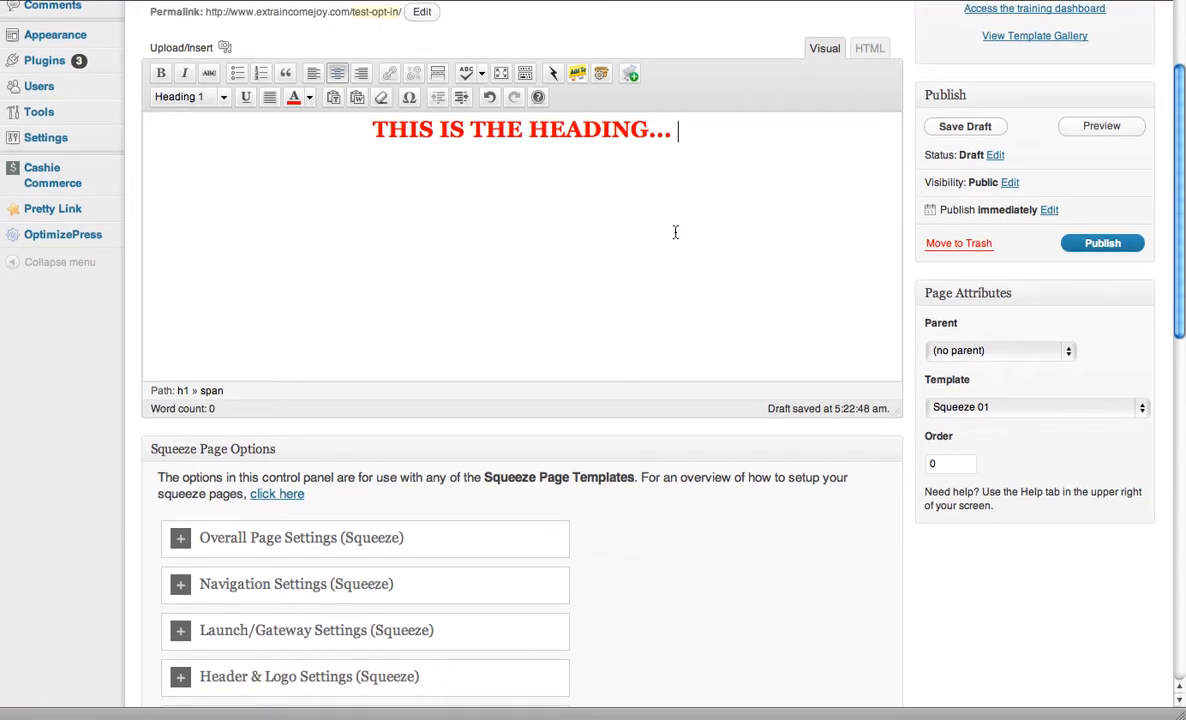
Step: Expand the header and logo settings, view custom header image, then collapse them
{"action": "scroll", "scroll_direction": "down", "scroll_amount": 3}
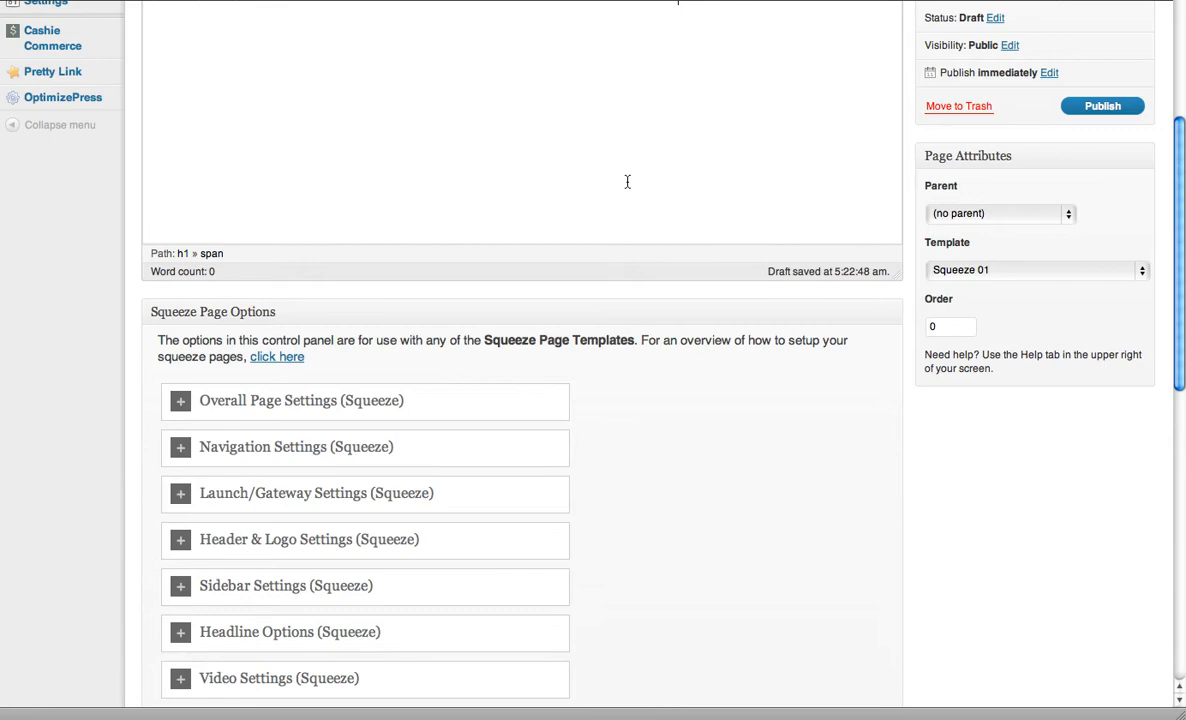
{"action": "scroll", "scroll_direction": "down", "scroll_amount": 3}
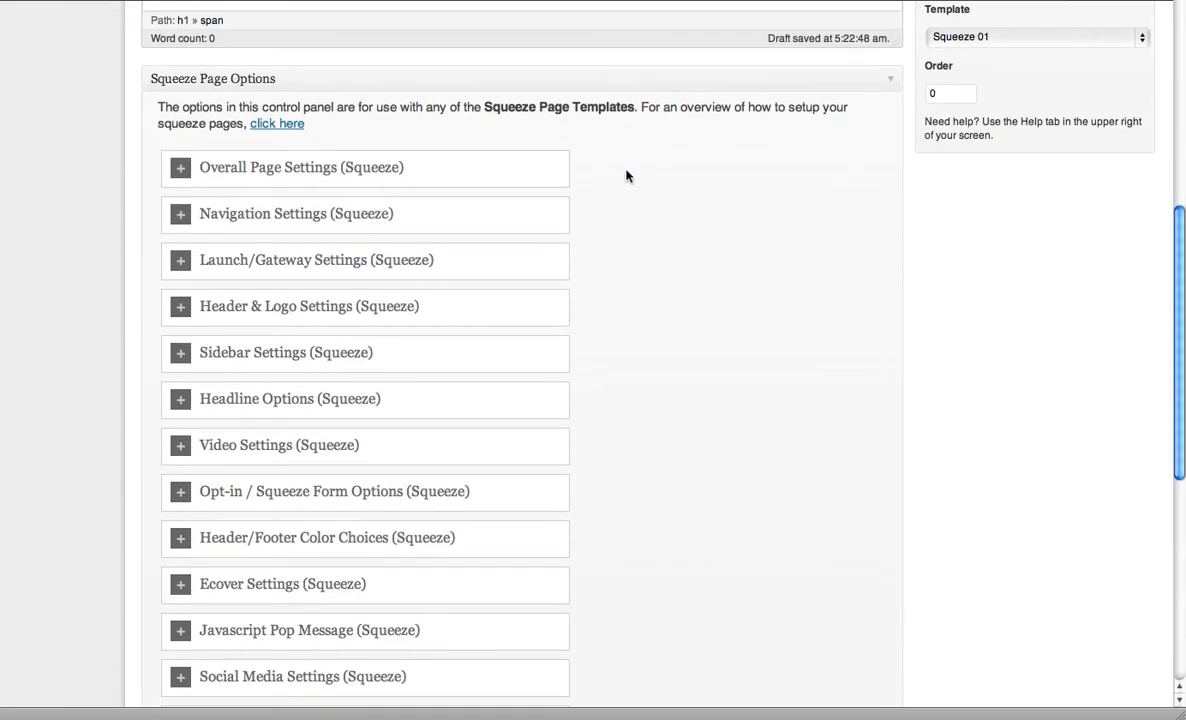
{"action": "mouse_move", "coordinate": [180, 306]}
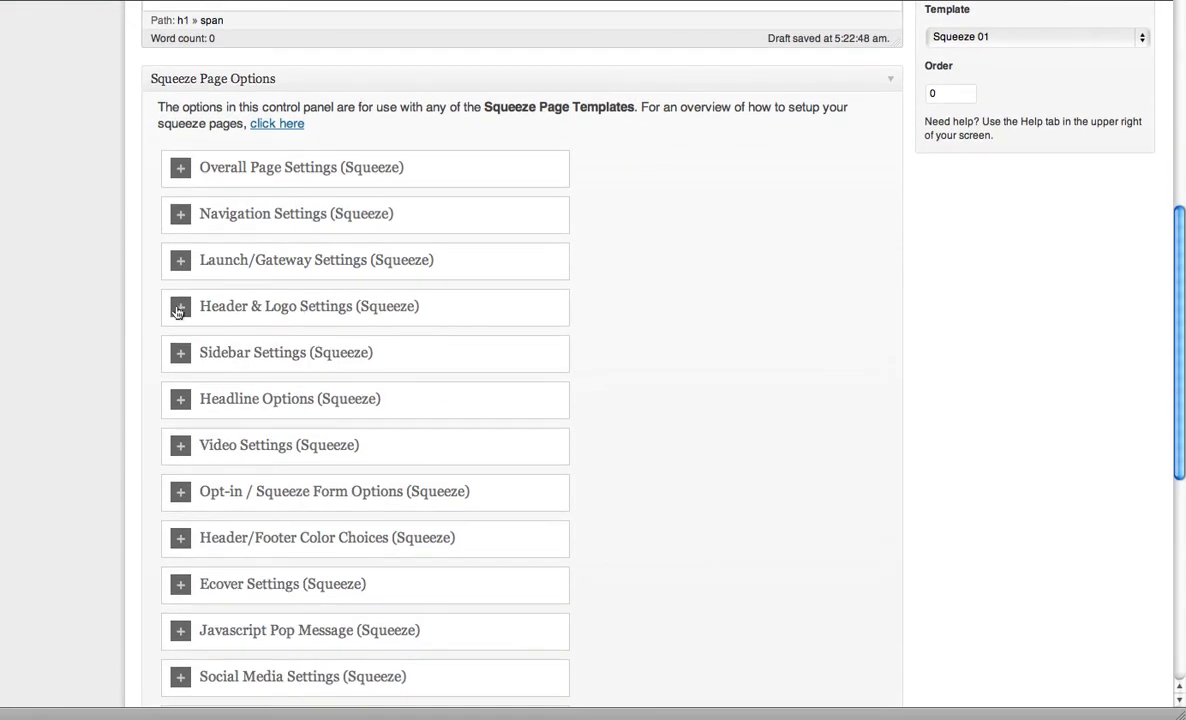
{"action": "left_click", "coordinate": [180, 306]}
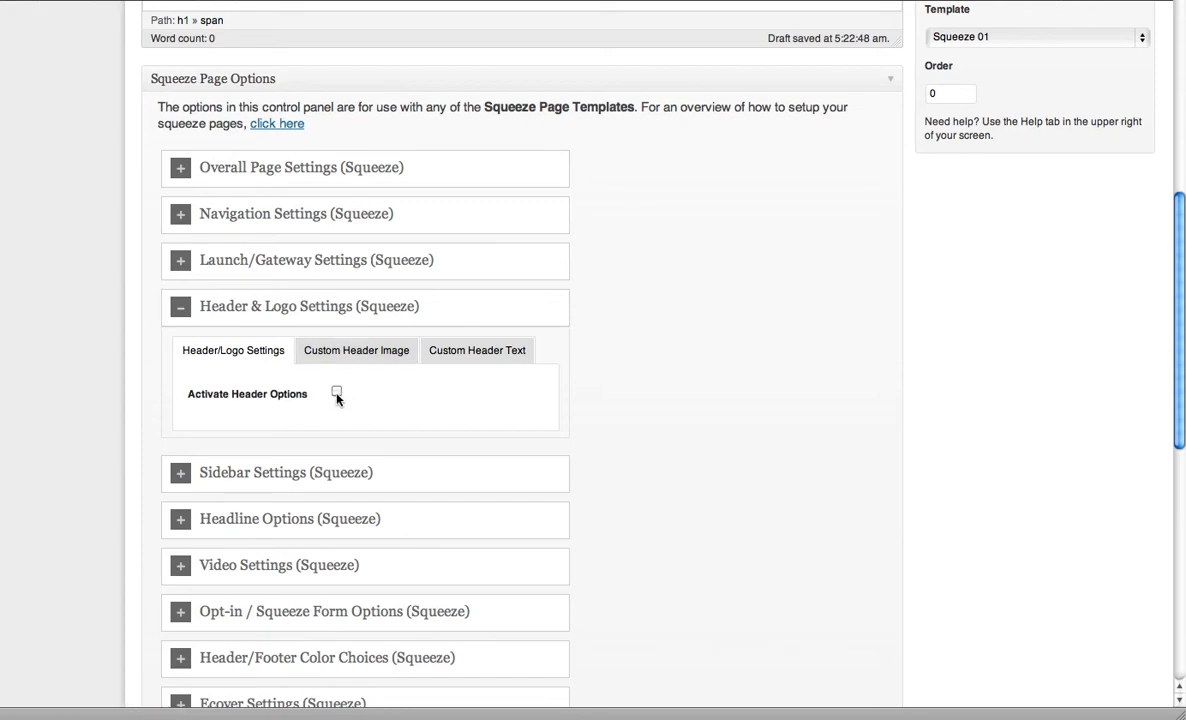
{"action": "left_click", "coordinate": [356, 350]}
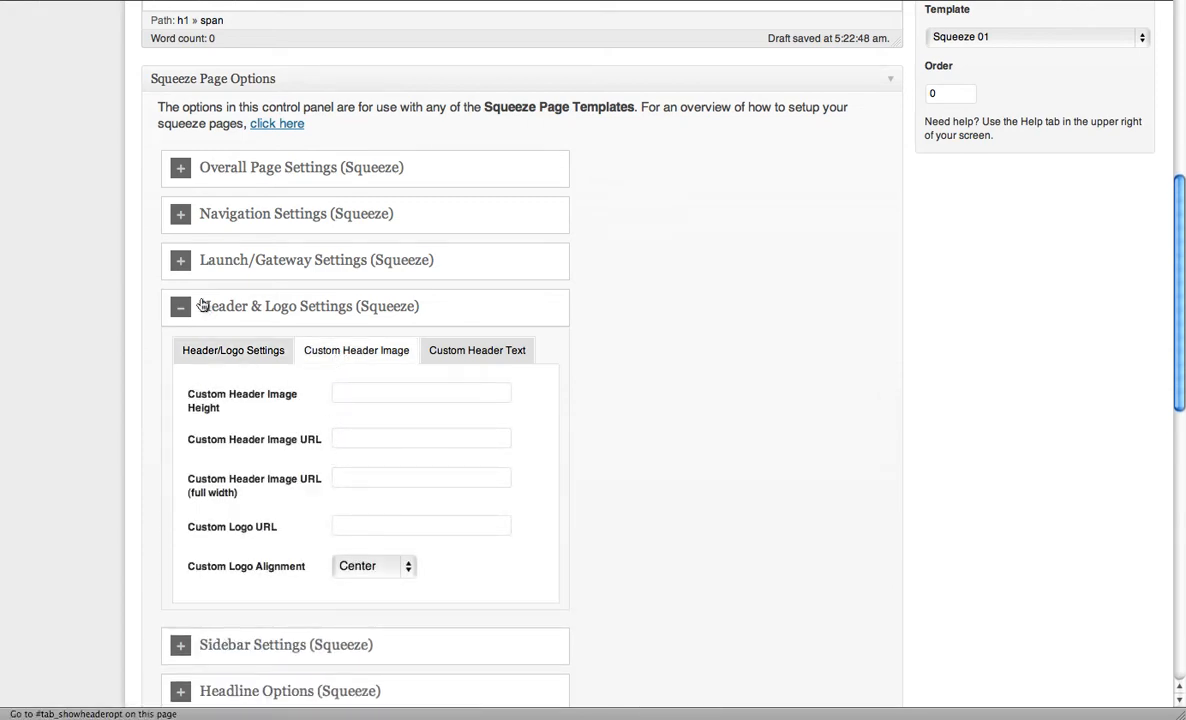
{"action": "left_click", "coordinate": [180, 306]}
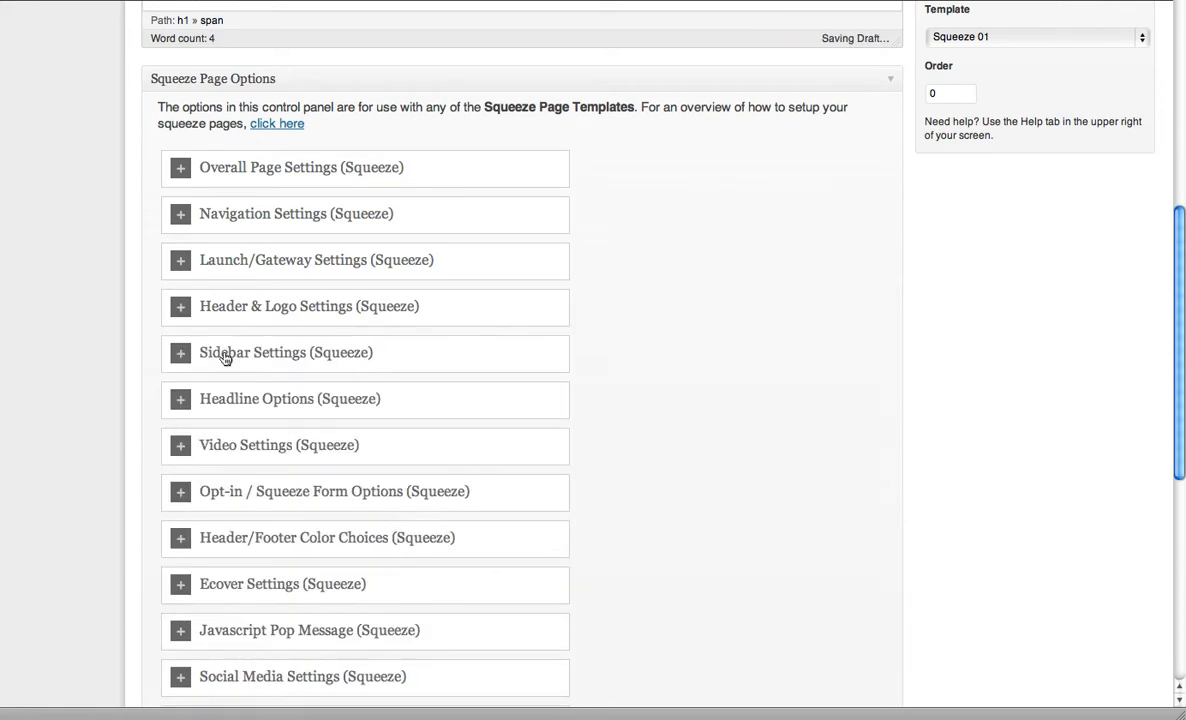
Step: Scroll to the opt-in form options and show the Autoresponder Code tab
{"action": "scroll", "scroll_direction": "down", "scroll_amount": 3}
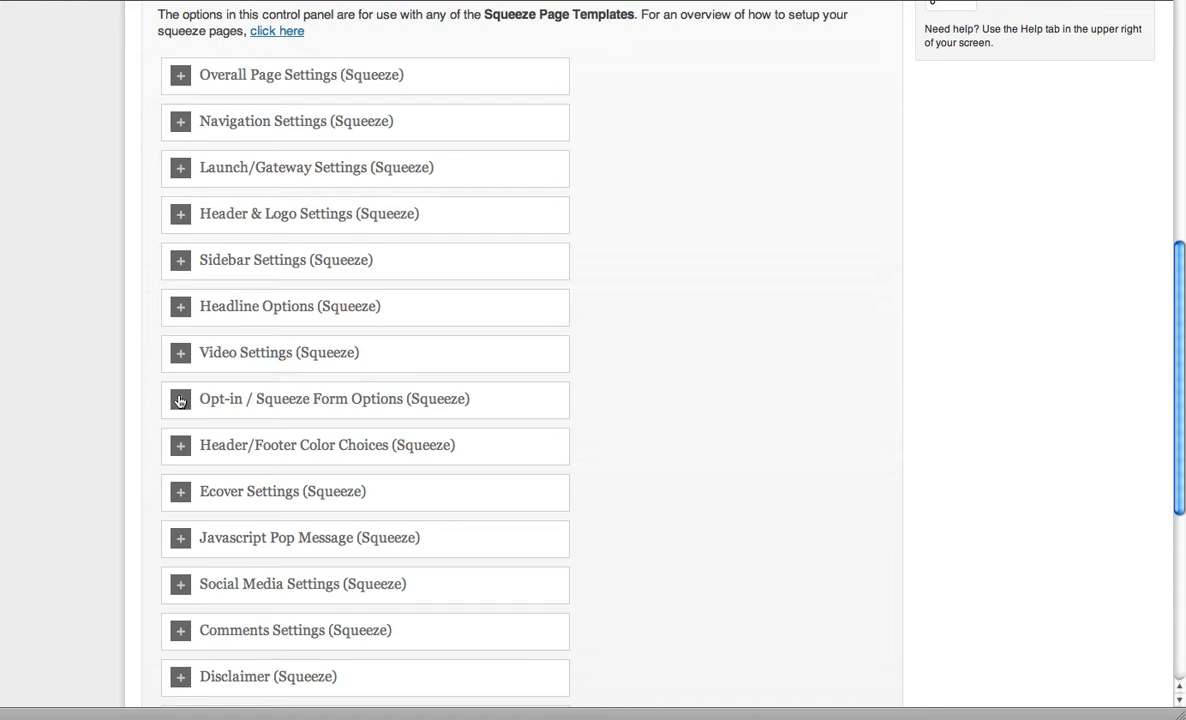
{"action": "scroll", "scroll_direction": "down", "scroll_amount": 3}
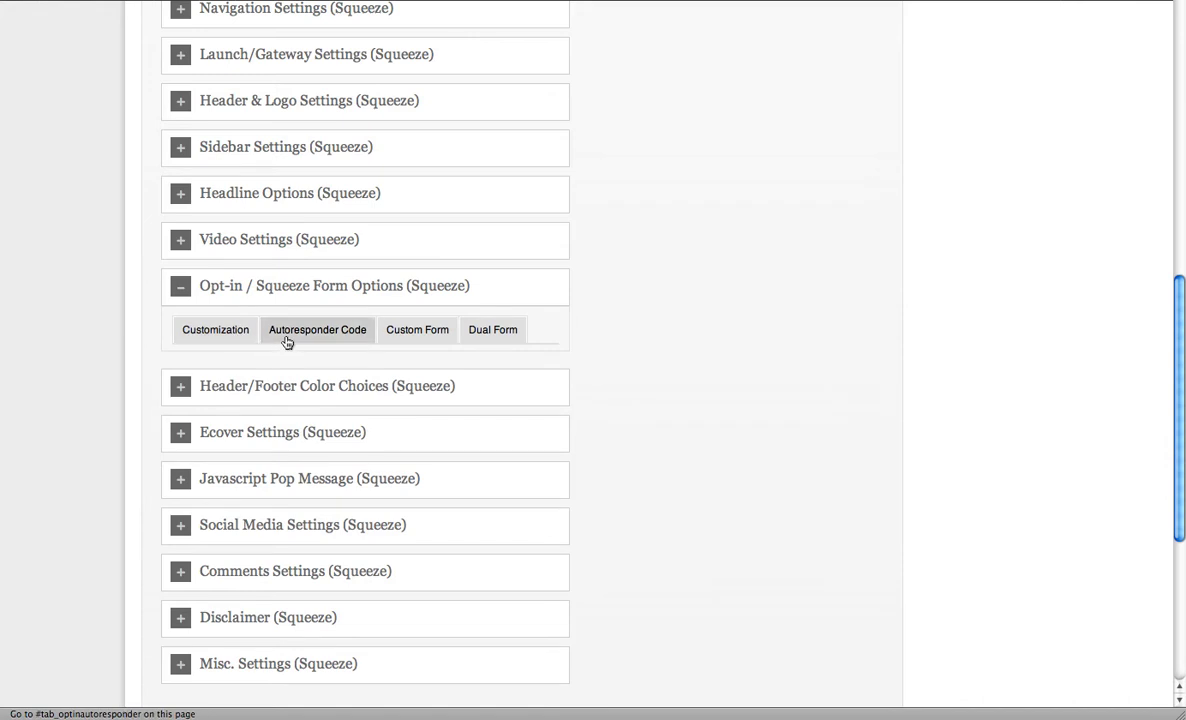
{"action": "left_click", "coordinate": [317, 329]}
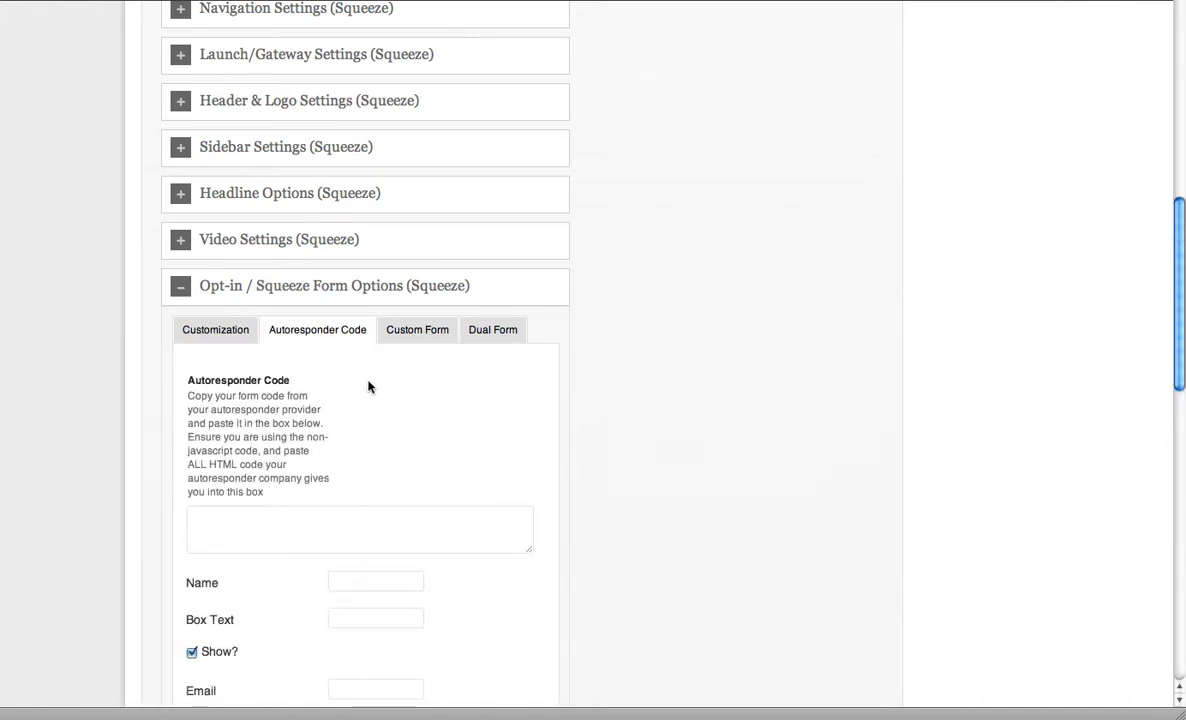
{"action": "mouse_move", "coordinate": [303, 5]}
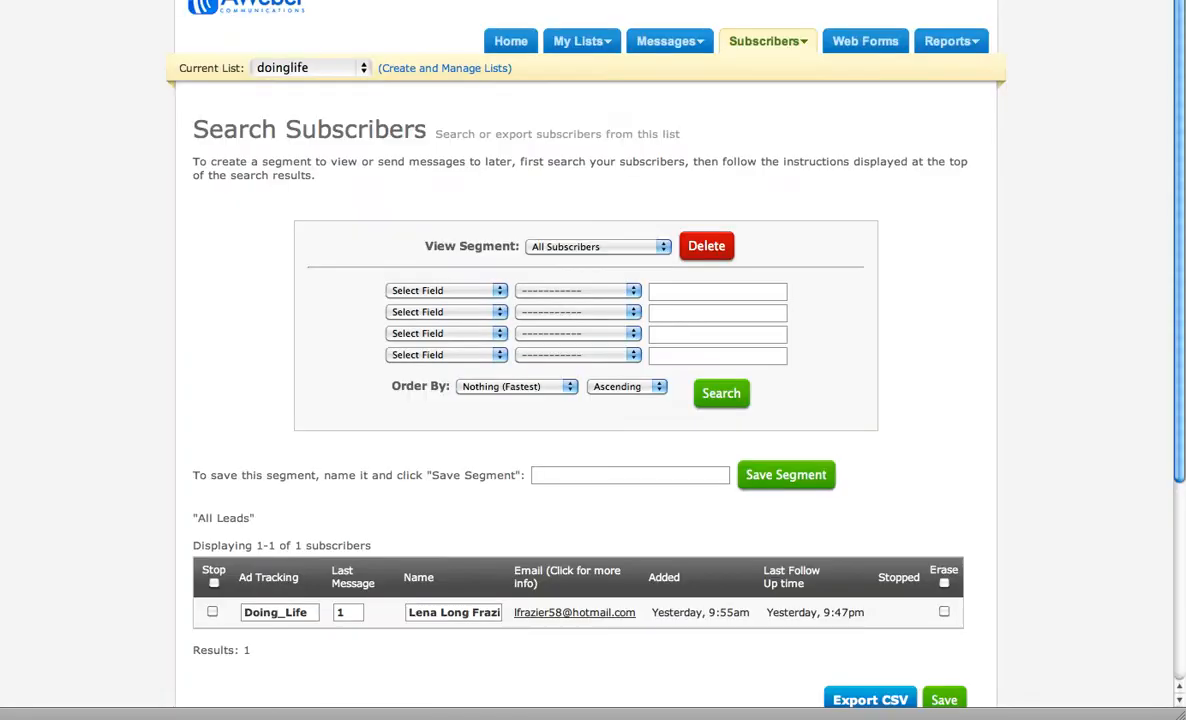
{"action": "mouse_move", "coordinate": [865, 41]}
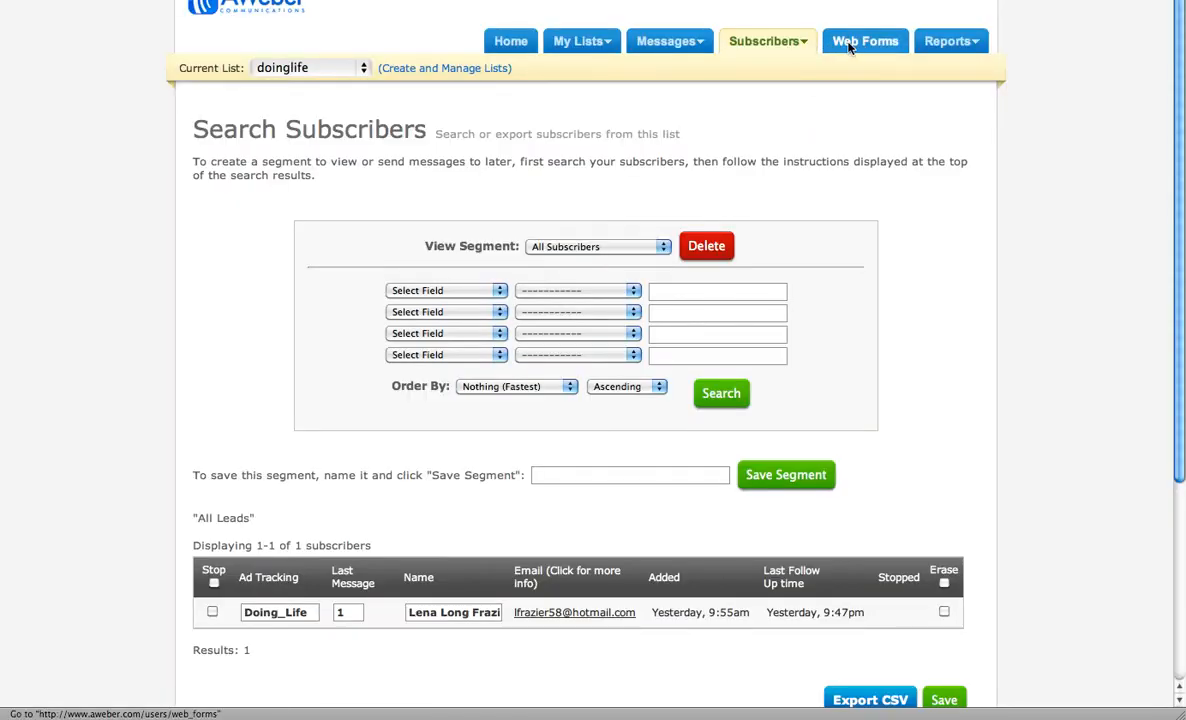
Step: Publish AWeber's Doing Life web form as Raw HTML and copy its code
{"action": "left_click", "coordinate": [864, 41]}
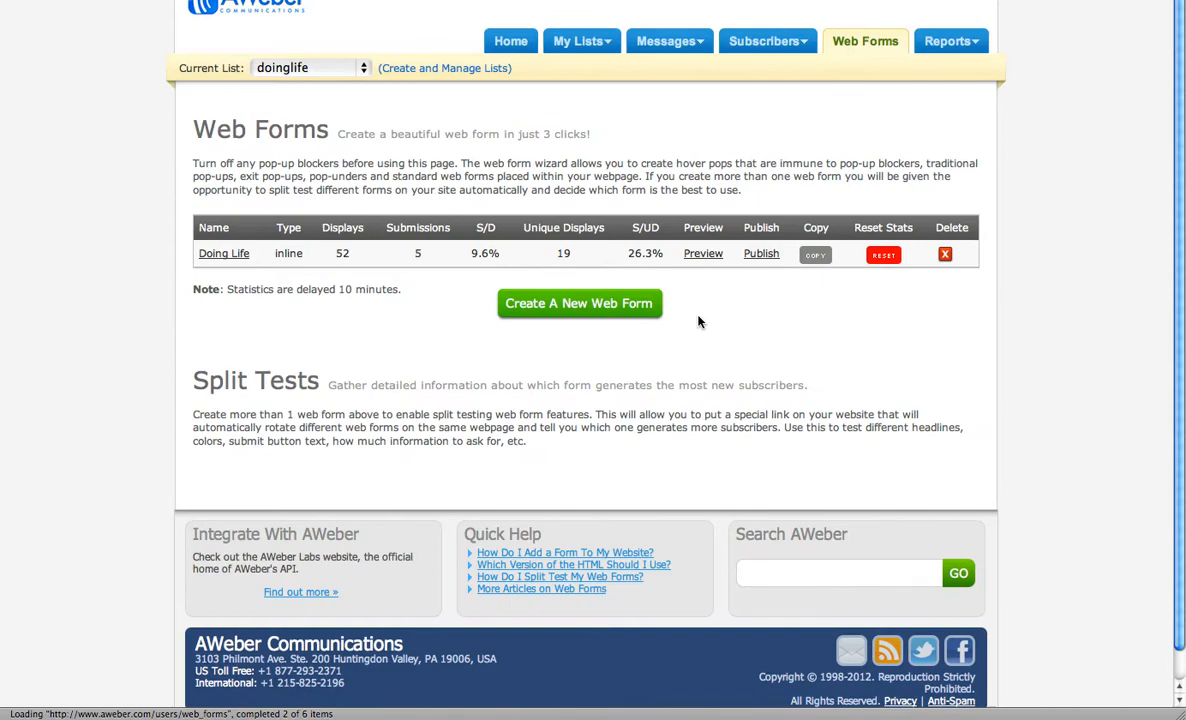
{"action": "left_click", "coordinate": [761, 253]}
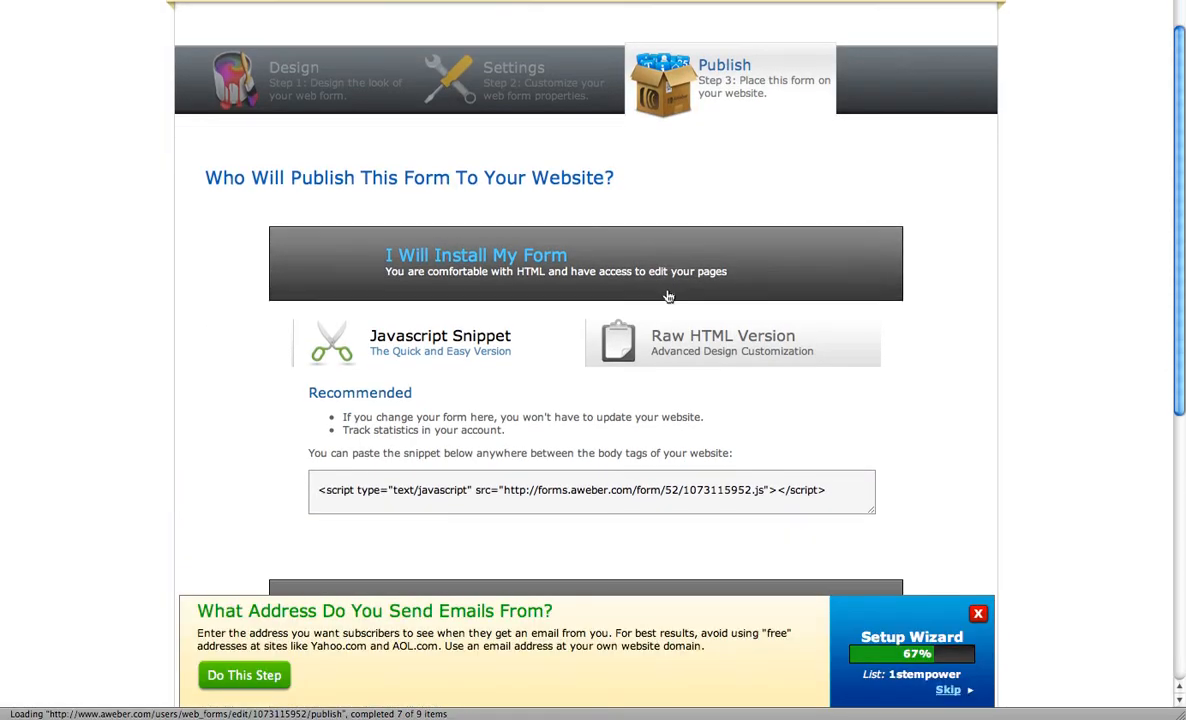
{"action": "scroll", "scroll_direction": "down", "scroll_amount": 3}
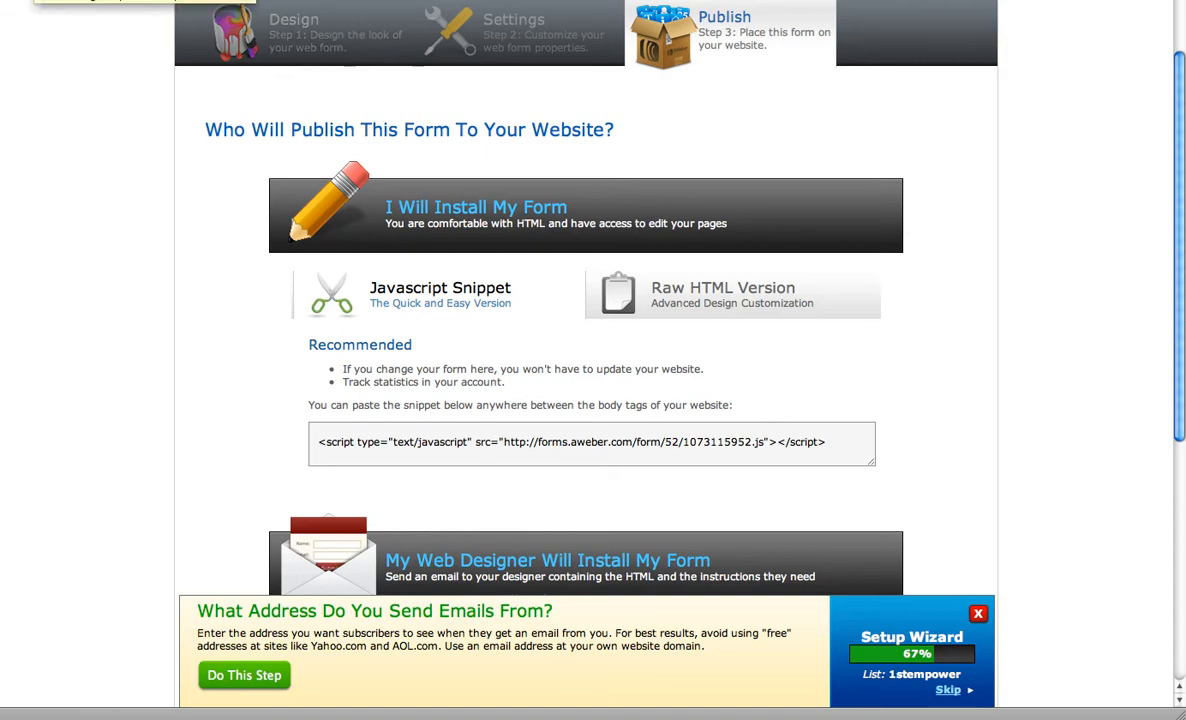
{"action": "left_click", "coordinate": [732, 294]}
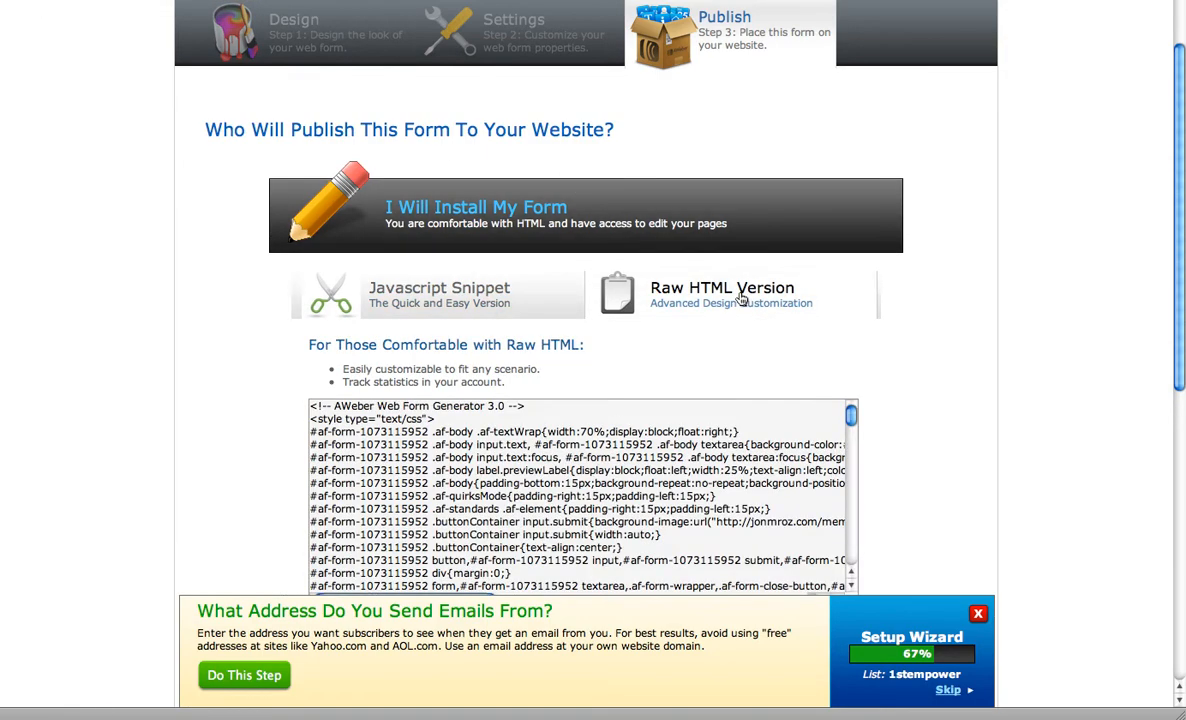
{"action": "scroll", "scroll_direction": "down", "scroll_amount": 3}
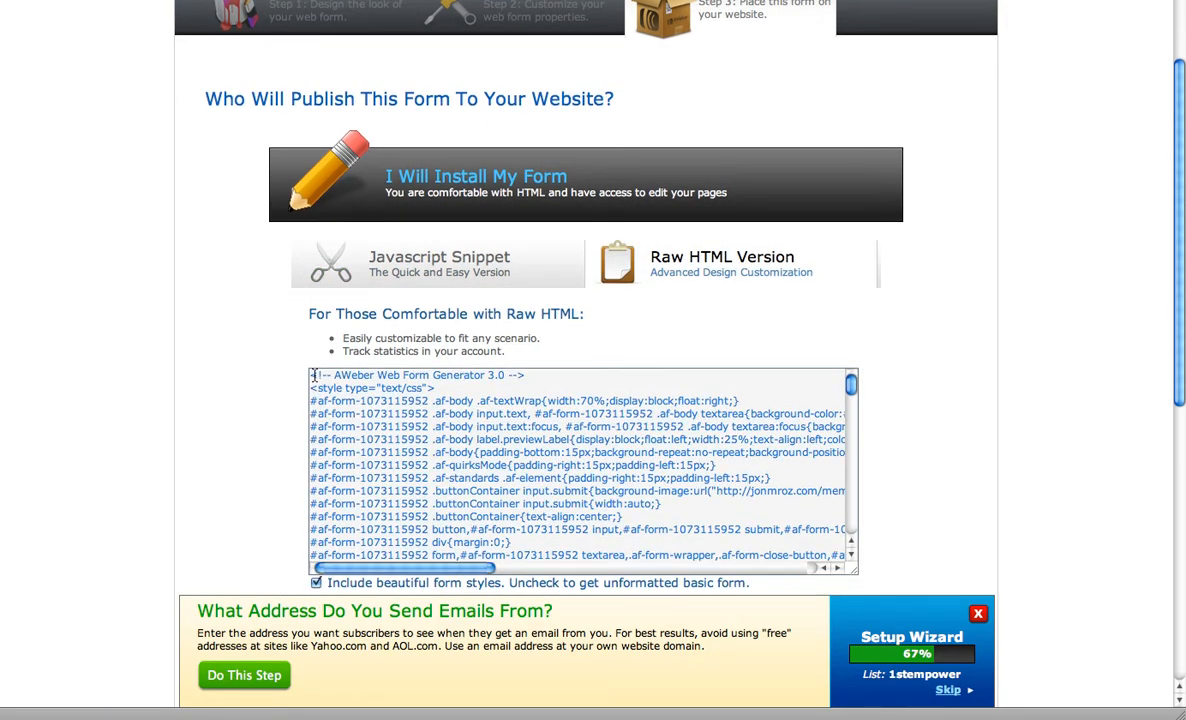
{"action": "scroll", "scroll_direction": "down", "scroll_amount": 3}
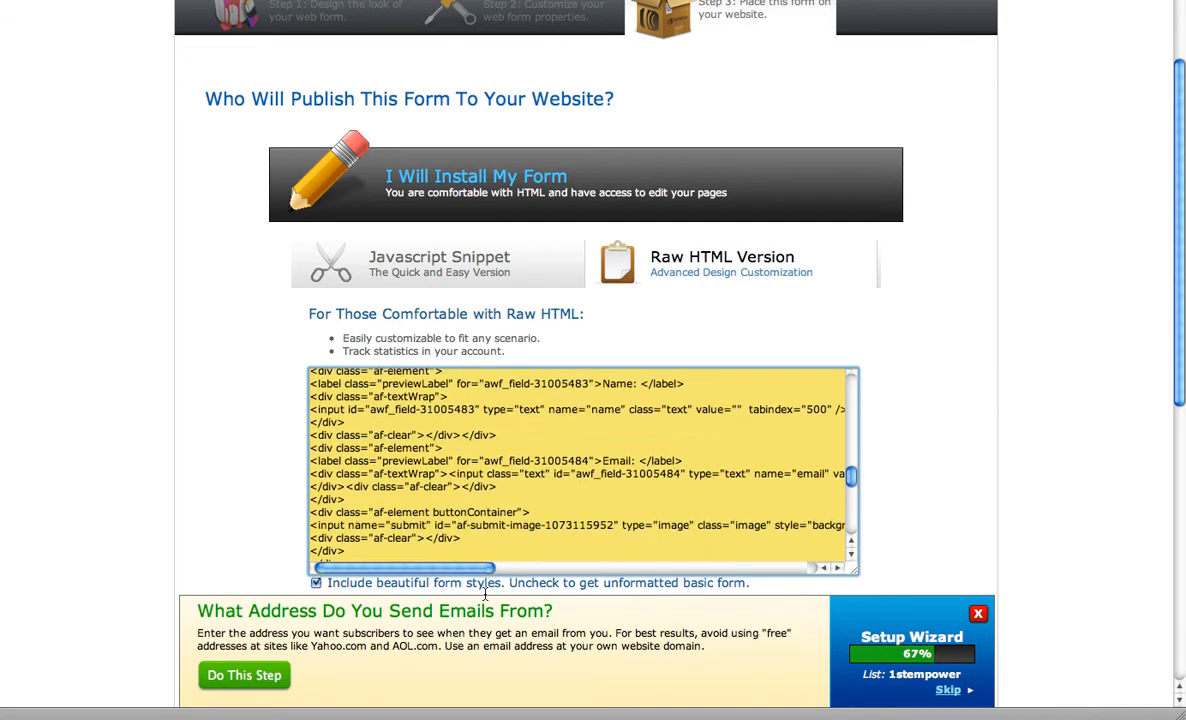
{"action": "right_click", "coordinate": [580, 470]}
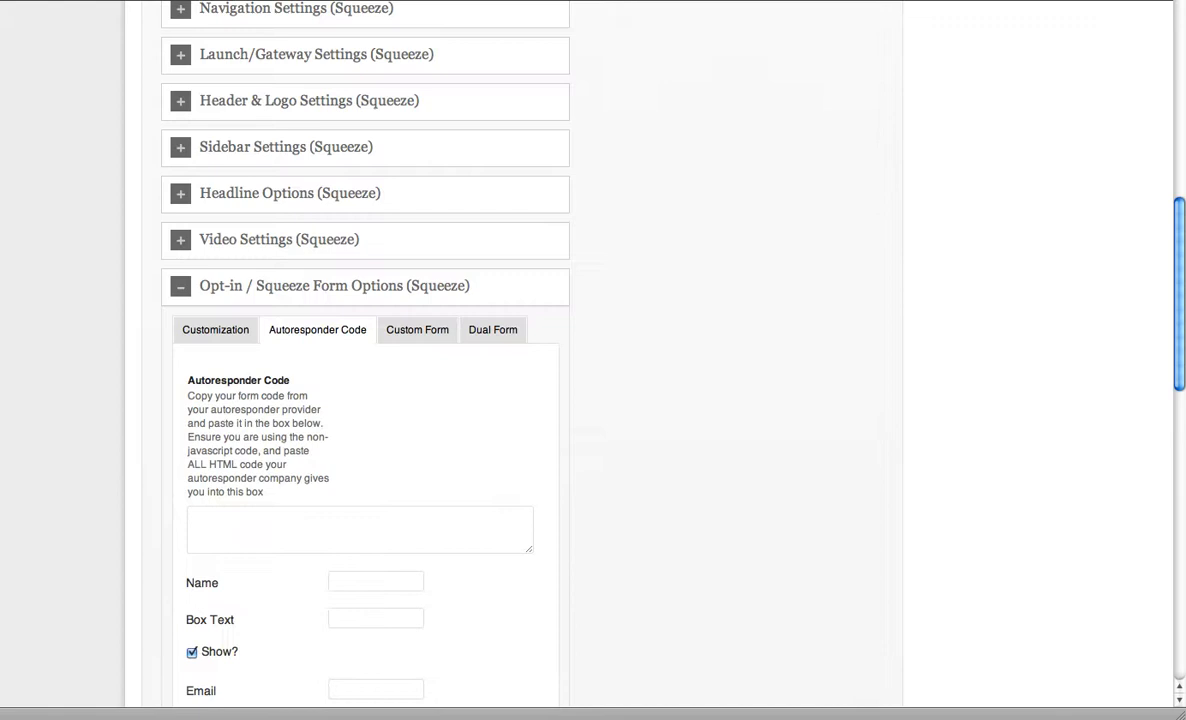
Step: Paste the AWeber code into the Autoresponder Code box and review the hidden fields
{"action": "right_click", "coordinate": [360, 528]}
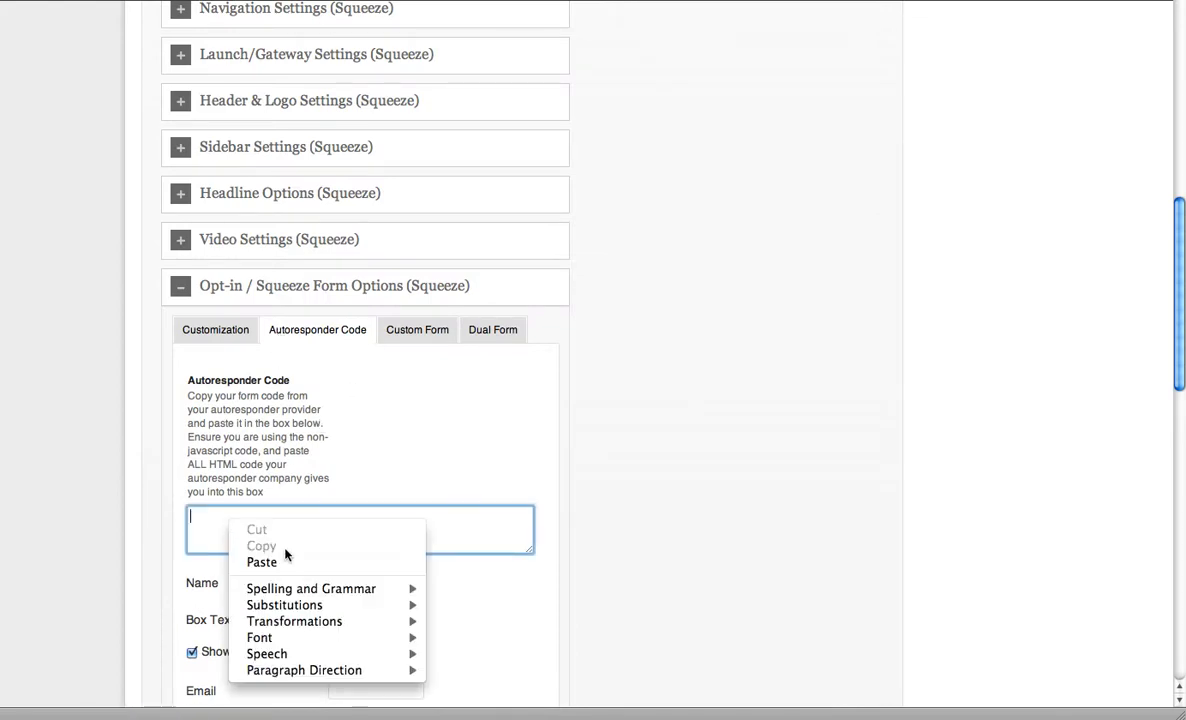
{"action": "left_click", "coordinate": [261, 562]}
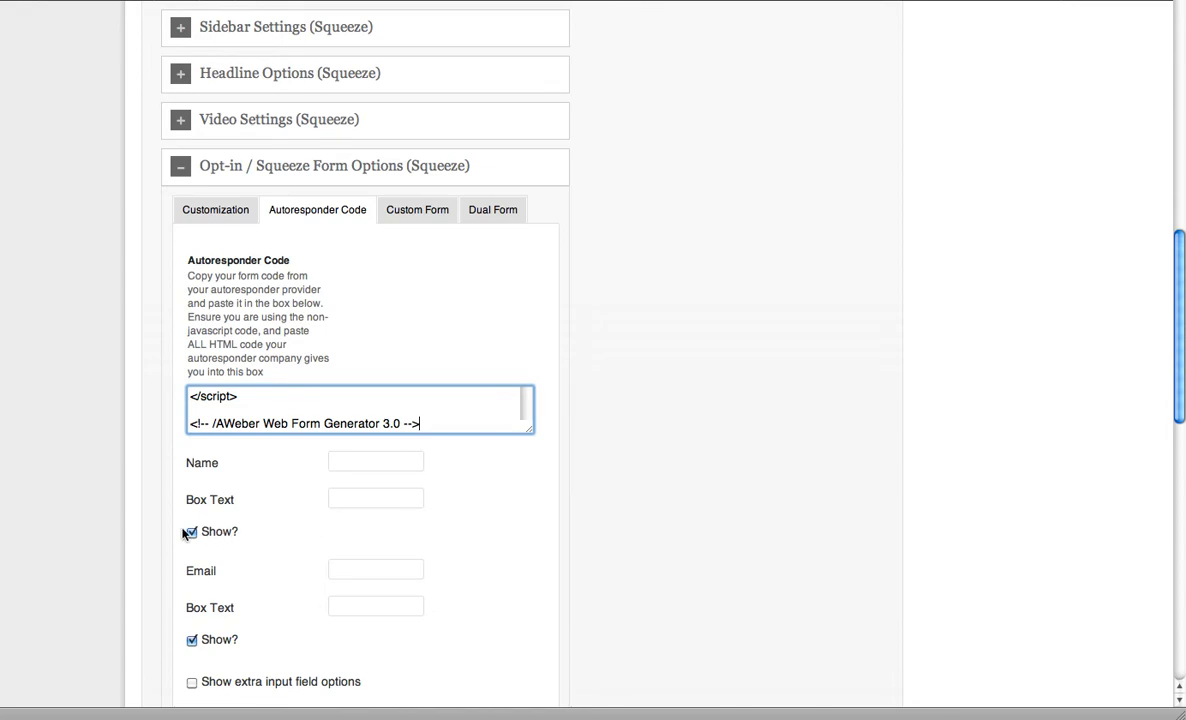
{"action": "scroll", "scroll_direction": "down", "scroll_amount": 3}
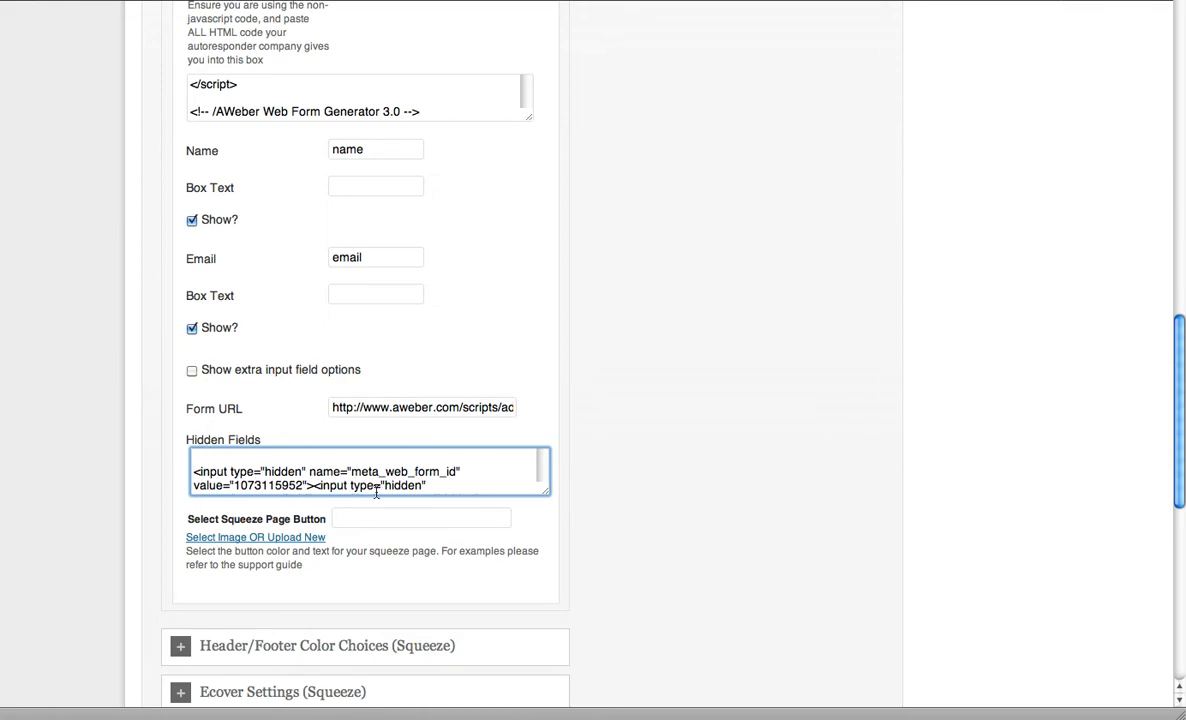
{"action": "scroll", "scroll_direction": "down", "scroll_amount": 3}
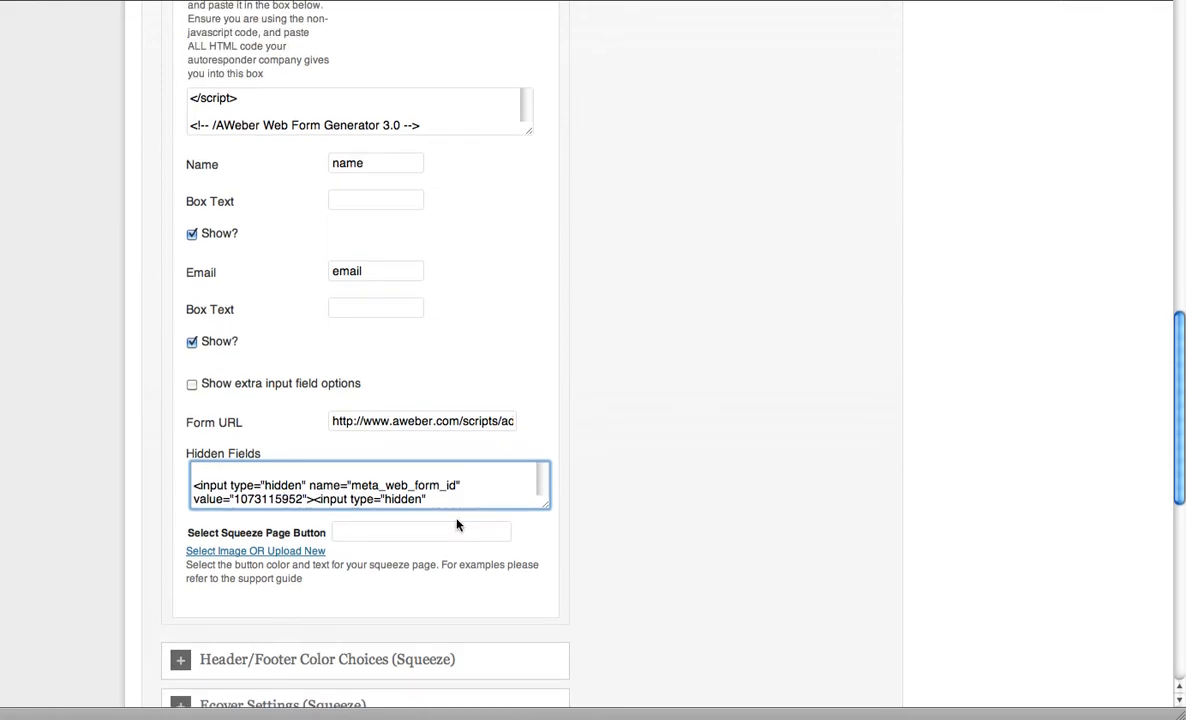
{"action": "left_click", "coordinate": [369, 485]}
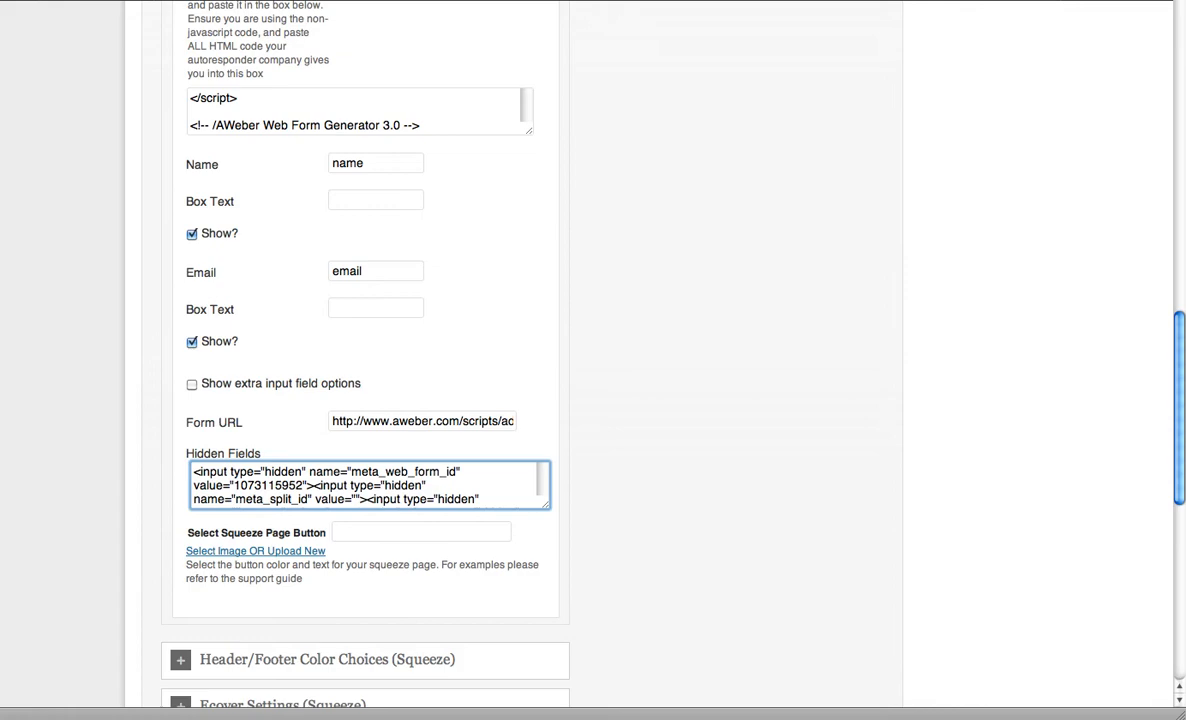
{"action": "mouse_move", "coordinate": [521, 373]}
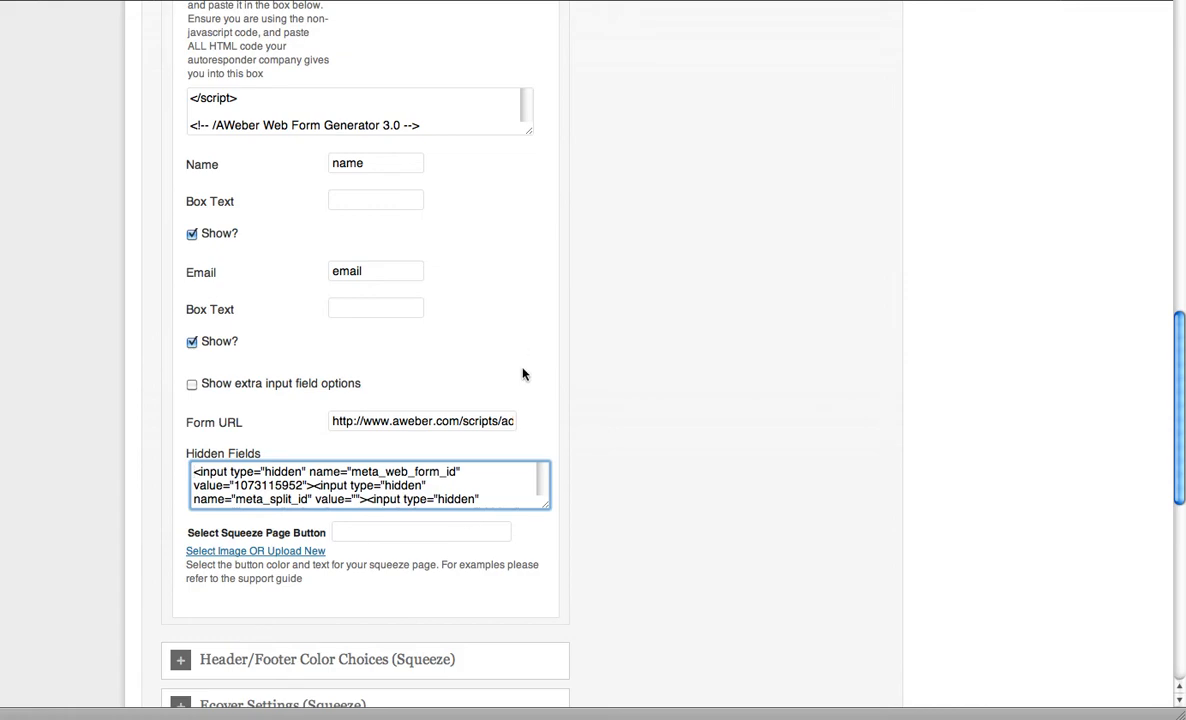
{"action": "mouse_move", "coordinate": [491, 289]}
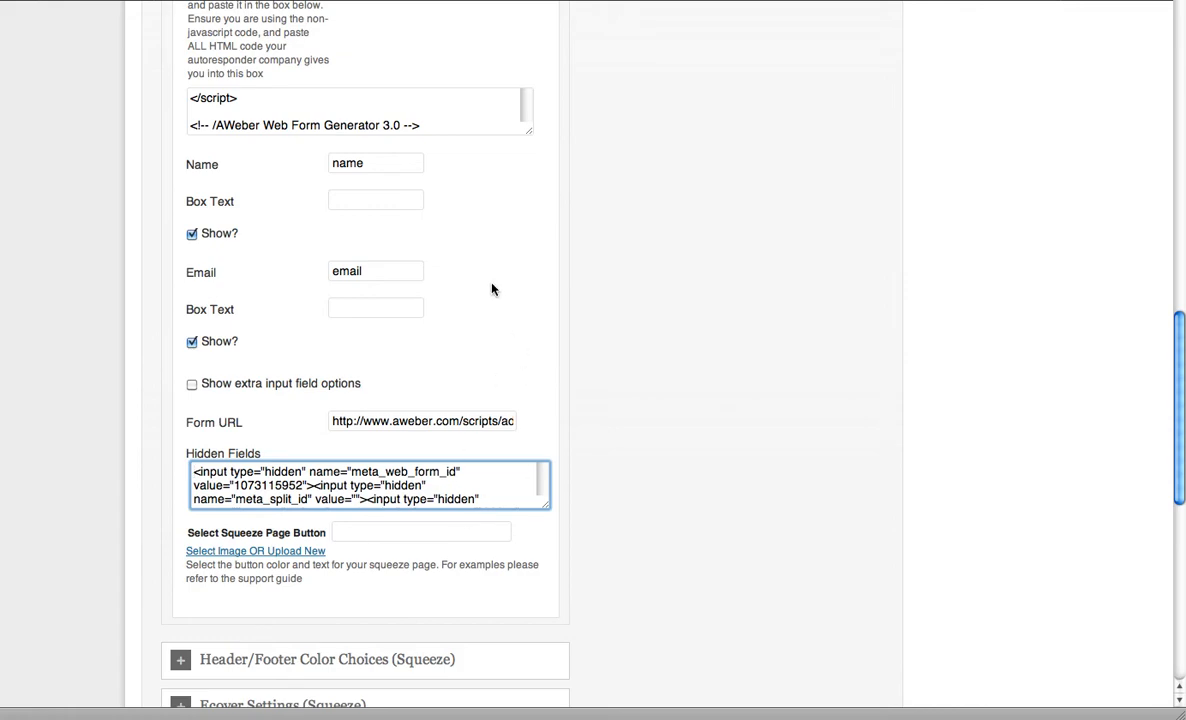
{"action": "scroll", "scroll_direction": "up", "scroll_amount": 3}
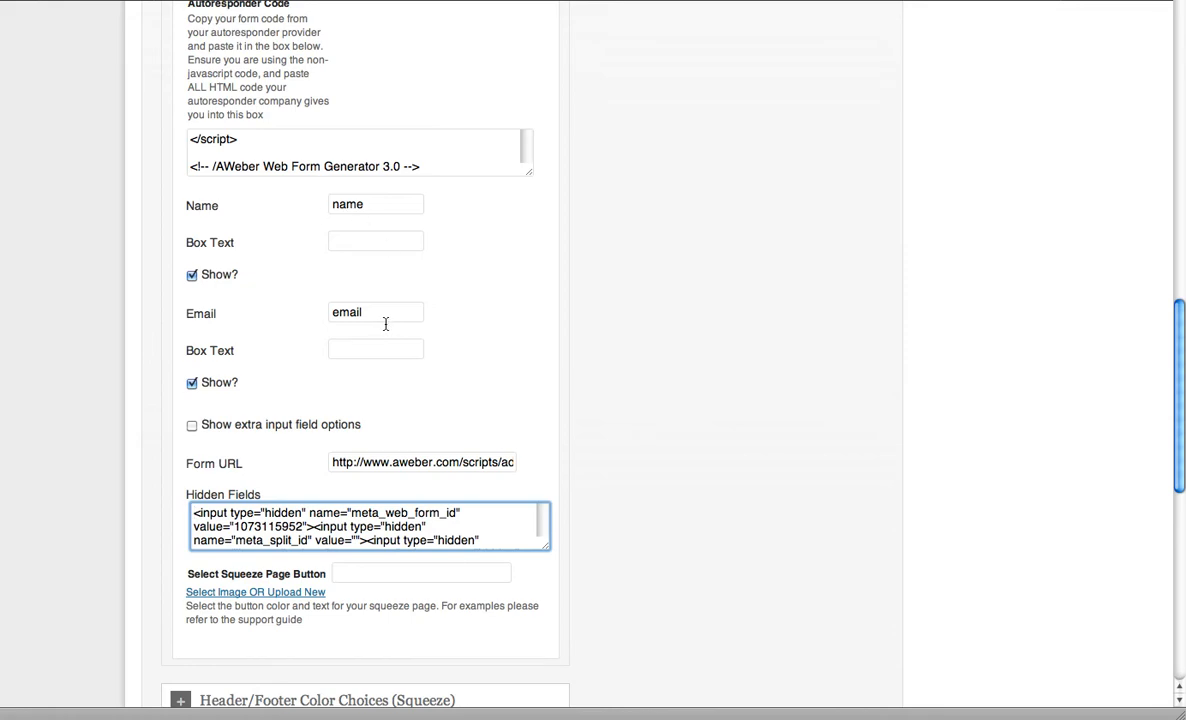
{"action": "mouse_move", "coordinate": [715, 351]}
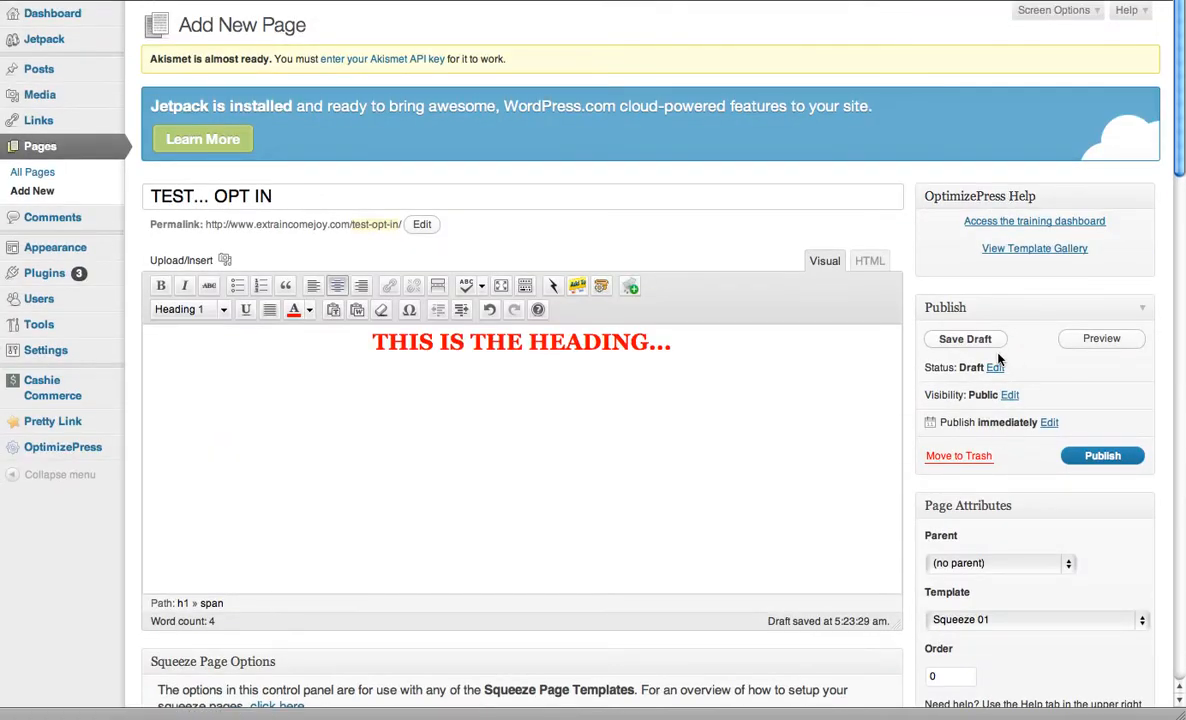
Step: Save the TEST... OPT IN draft and preview it in a new tab
{"action": "left_click", "coordinate": [964, 338]}
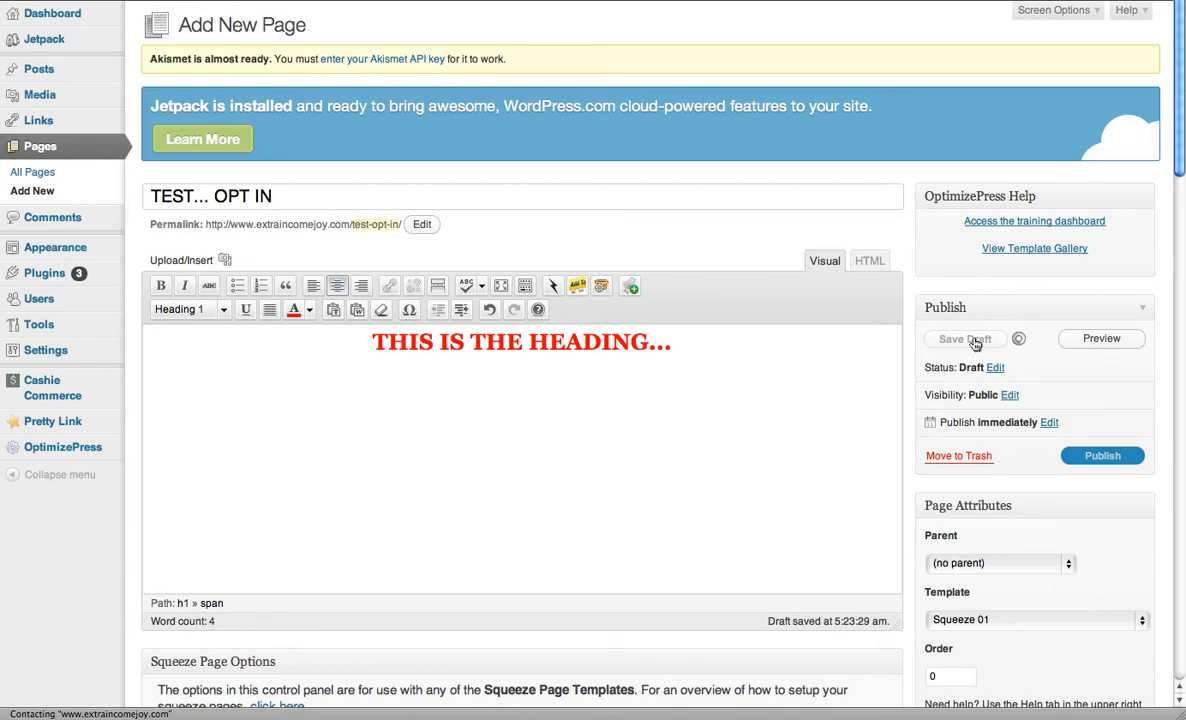
{"action": "left_click", "coordinate": [963, 338]}
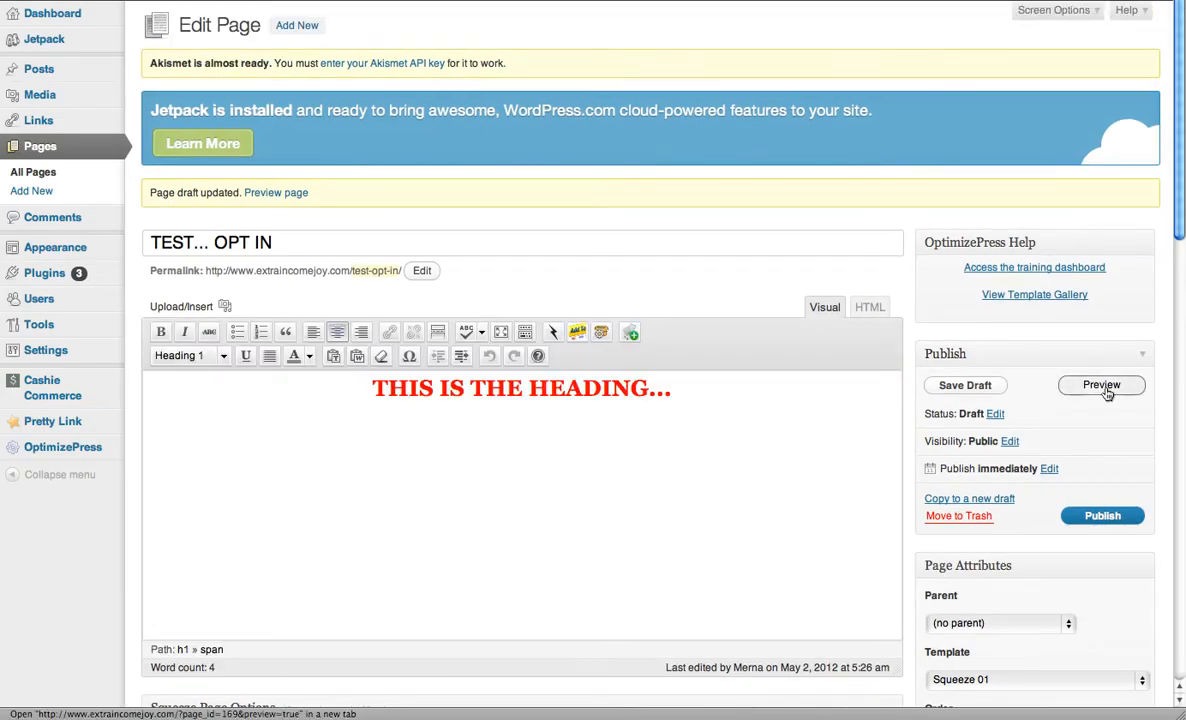
{"action": "left_click", "coordinate": [1101, 385]}
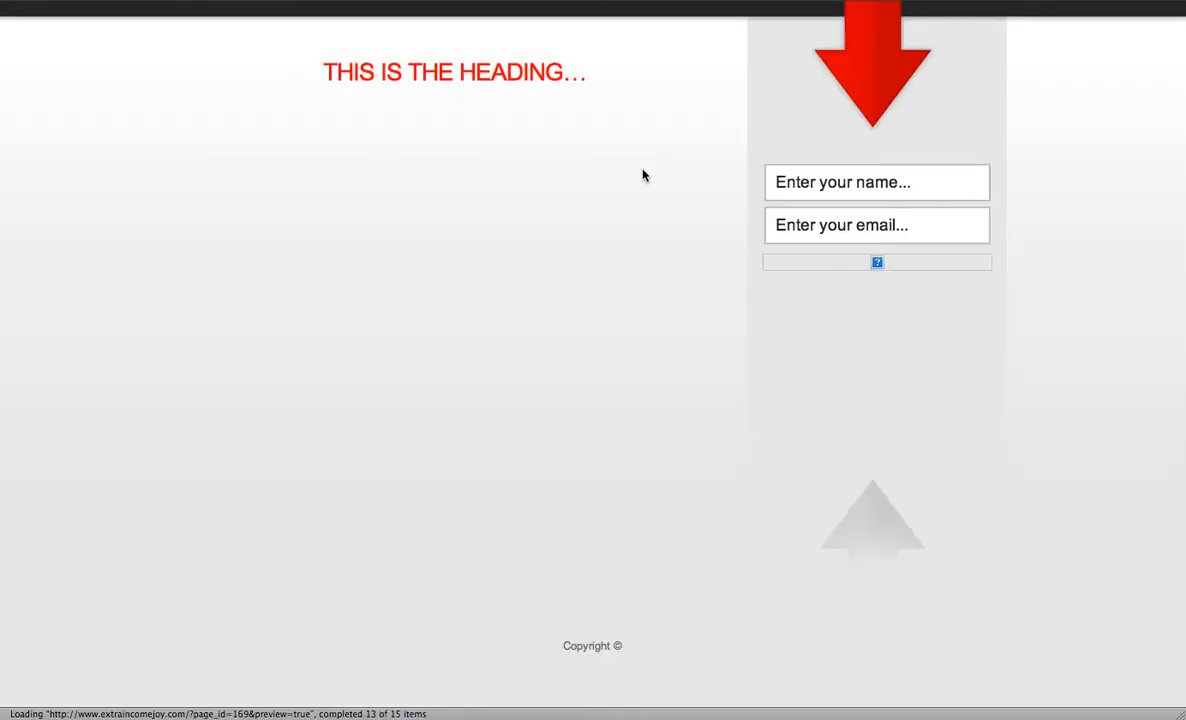
{"action": "mouse_move", "coordinate": [565, 267]}
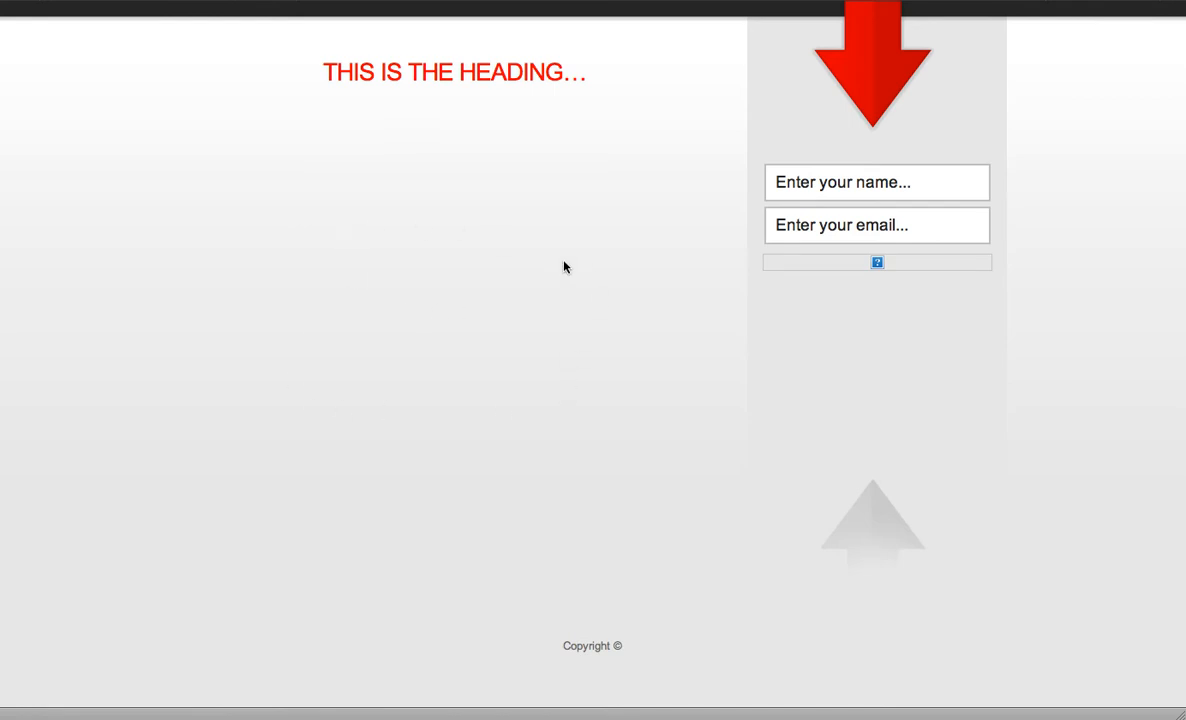
{"action": "mouse_move", "coordinate": [505, 102]}
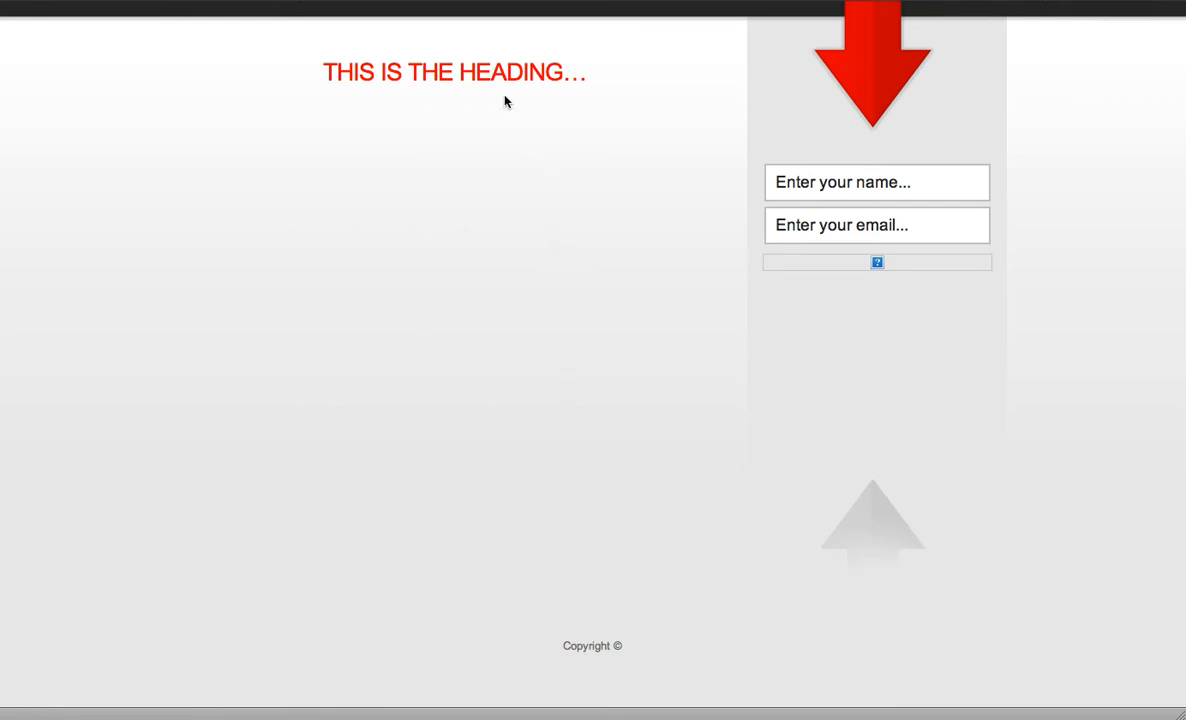
{"action": "mouse_move", "coordinate": [422, 78]}
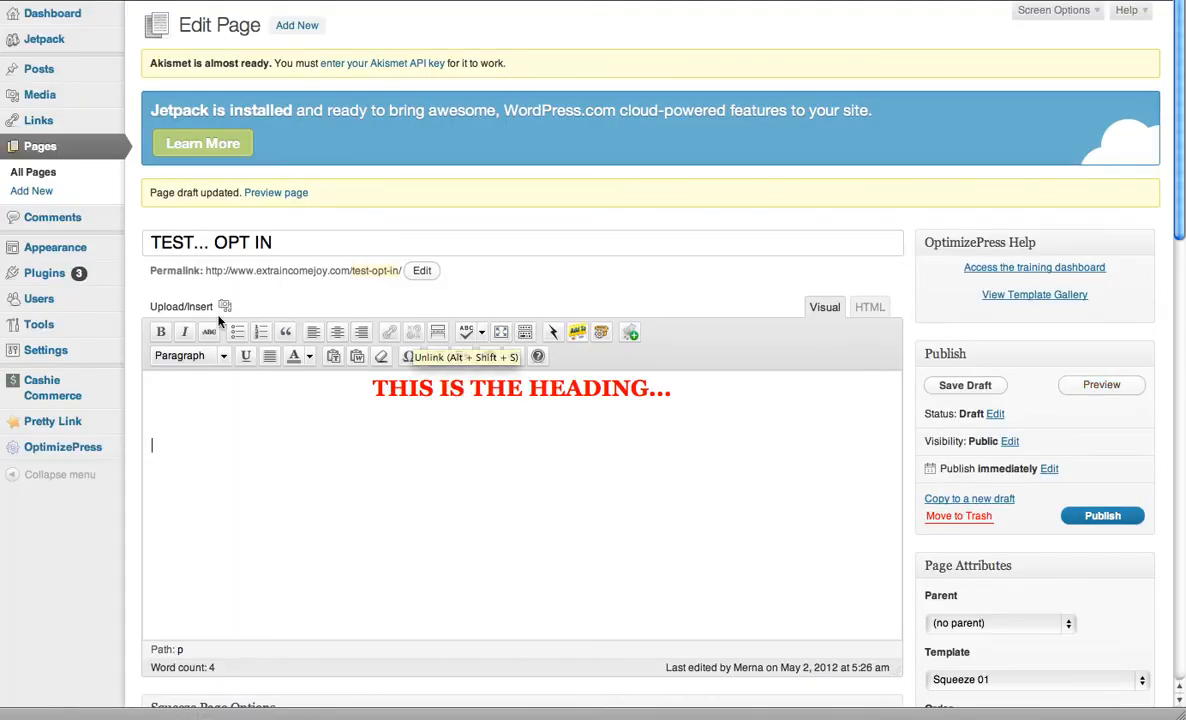
Step: Insert the unlimited-income-potential image centred from the Media Library, then preview the page
{"action": "left_click", "coordinate": [224, 306]}
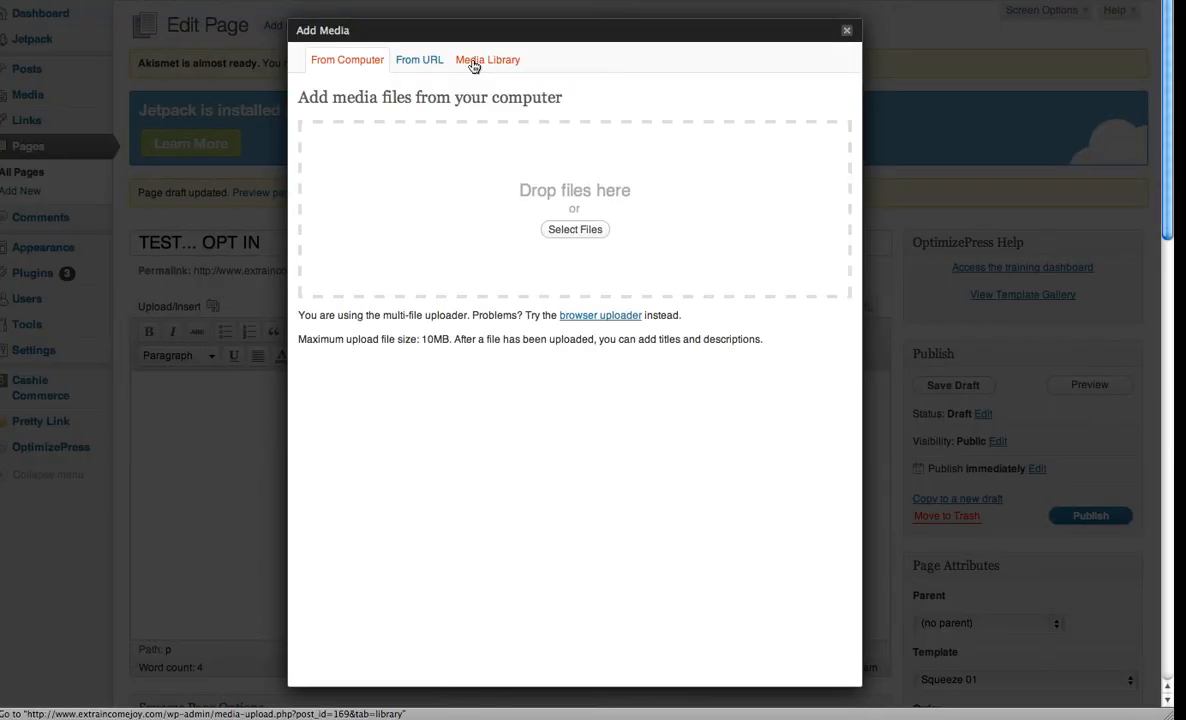
{"action": "left_click", "coordinate": [487, 59]}
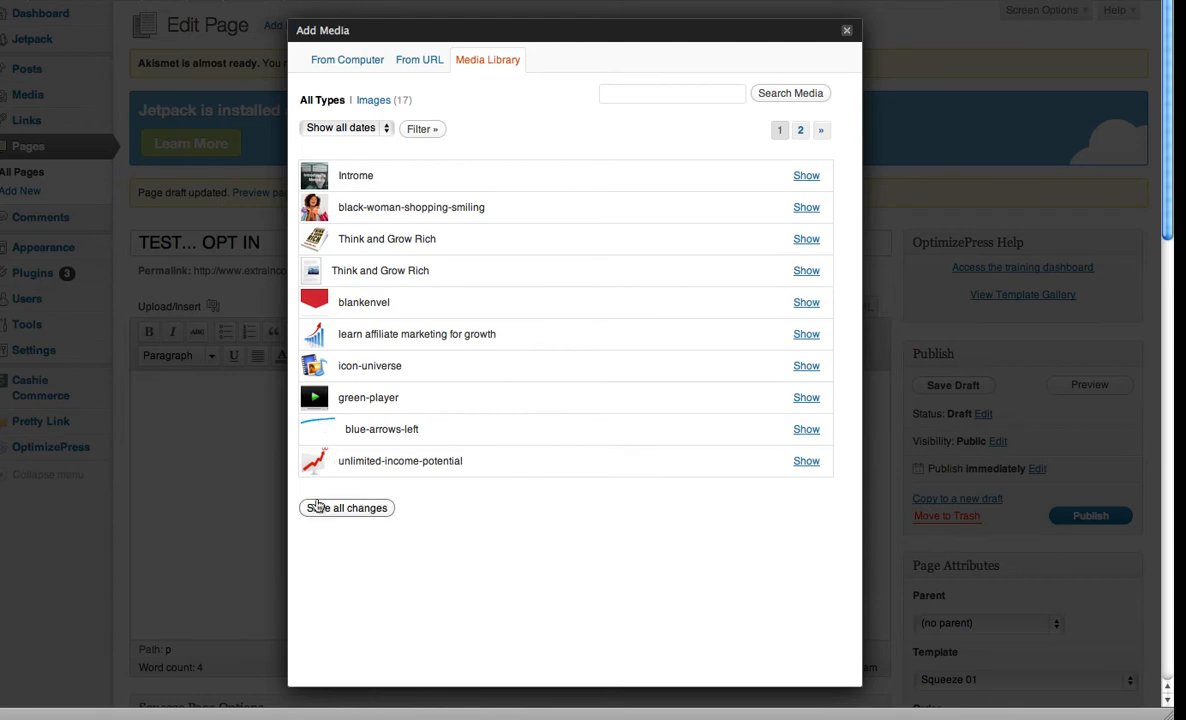
{"action": "mouse_move", "coordinate": [658, 494]}
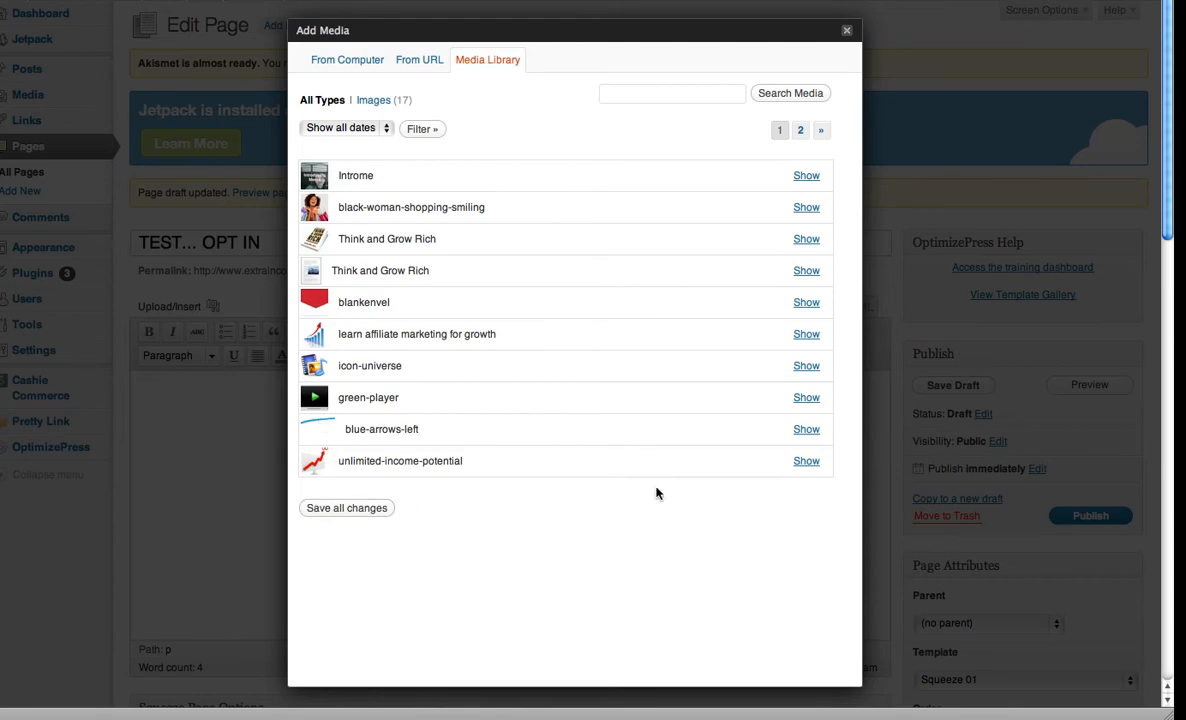
{"action": "left_click", "coordinate": [806, 461]}
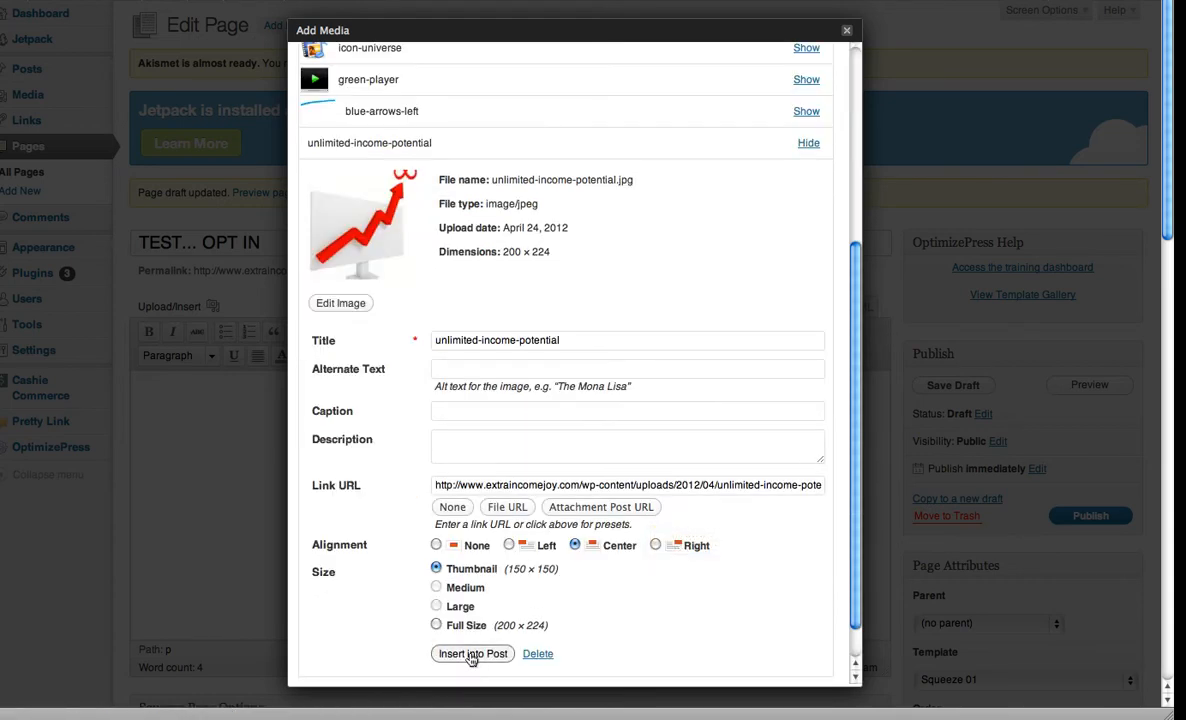
{"action": "left_click", "coordinate": [472, 653]}
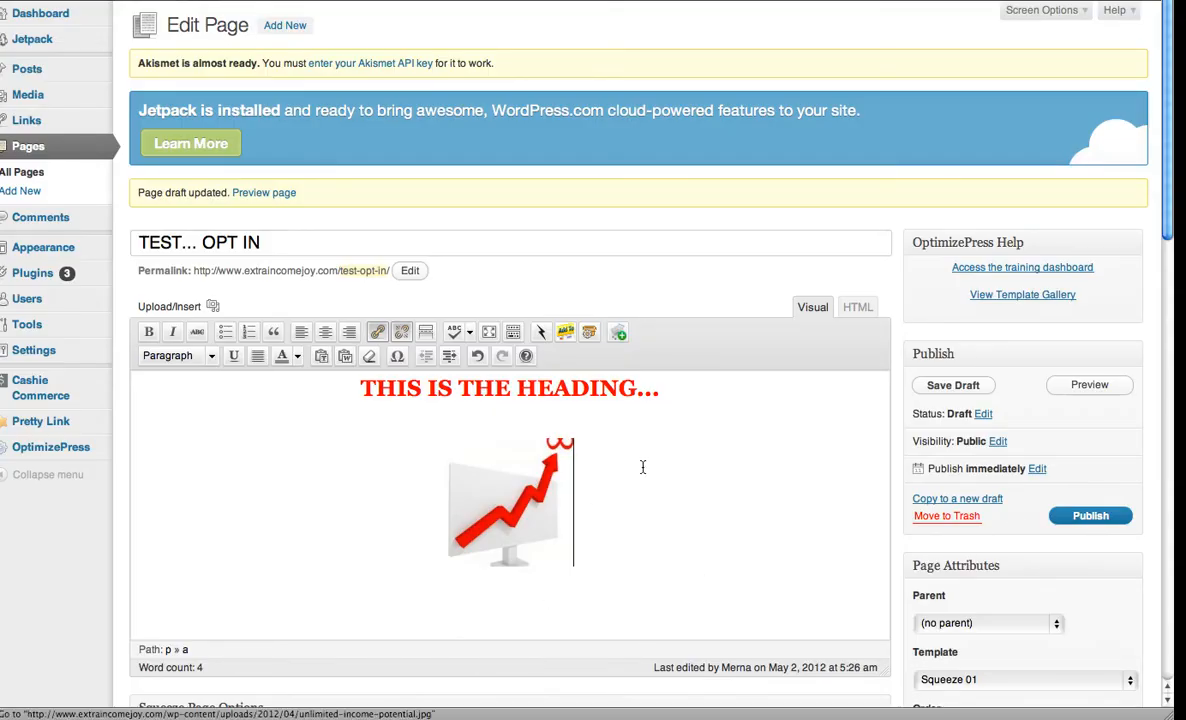
{"action": "scroll", "scroll_direction": "down", "scroll_amount": 3}
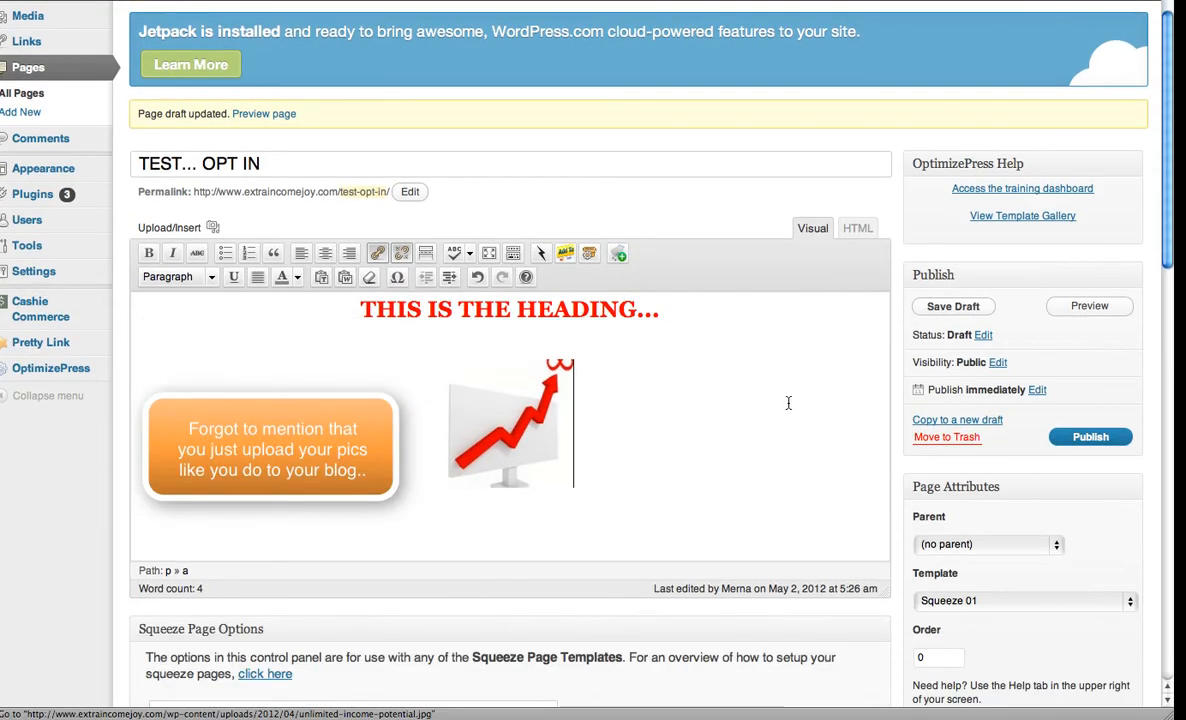
{"action": "left_click", "coordinate": [1089, 306]}
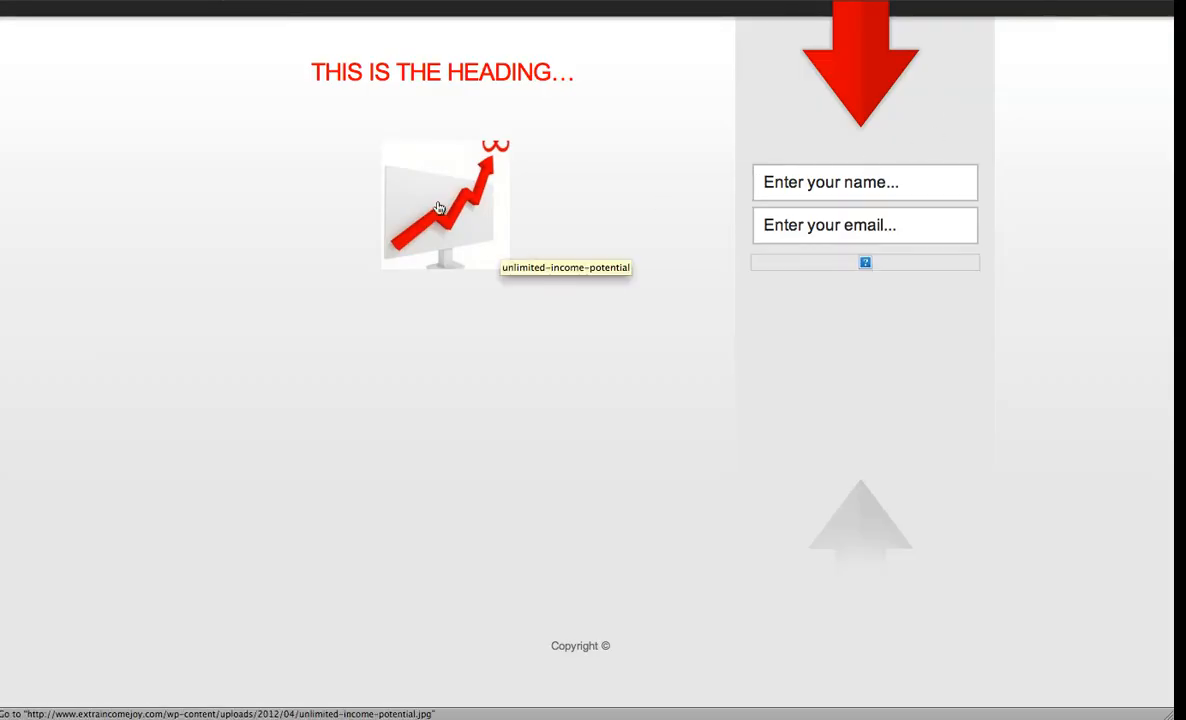
{"action": "mouse_move", "coordinate": [467, 246]}
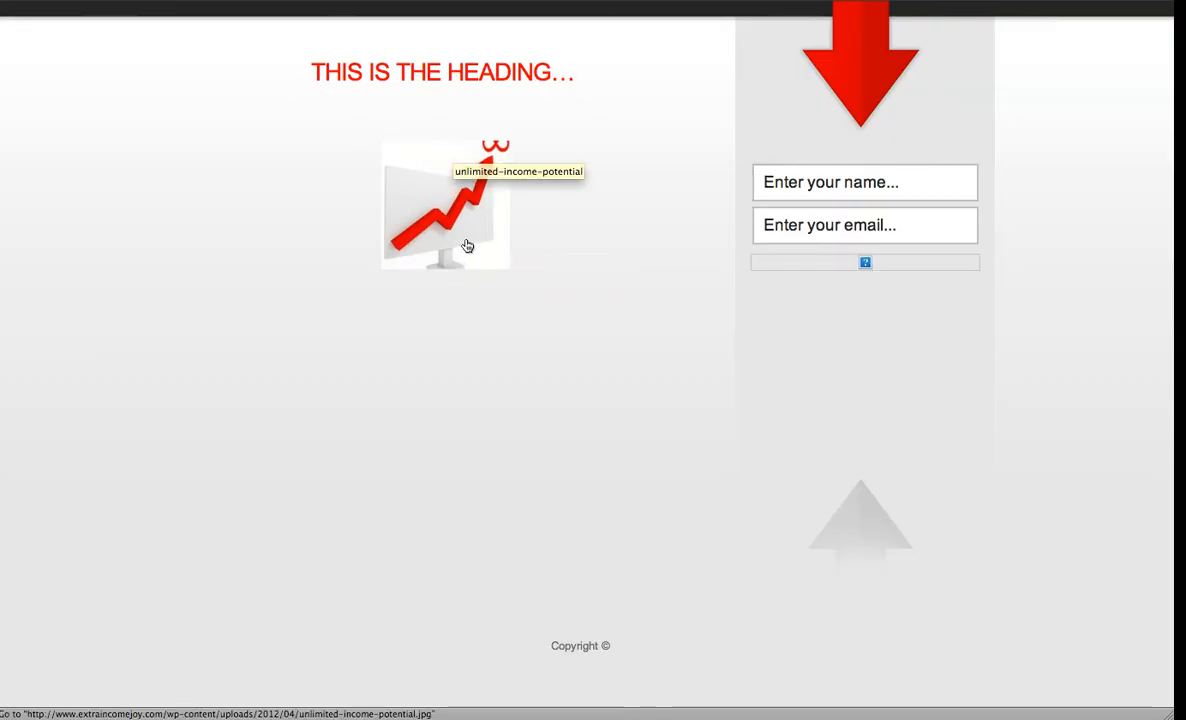
{"action": "mouse_move", "coordinate": [856, 165]}
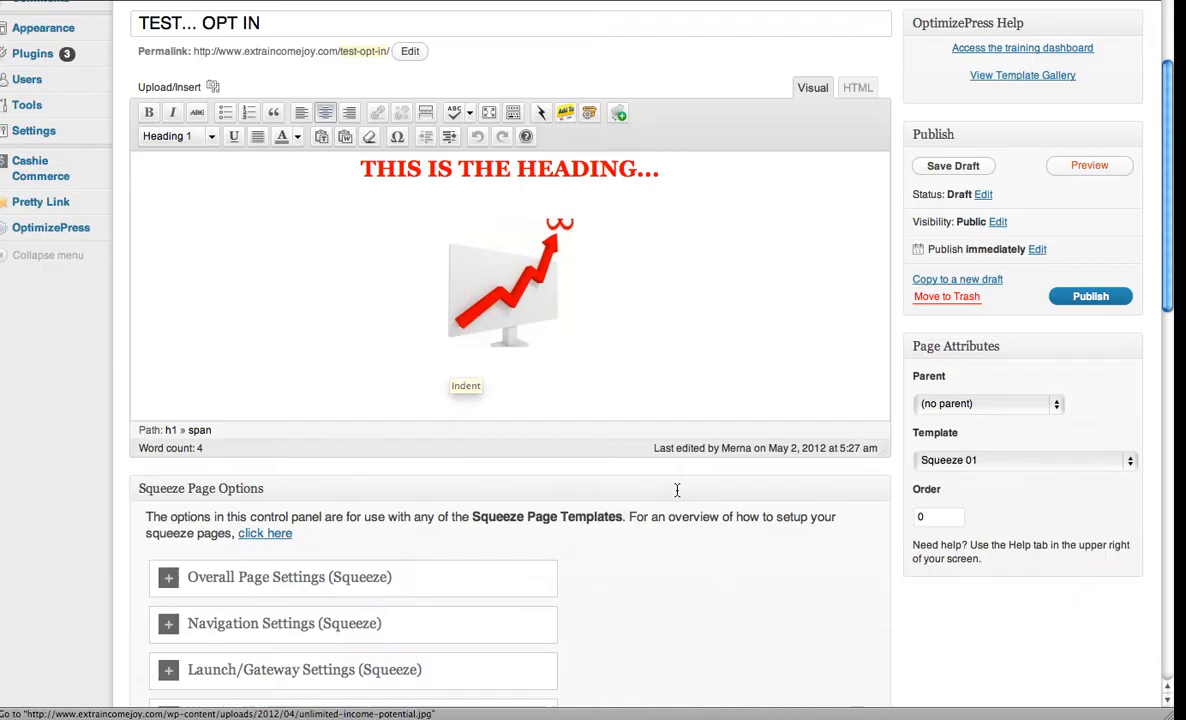
Step: Pick orange_nextstep.png from the button gallery as the opt-in form's submit image
{"action": "scroll", "scroll_direction": "down", "scroll_amount": 3}
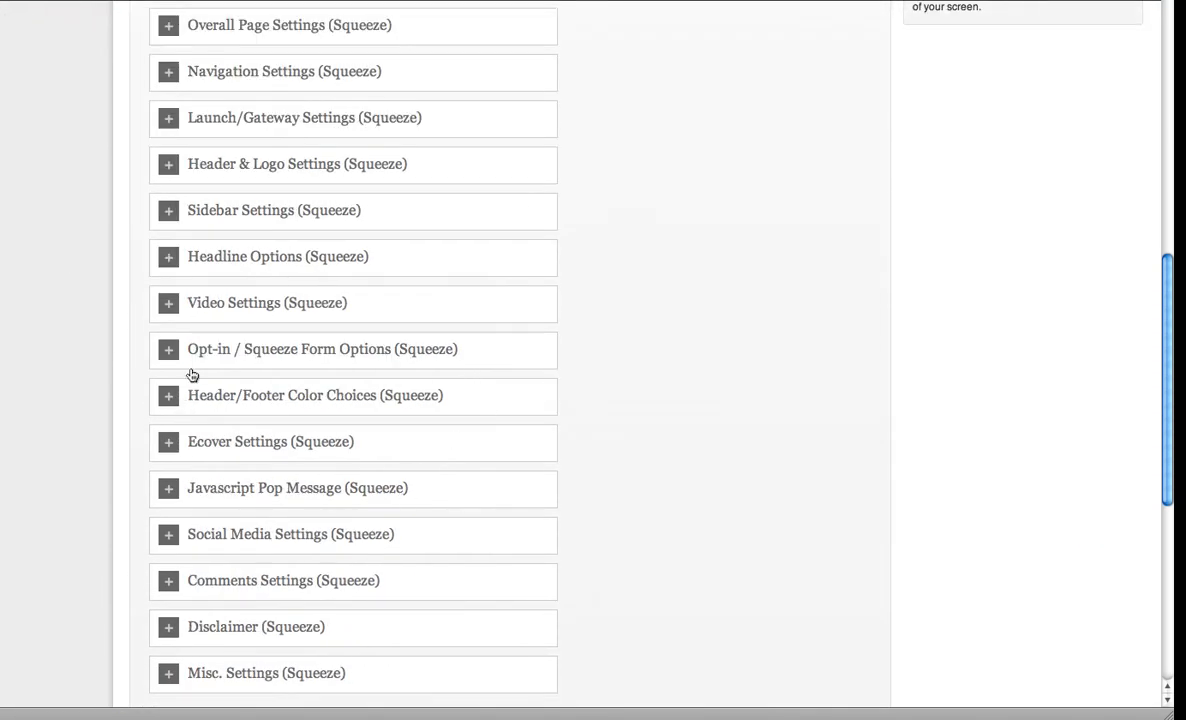
{"action": "left_click", "coordinate": [322, 349]}
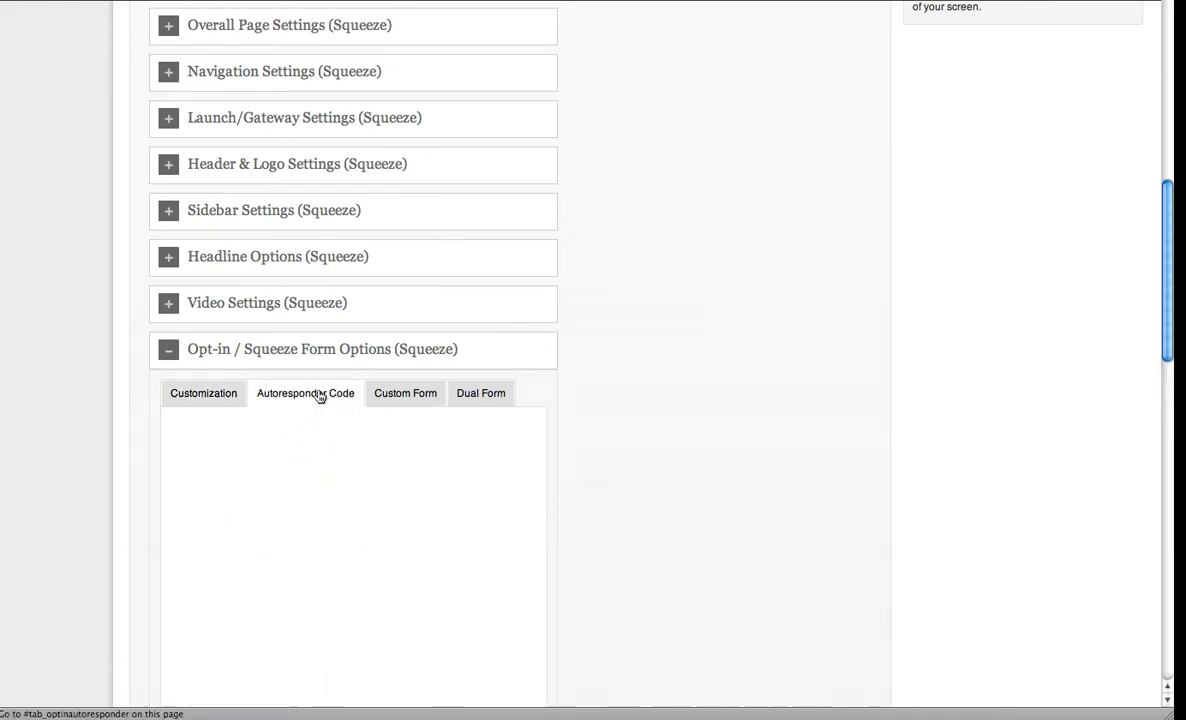
{"action": "left_click", "coordinate": [305, 393]}
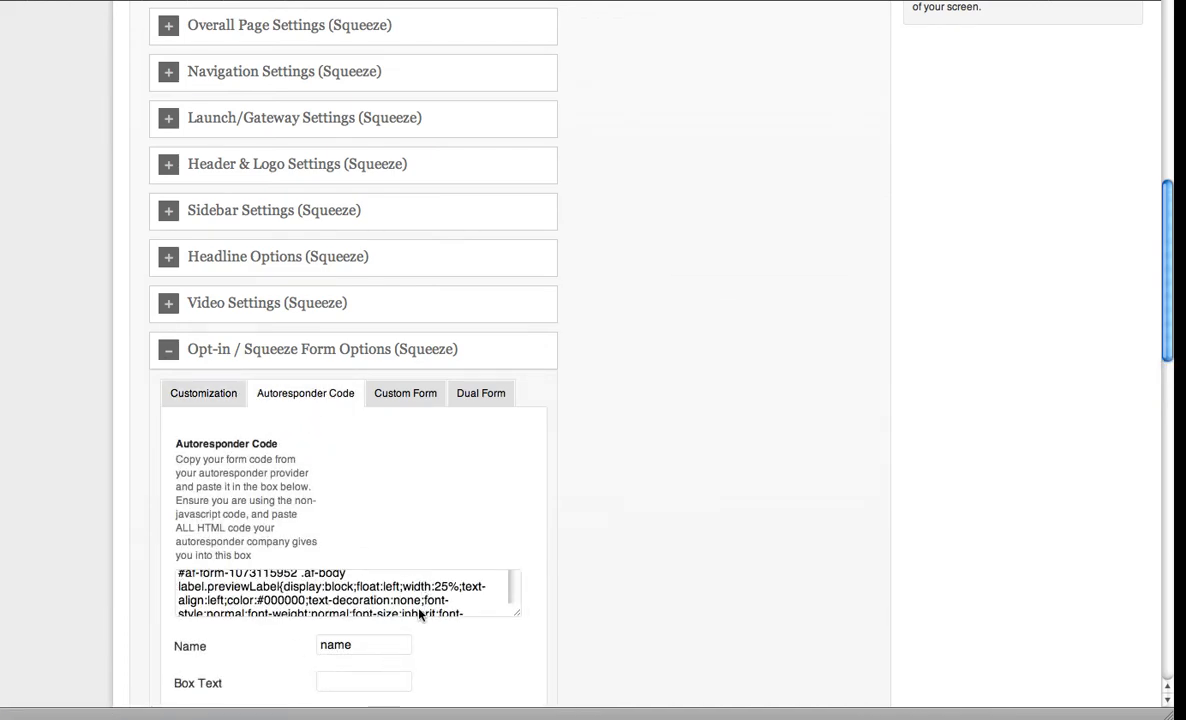
{"action": "scroll", "scroll_direction": "down", "scroll_amount": 3}
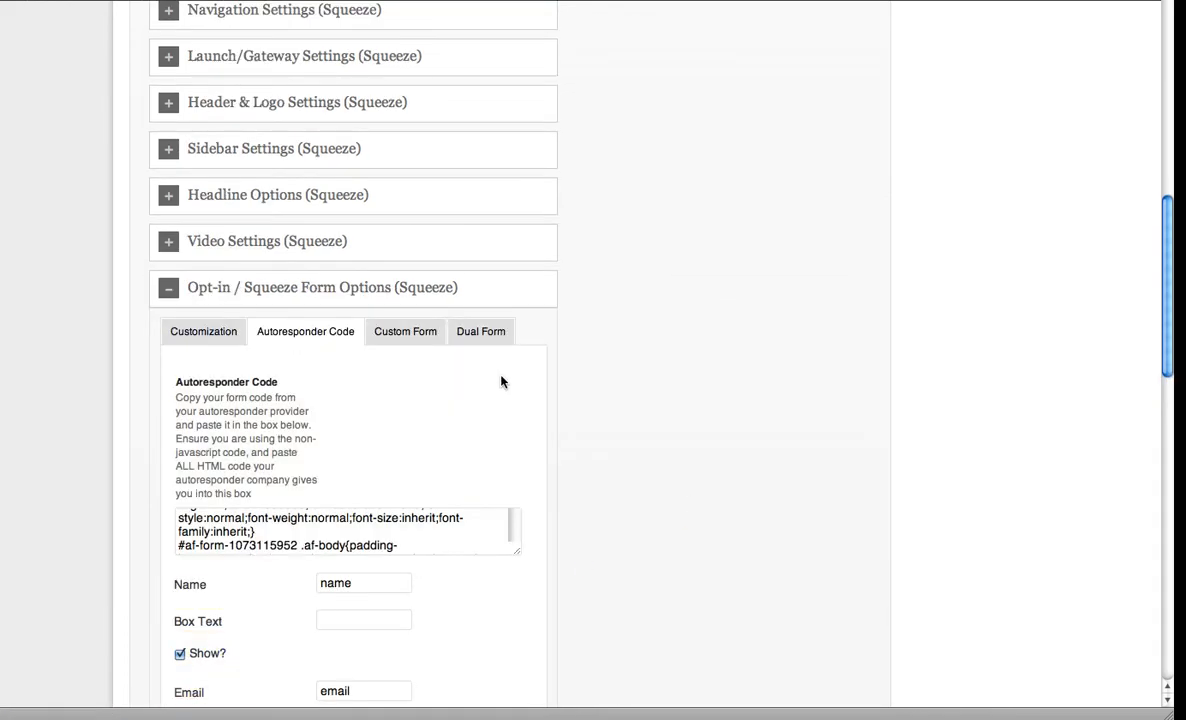
{"action": "scroll", "scroll_direction": "down", "scroll_amount": 3}
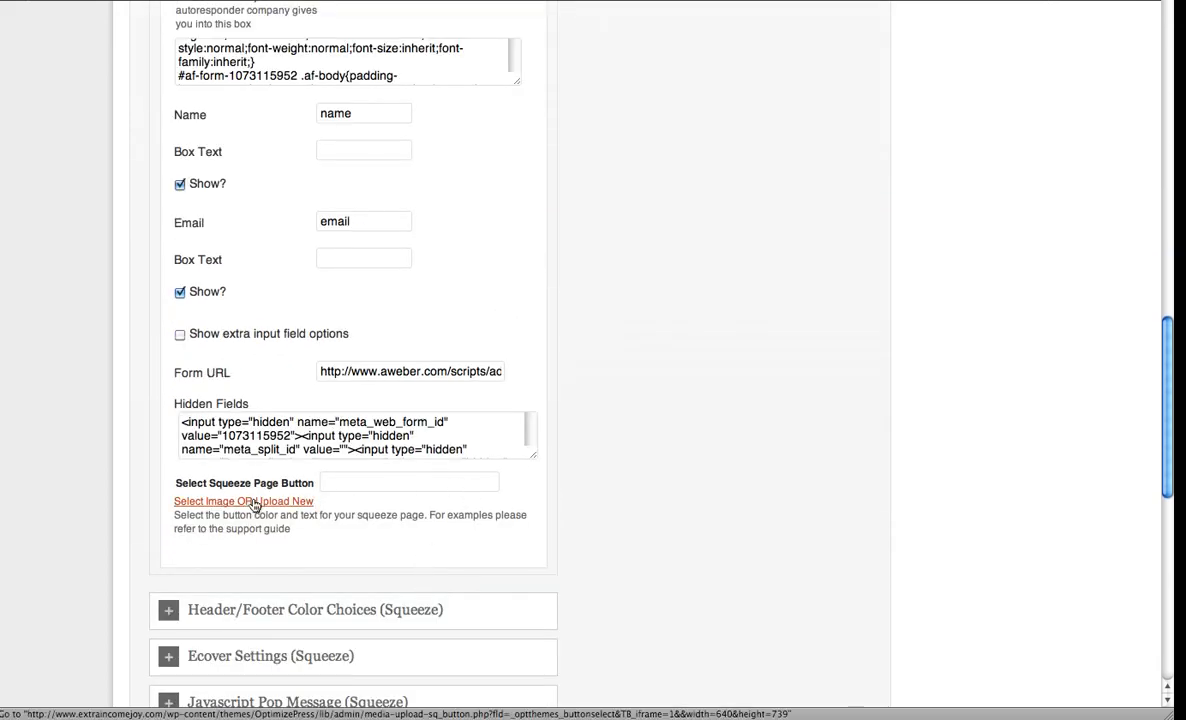
{"action": "left_click", "coordinate": [243, 501]}
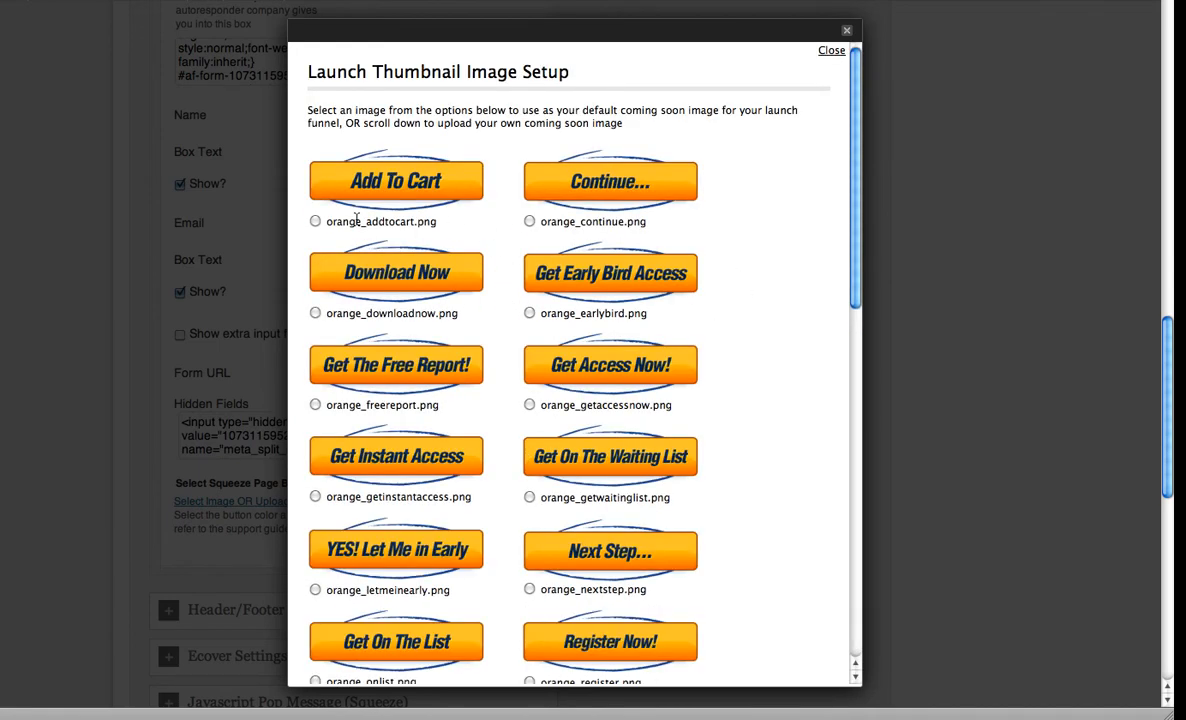
{"action": "scroll", "scroll_direction": "down", "scroll_amount": 3}
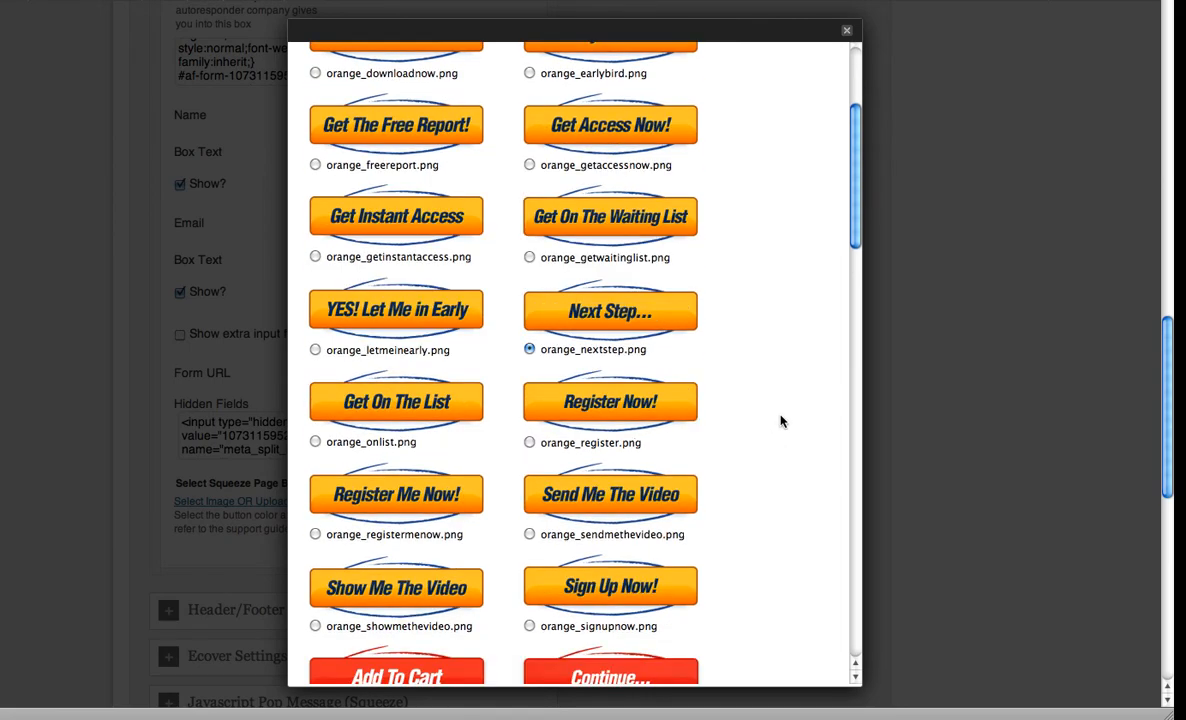
{"action": "scroll", "scroll_direction": "down", "scroll_amount": 3}
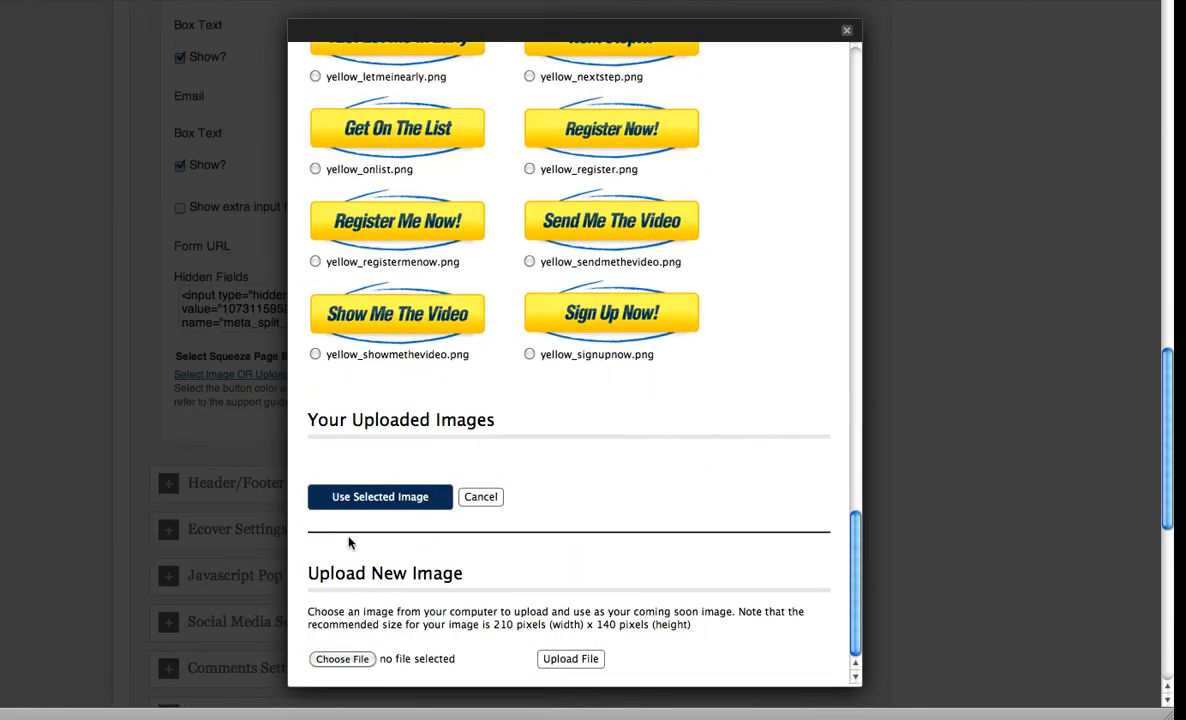
{"action": "left_click", "coordinate": [480, 496]}
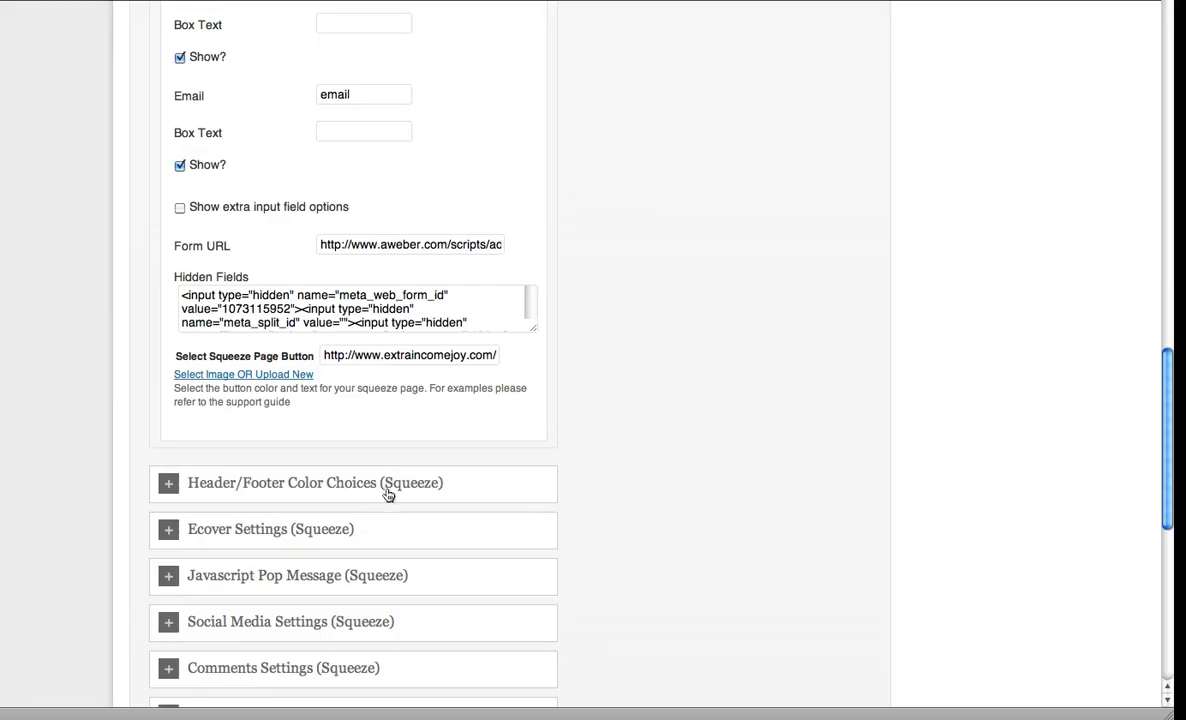
{"action": "mouse_move", "coordinate": [846, 340]}
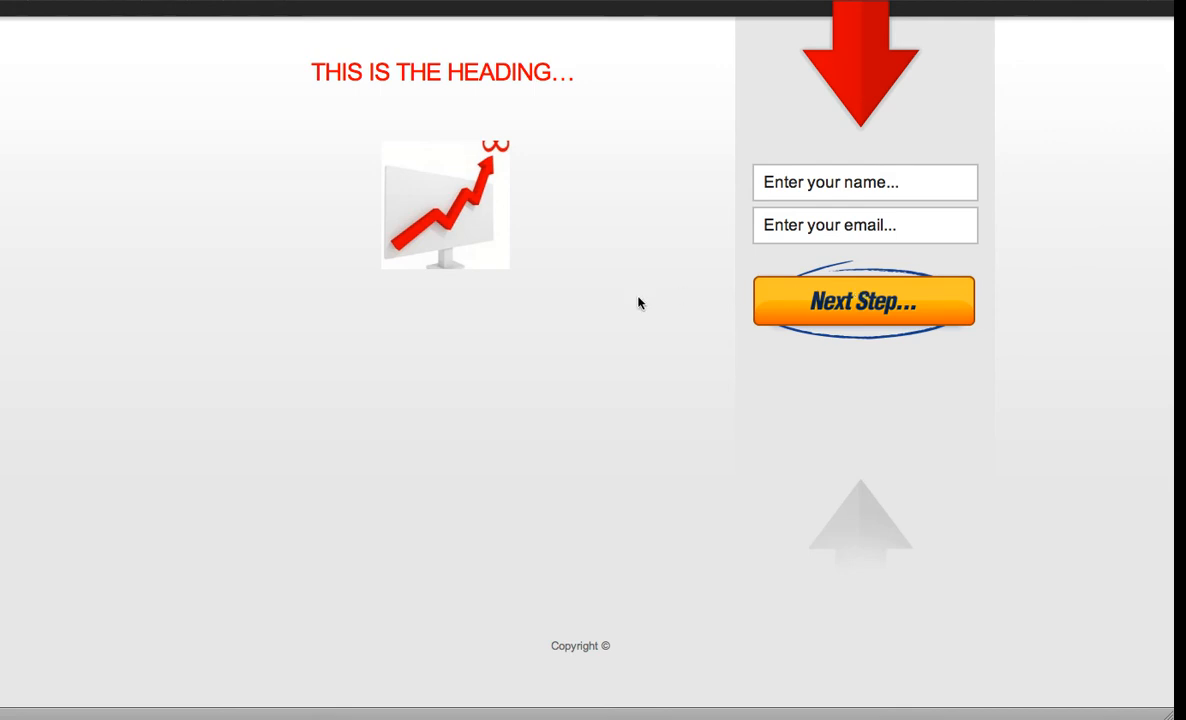
{"action": "mouse_move", "coordinate": [267, 75]}
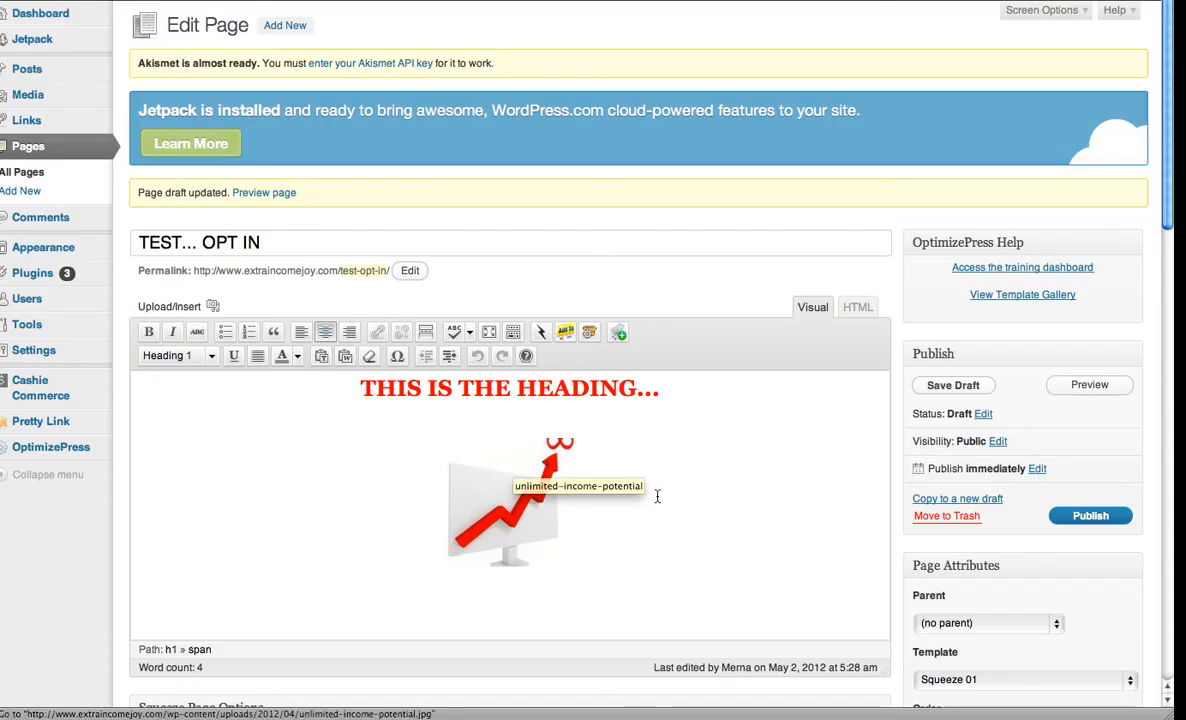
{"action": "mouse_move", "coordinate": [343, 402]}
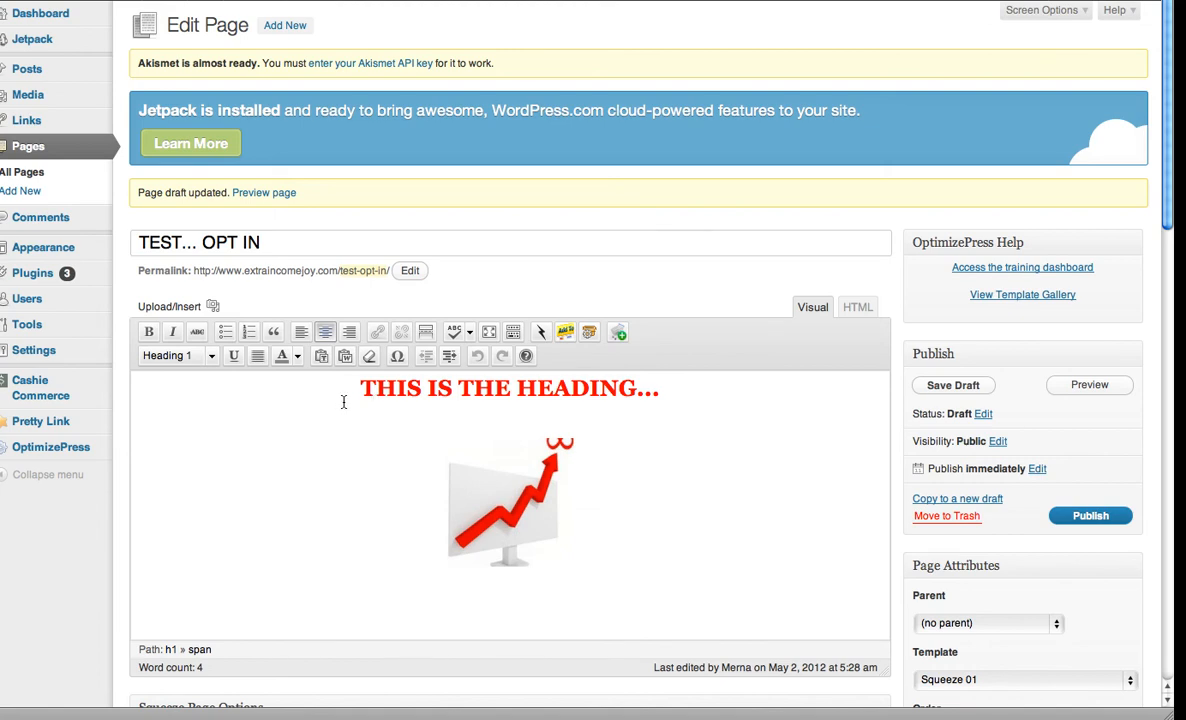
{"action": "mouse_move", "coordinate": [555, 582]}
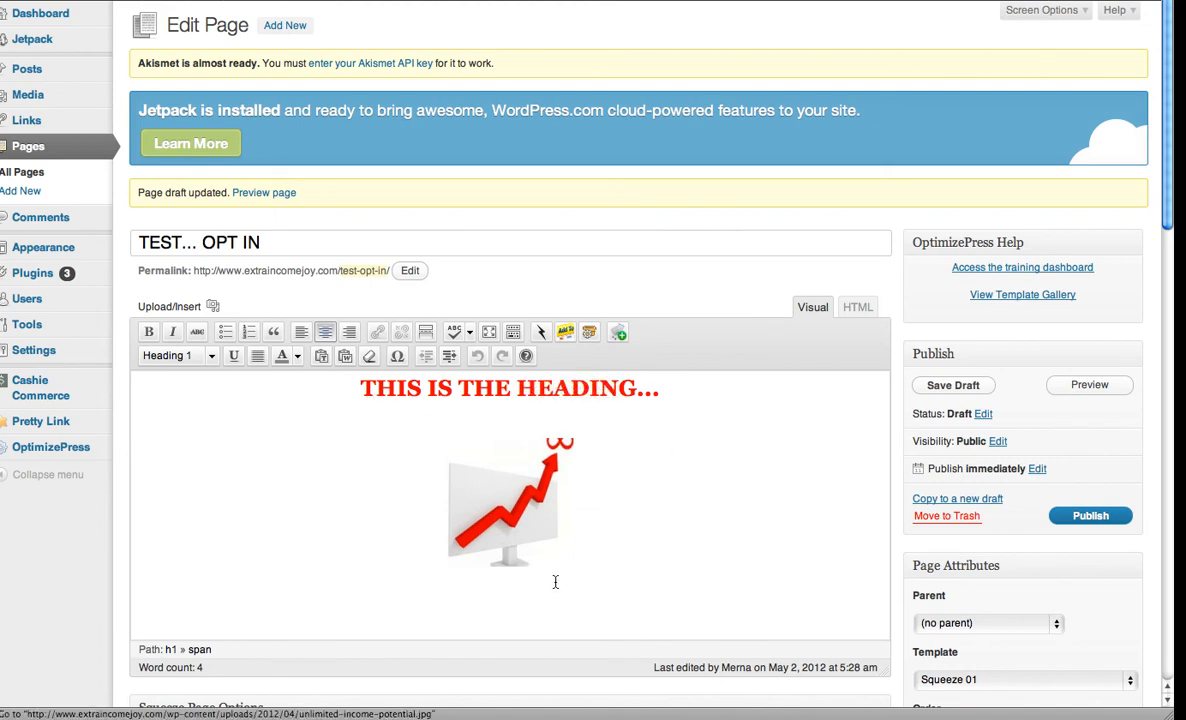
{"action": "mouse_move", "coordinate": [490, 515]}
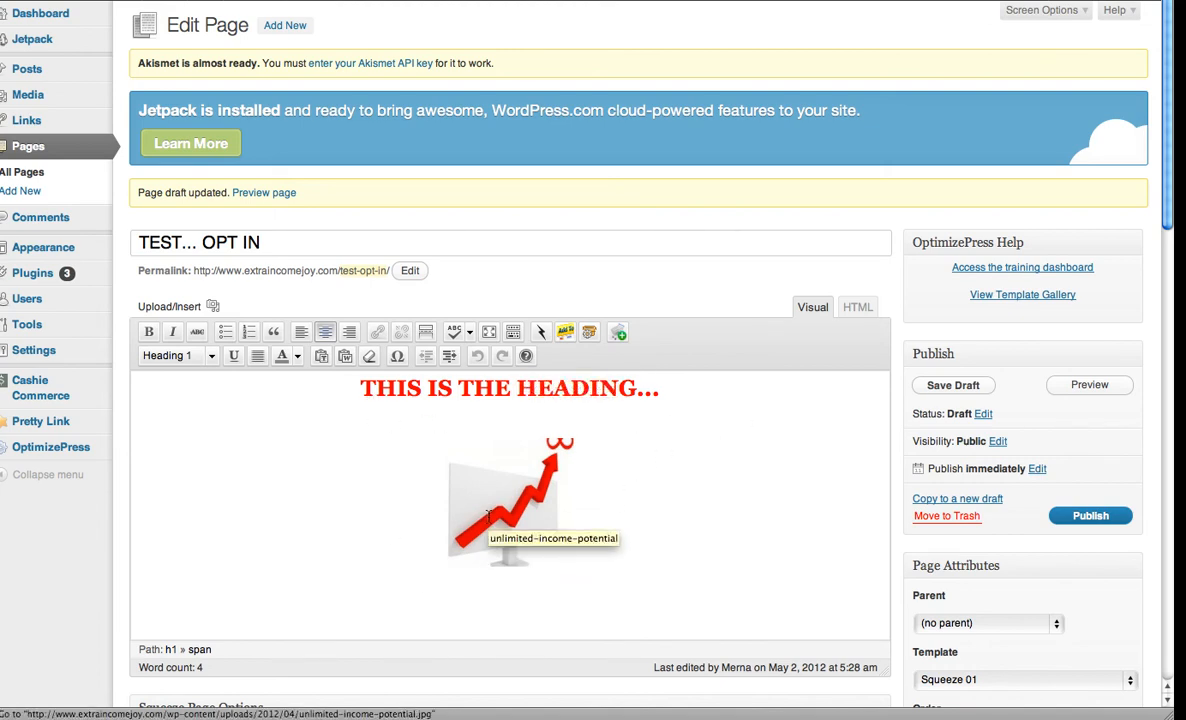
Step: Collapse Squeeze Page Options and briefly toggle Launch Page & Sales Letter Options
{"action": "scroll", "scroll_direction": "down", "scroll_amount": 3}
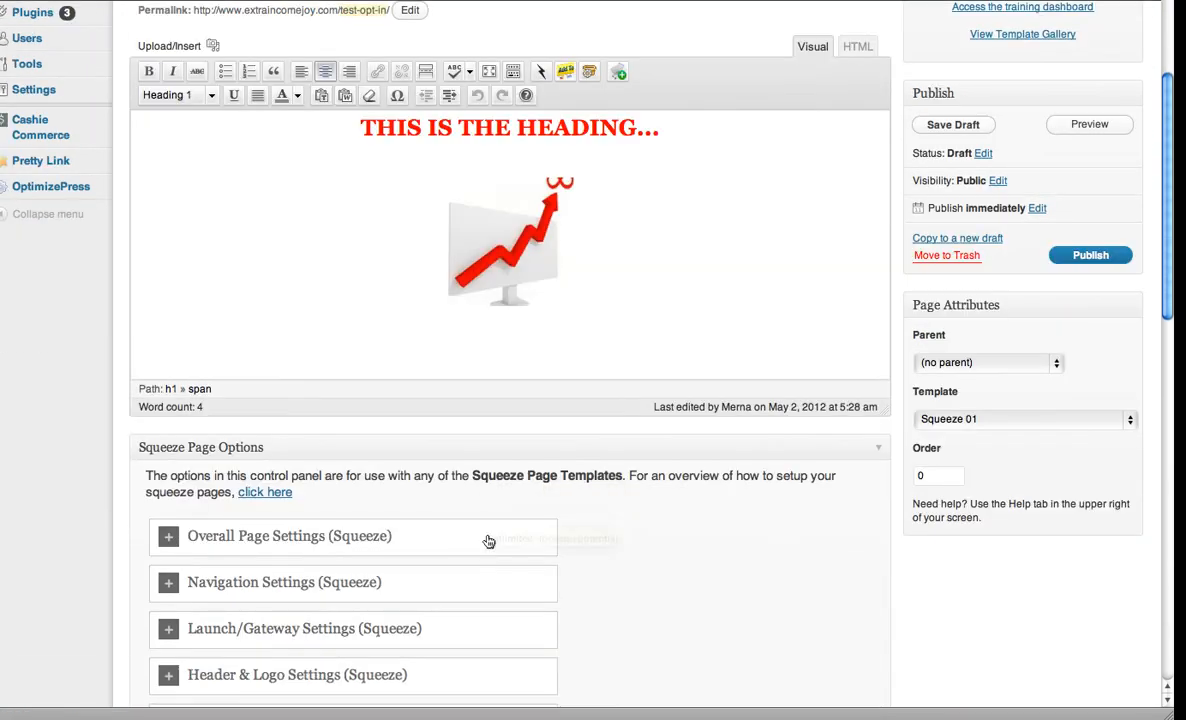
{"action": "scroll", "scroll_direction": "down", "scroll_amount": 3}
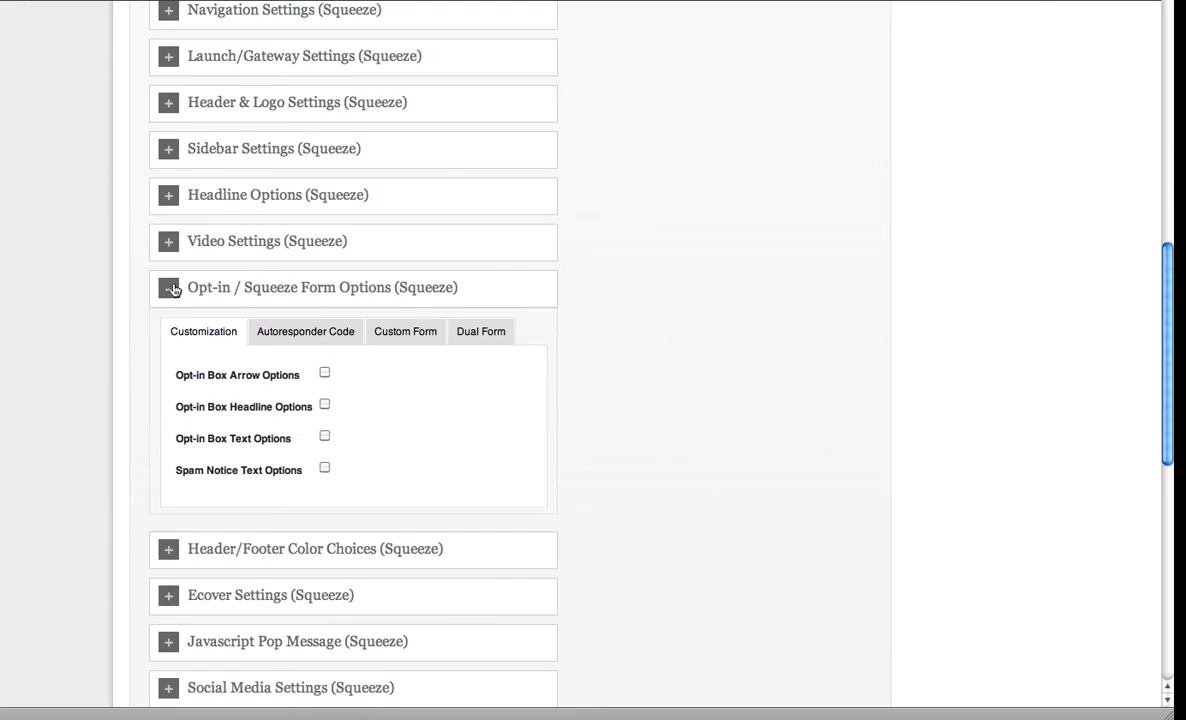
{"action": "scroll", "scroll_direction": "up", "scroll_amount": 3}
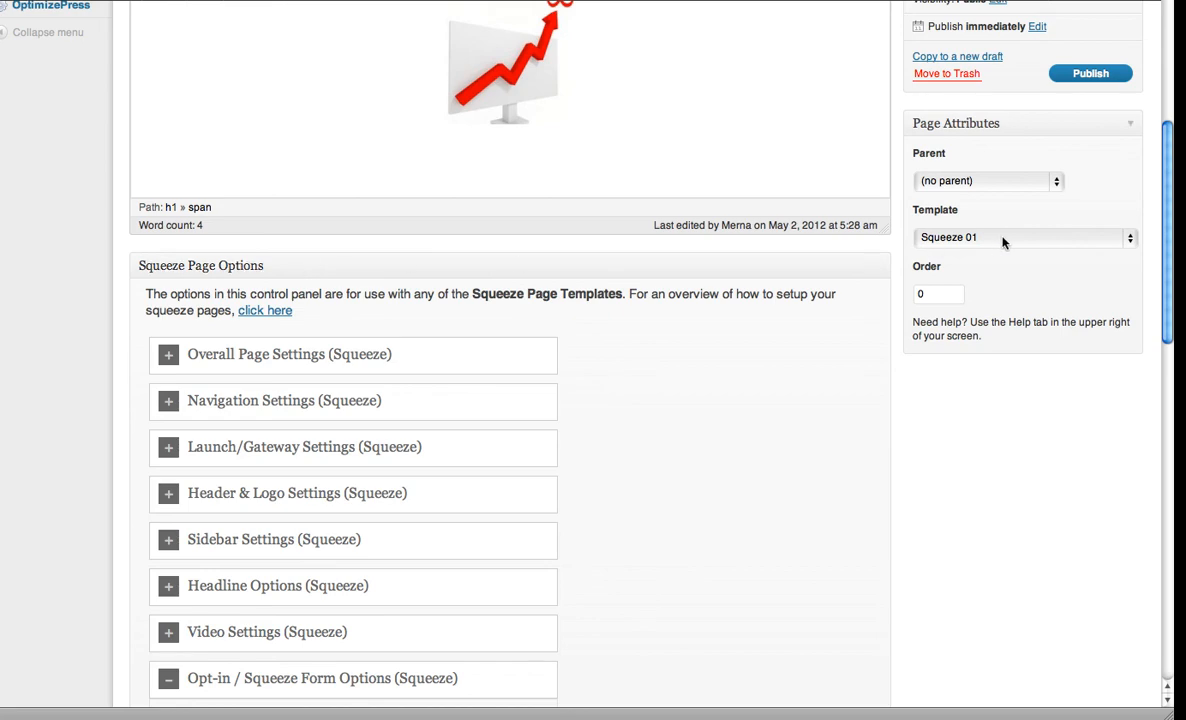
{"action": "mouse_move", "coordinate": [1030, 240]}
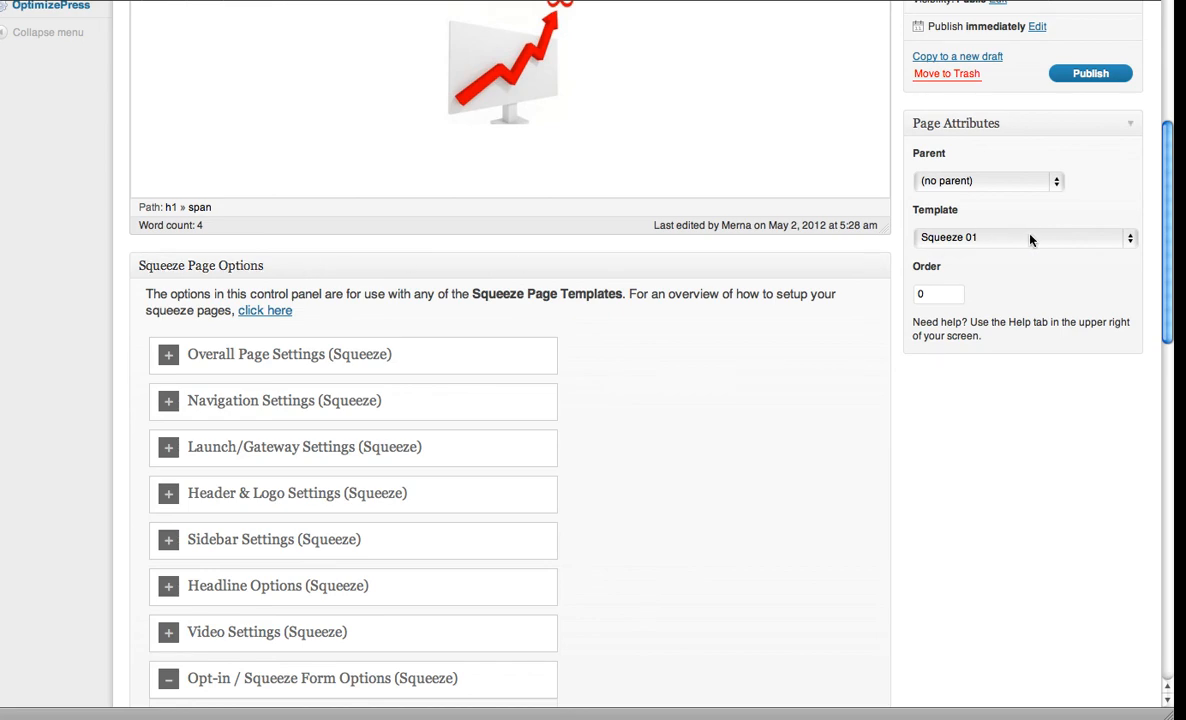
{"action": "left_click", "coordinate": [876, 265]}
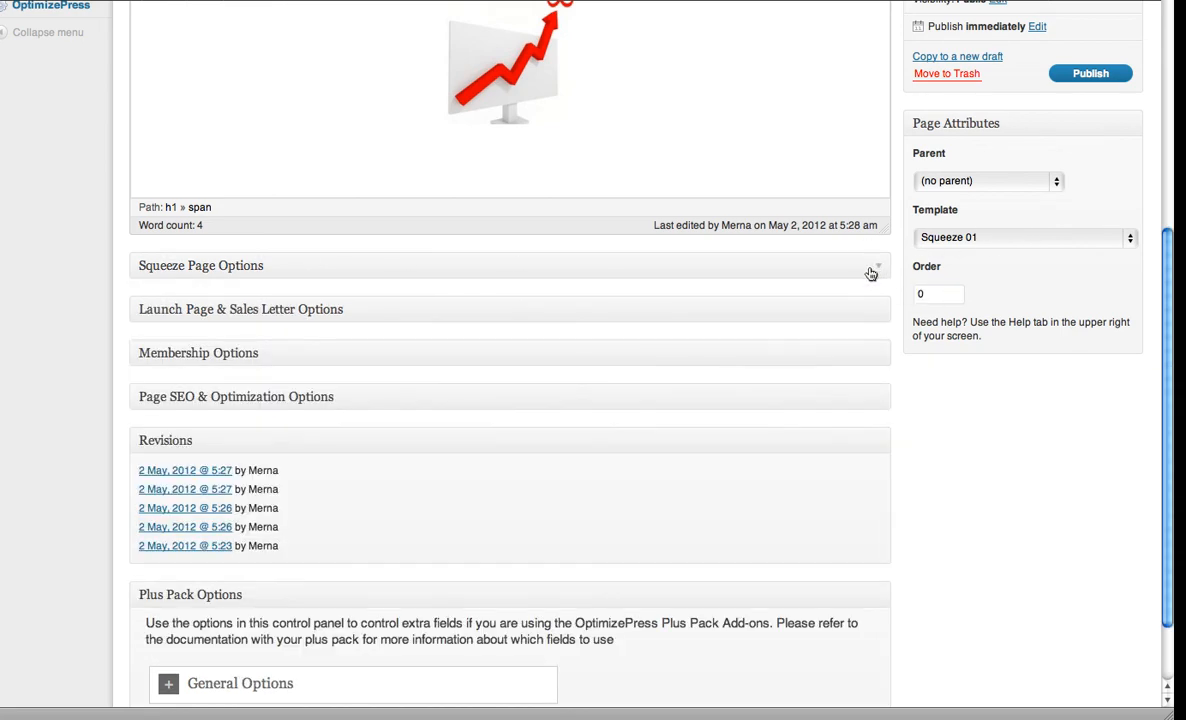
{"action": "mouse_move", "coordinate": [885, 309]}
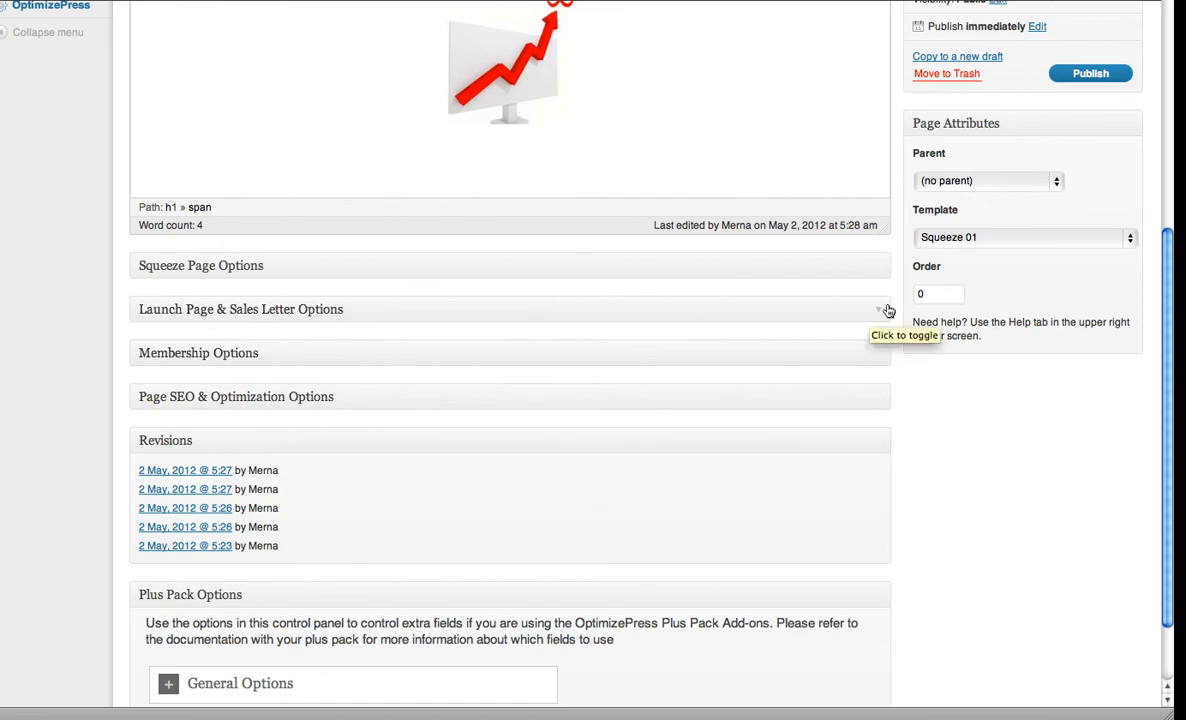
{"action": "left_click", "coordinate": [240, 309]}
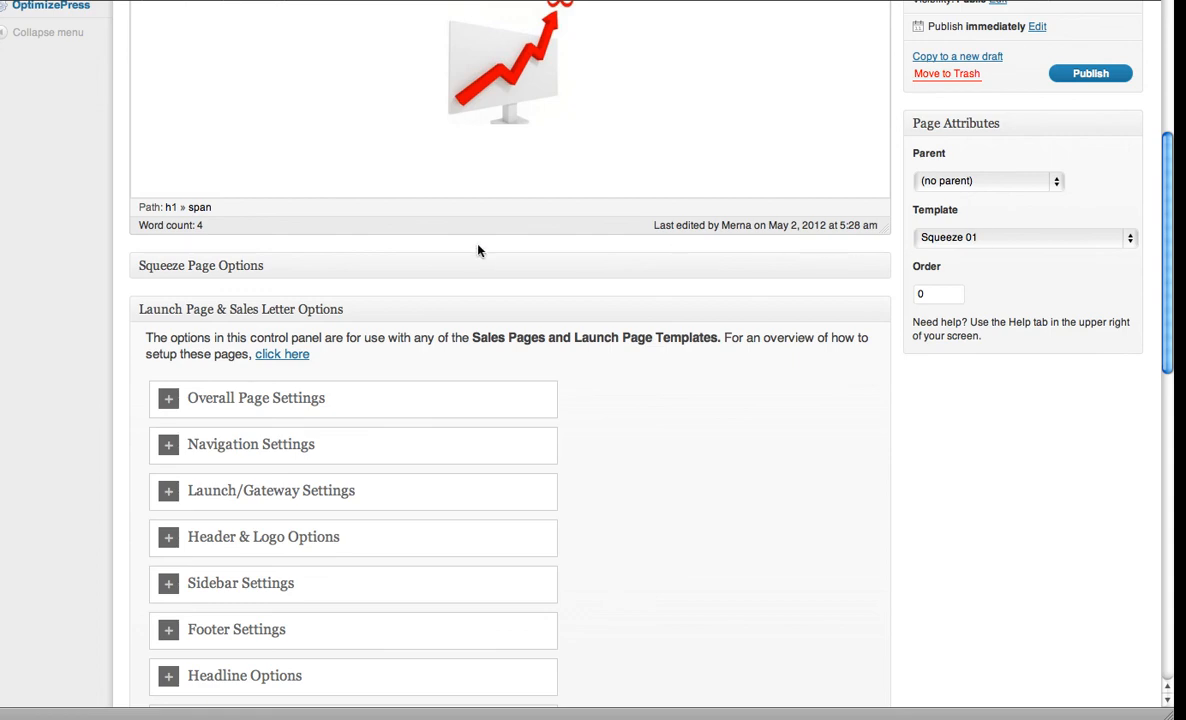
{"action": "mouse_move", "coordinate": [918, 291]}
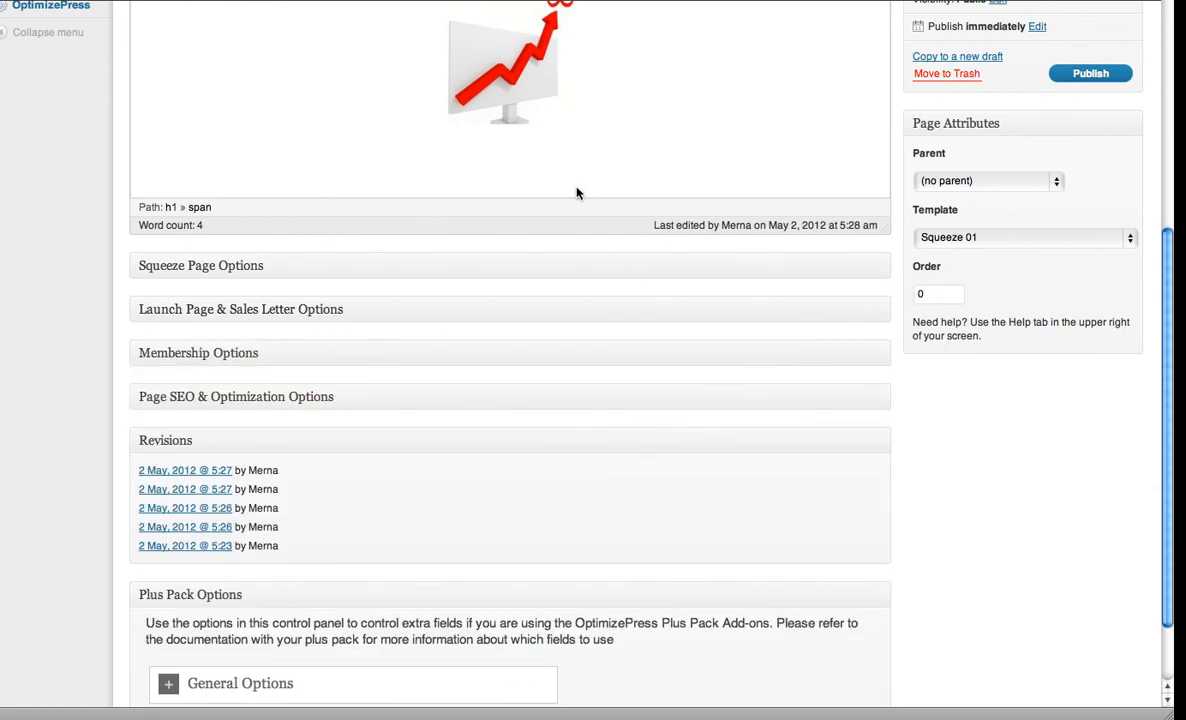
{"action": "scroll", "scroll_direction": "down", "scroll_amount": 3}
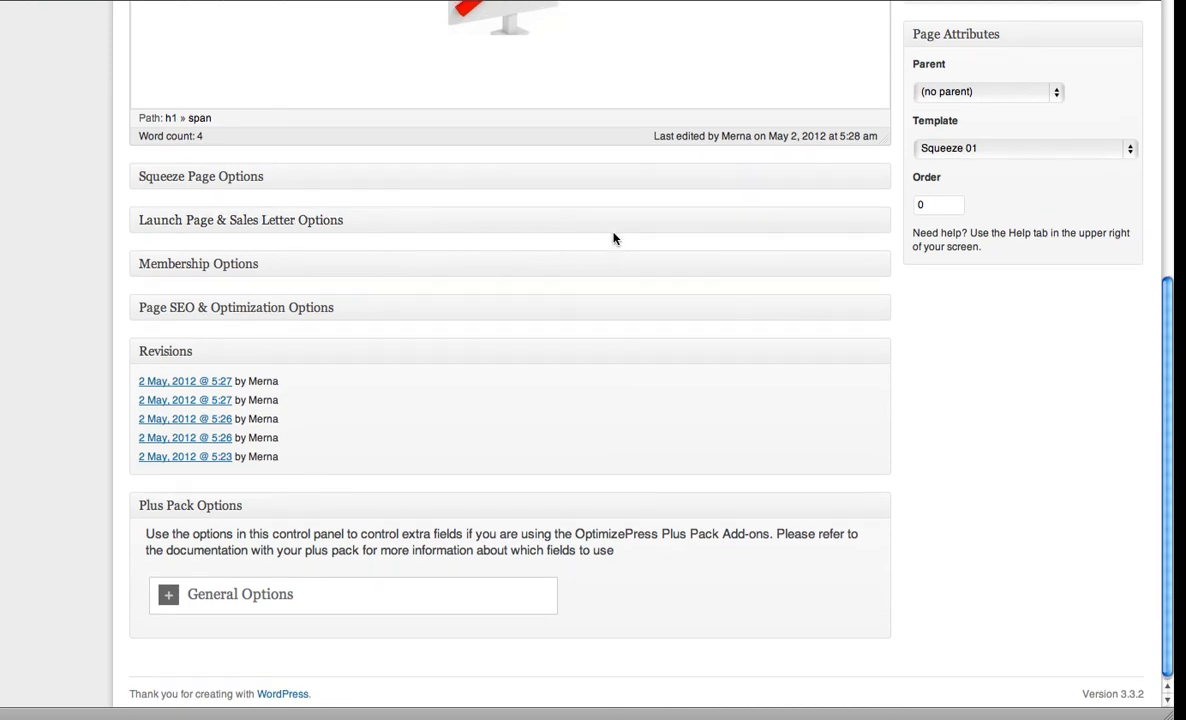
{"action": "scroll", "scroll_direction": "up", "scroll_amount": 3}
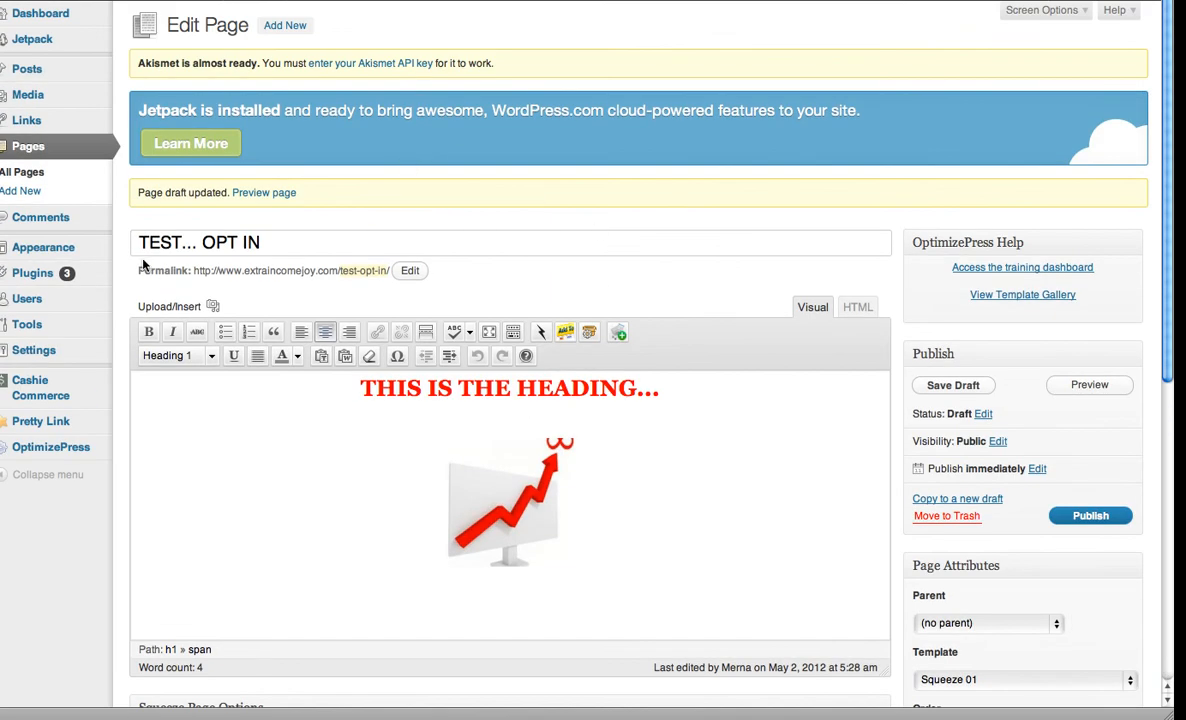
{"action": "mouse_move", "coordinate": [1091, 531]}
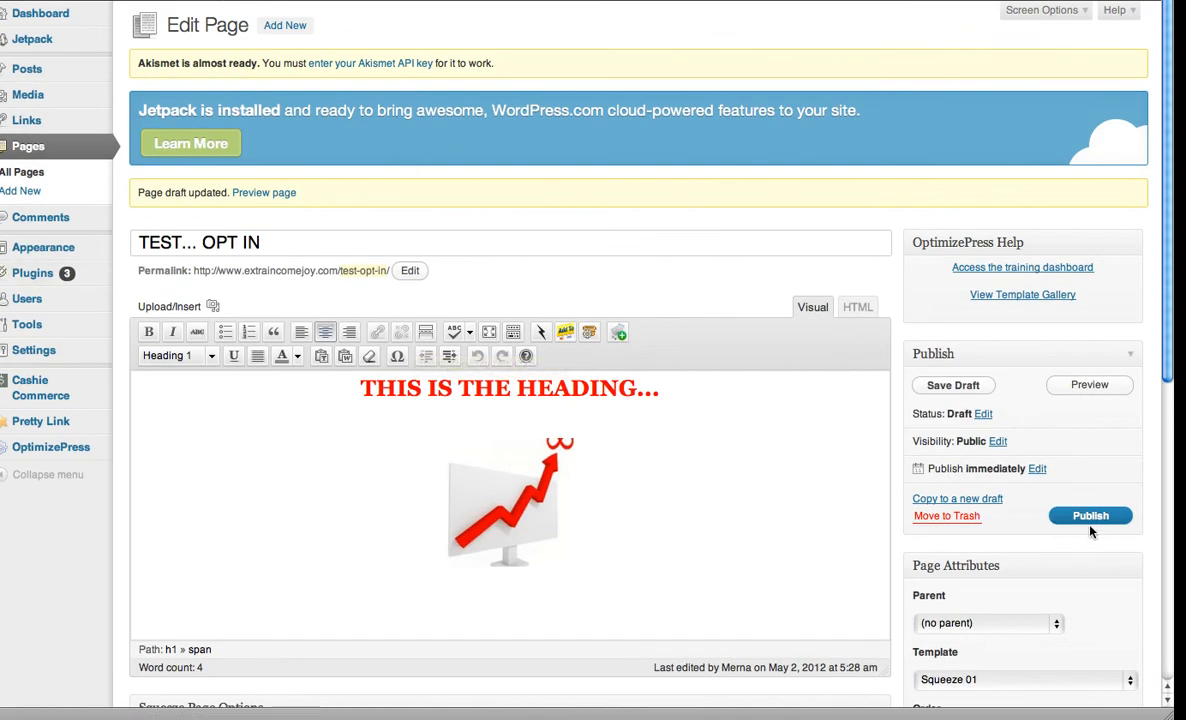
Step: Publish the 'TEST... OPT IN' squeeze page from the Publish box so it goes live
{"action": "left_click", "coordinate": [1090, 515]}
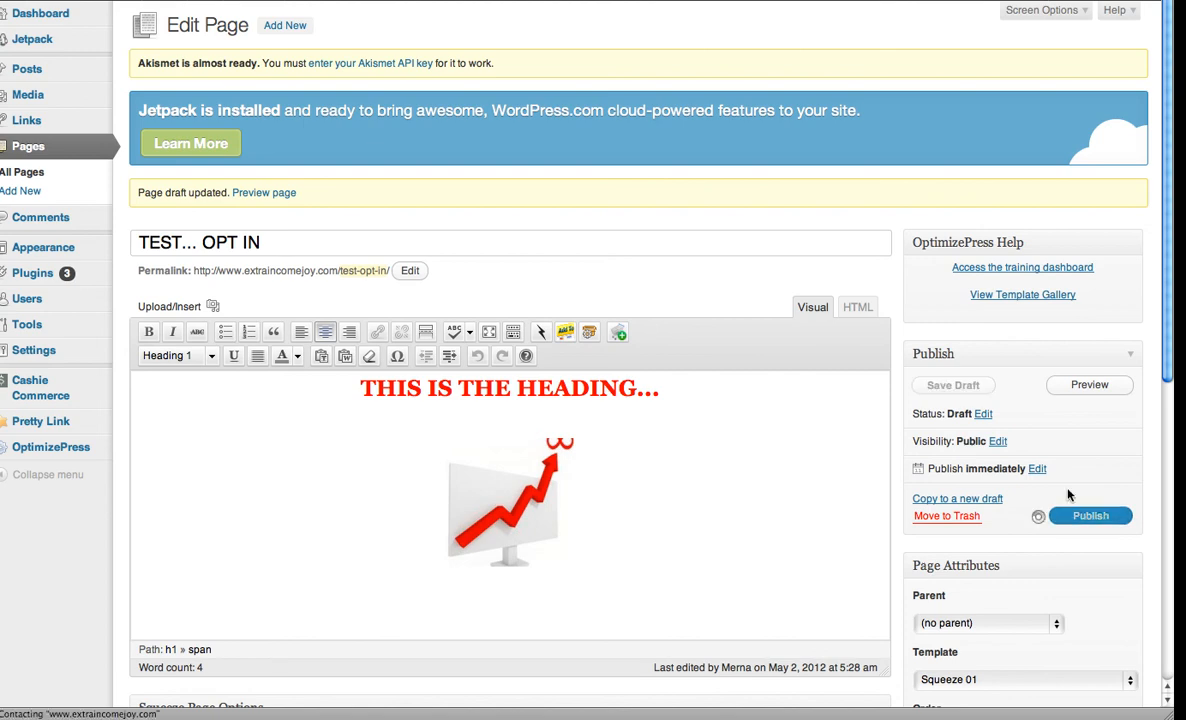
{"action": "mouse_move", "coordinate": [714, 40]}
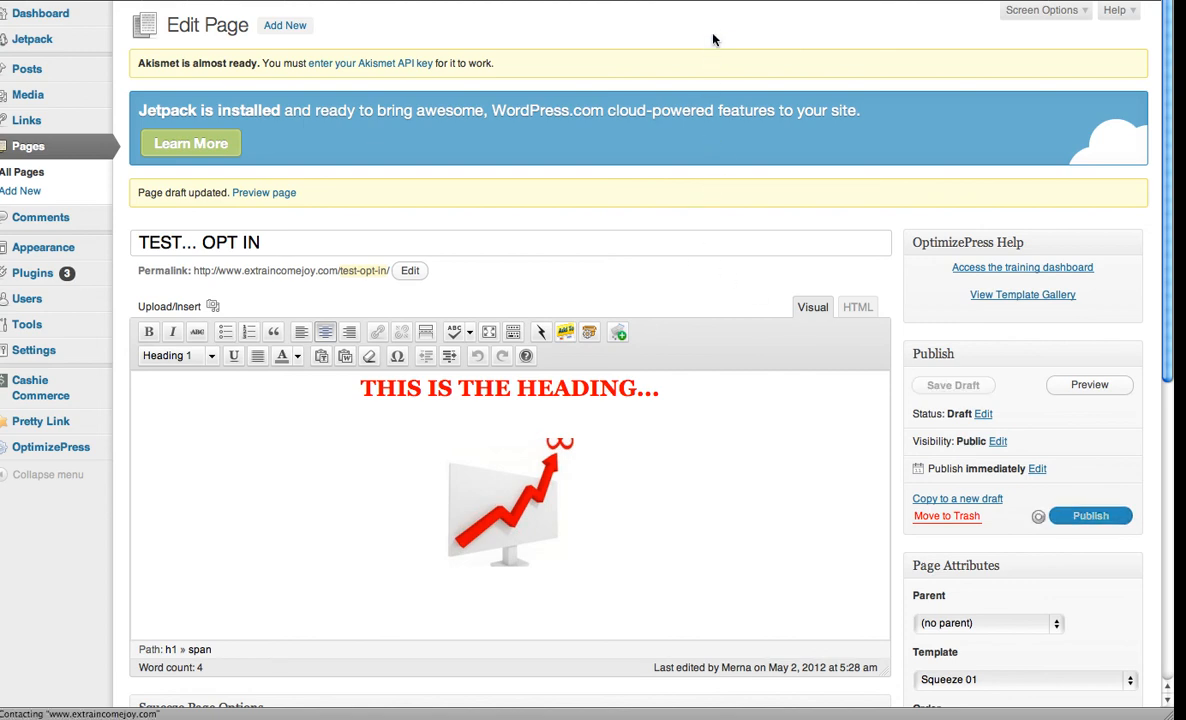
{"action": "mouse_move", "coordinate": [590, 50]}
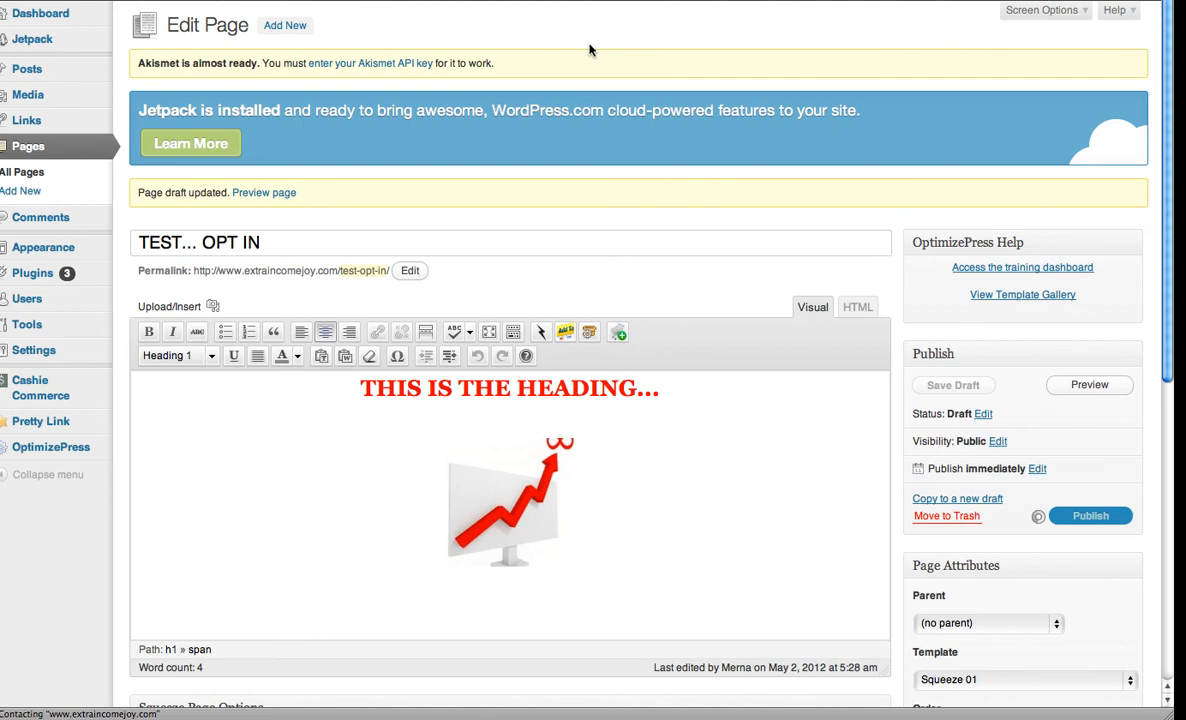
{"action": "left_click", "coordinate": [1090, 515]}
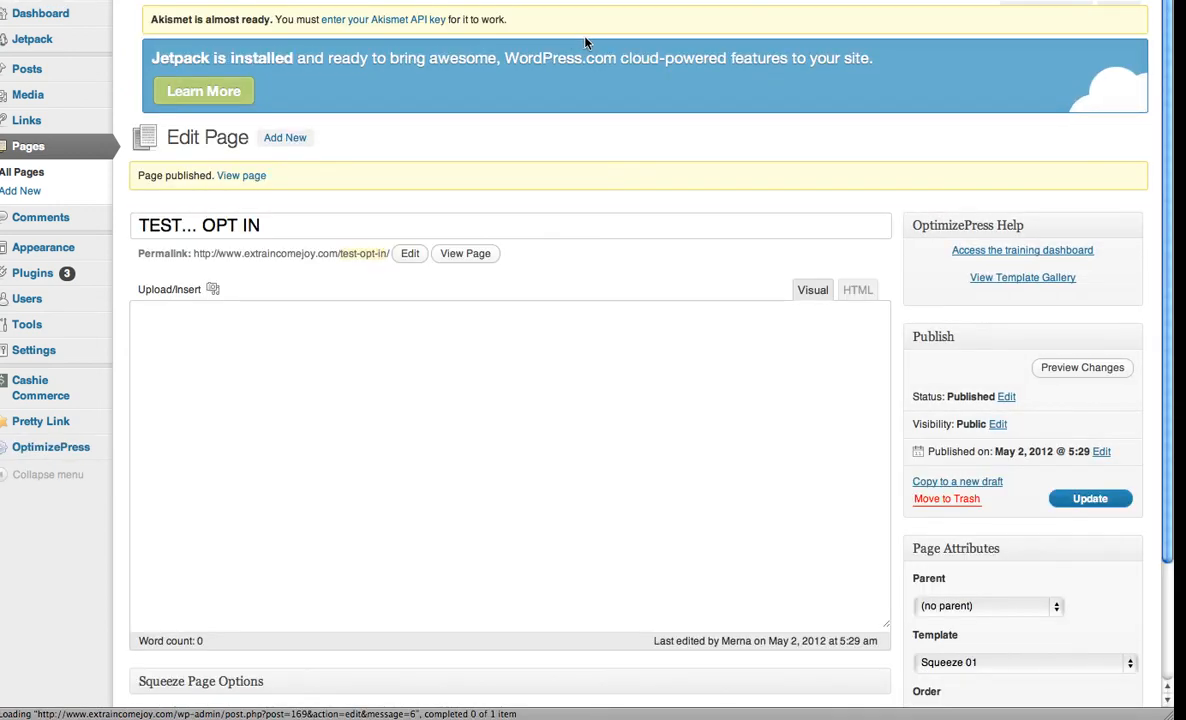